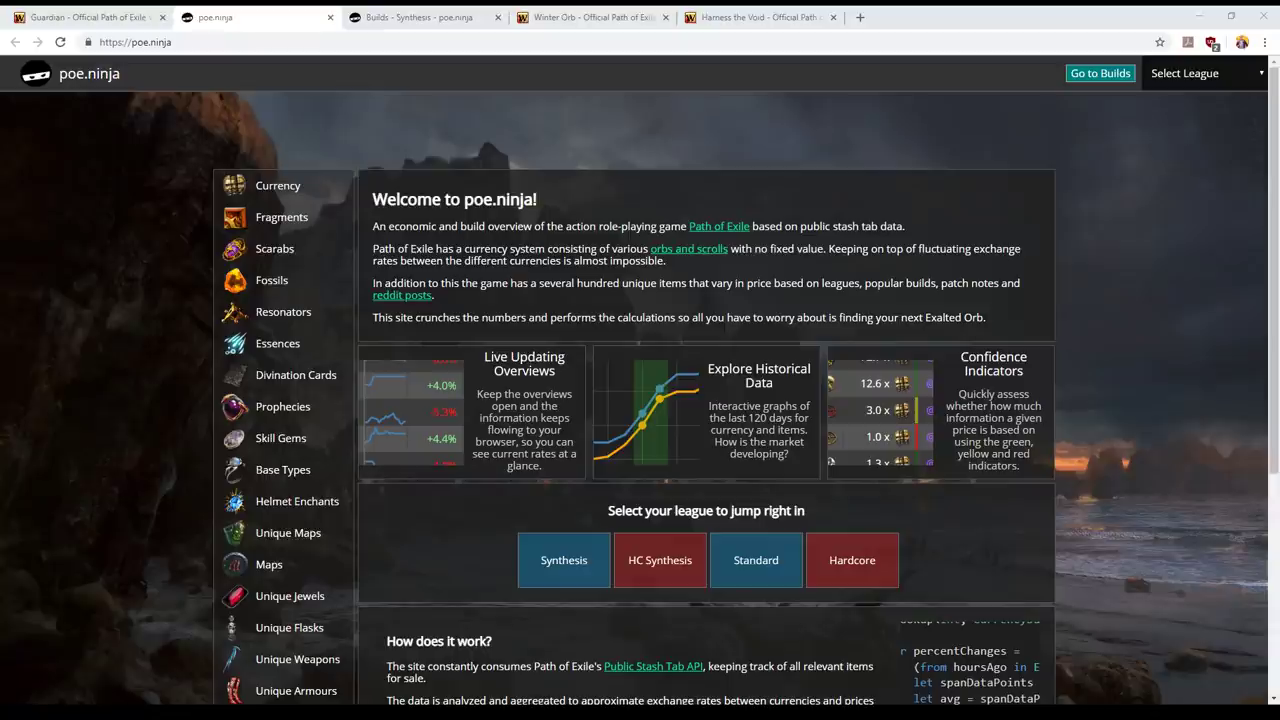
Bring up the Winter Orb article on the Path of Exile Wiki.
left_click(592, 16)
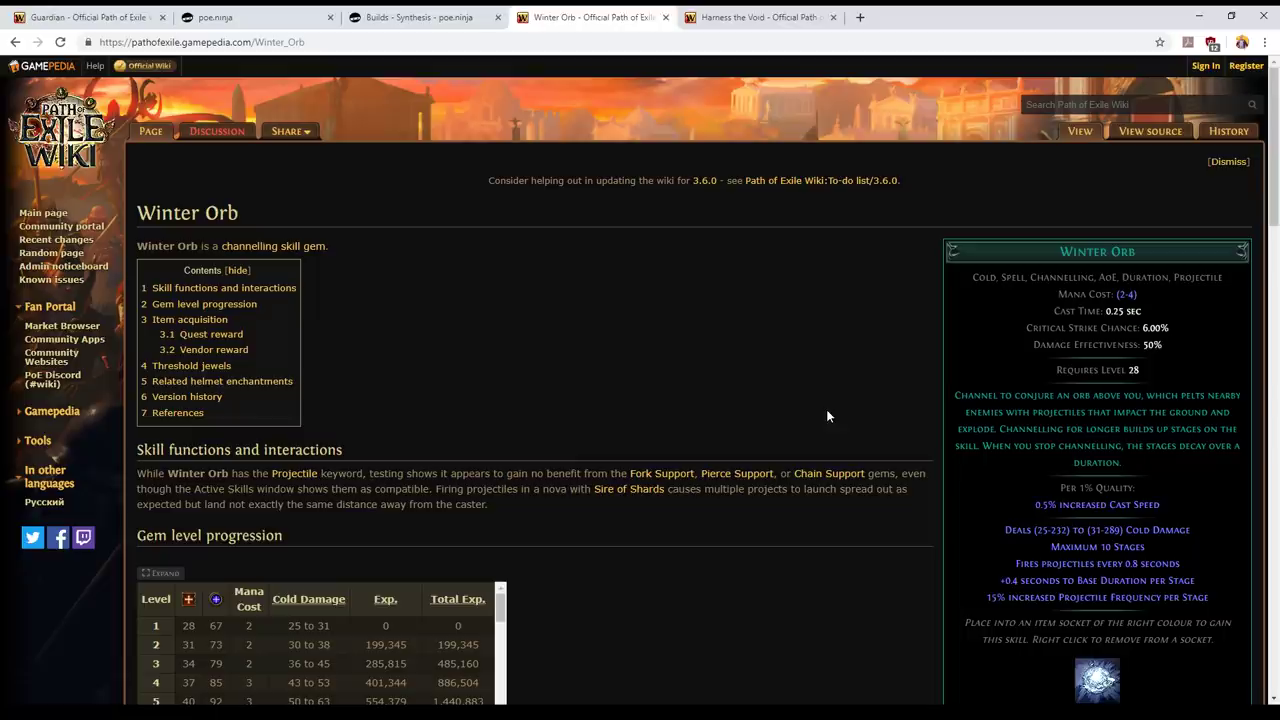
mouse_move(984, 302)
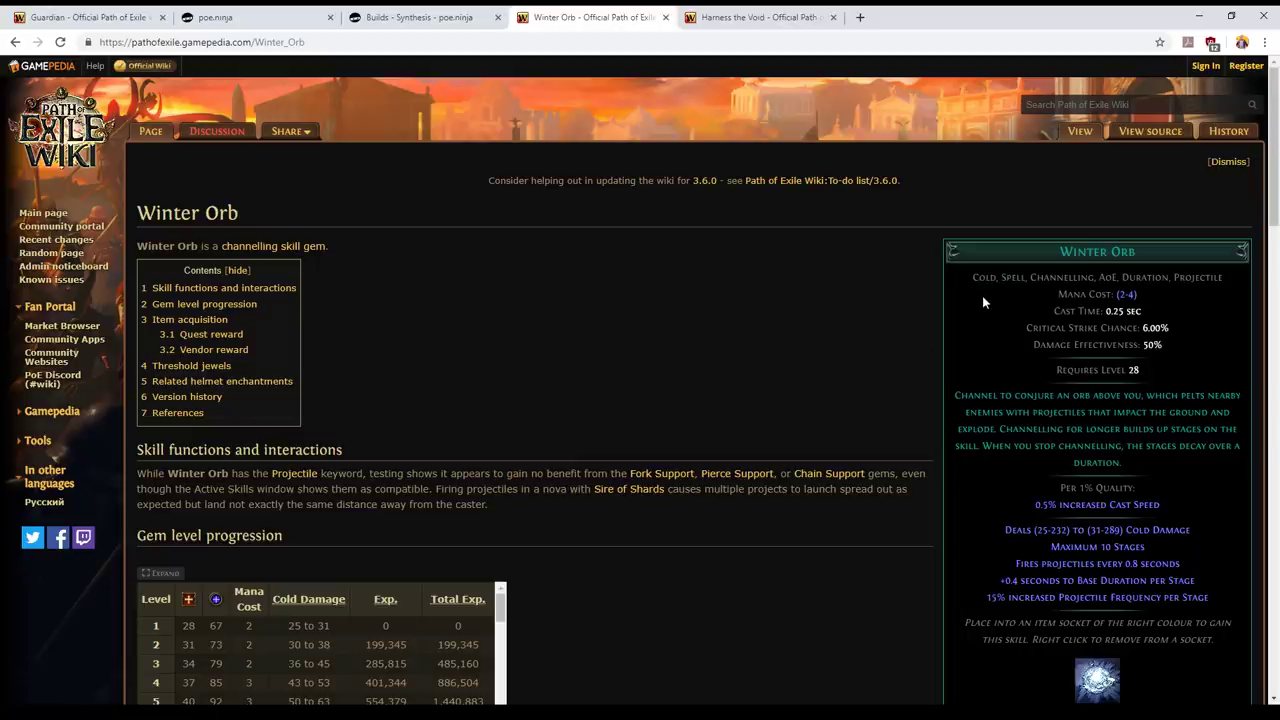
mouse_move(1052, 280)
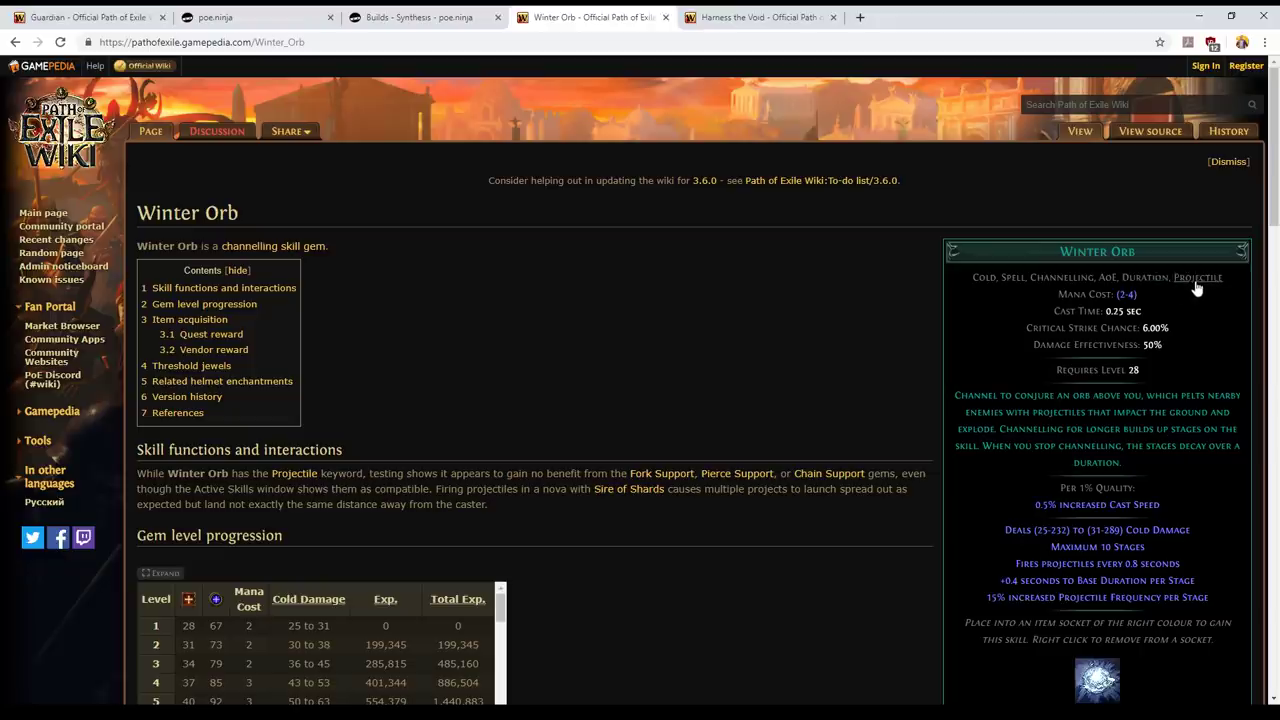
scroll("down", 3)
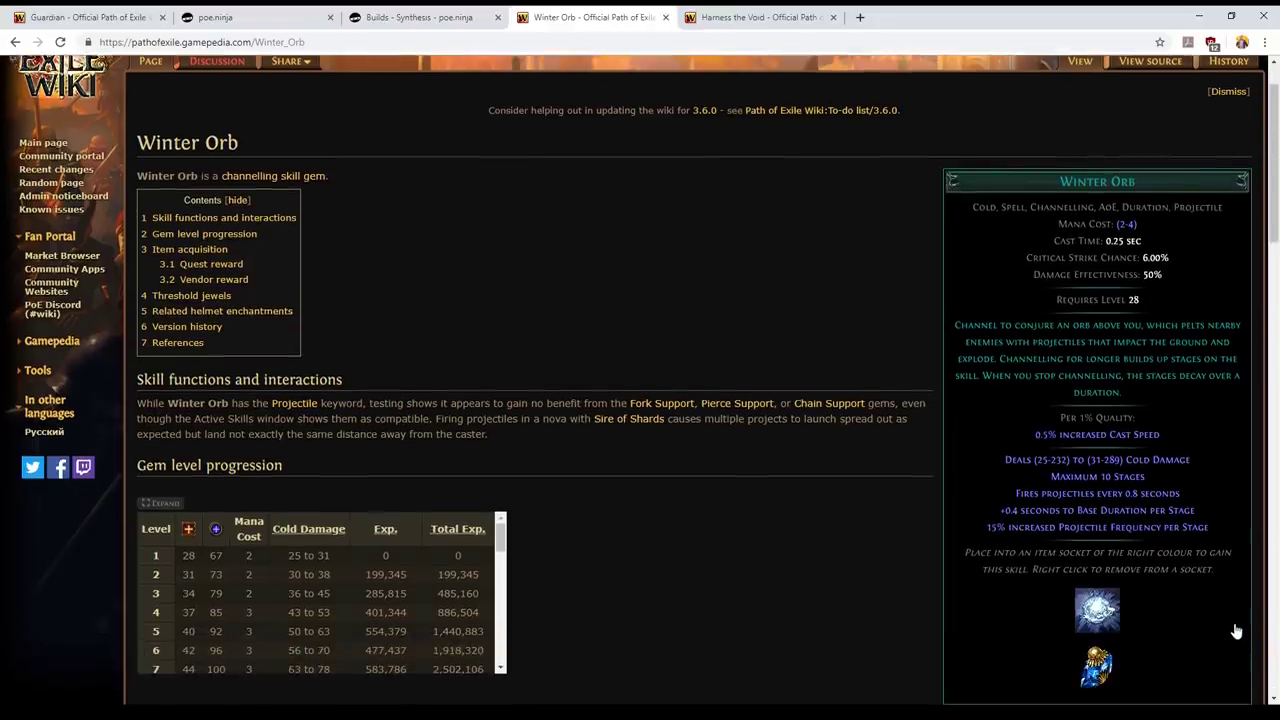
mouse_move(784, 504)
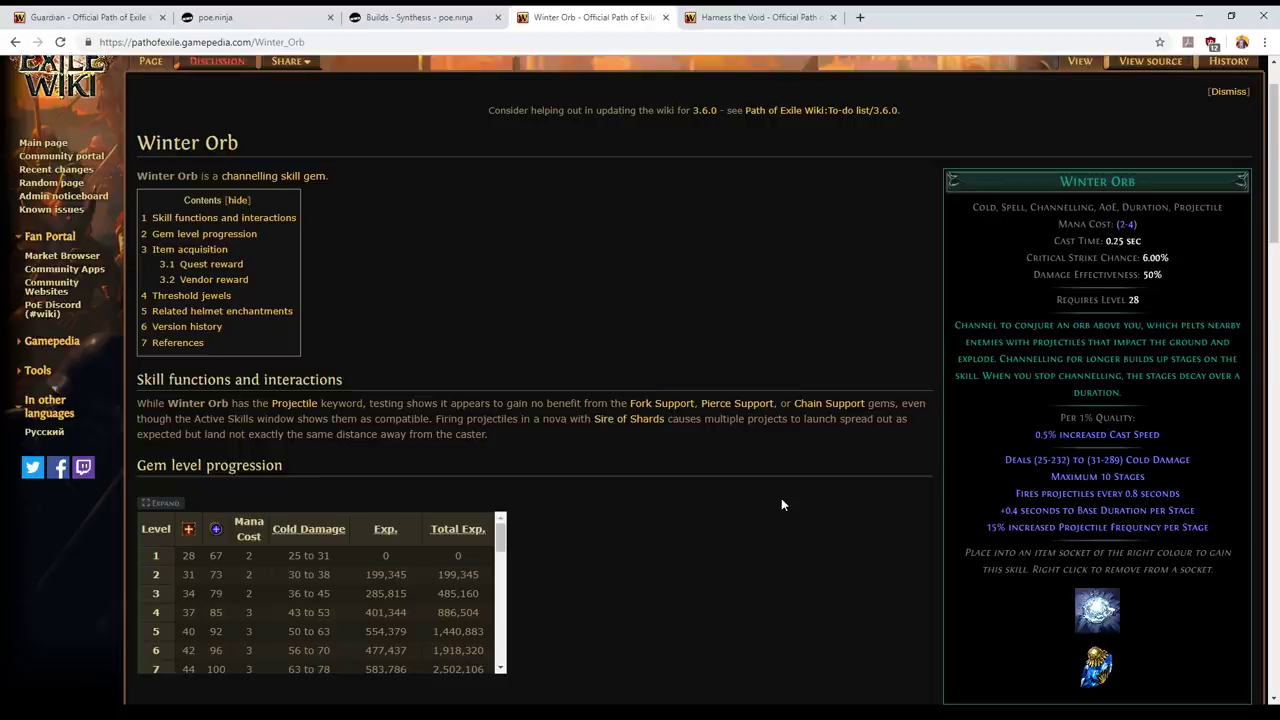
mouse_move(798, 524)
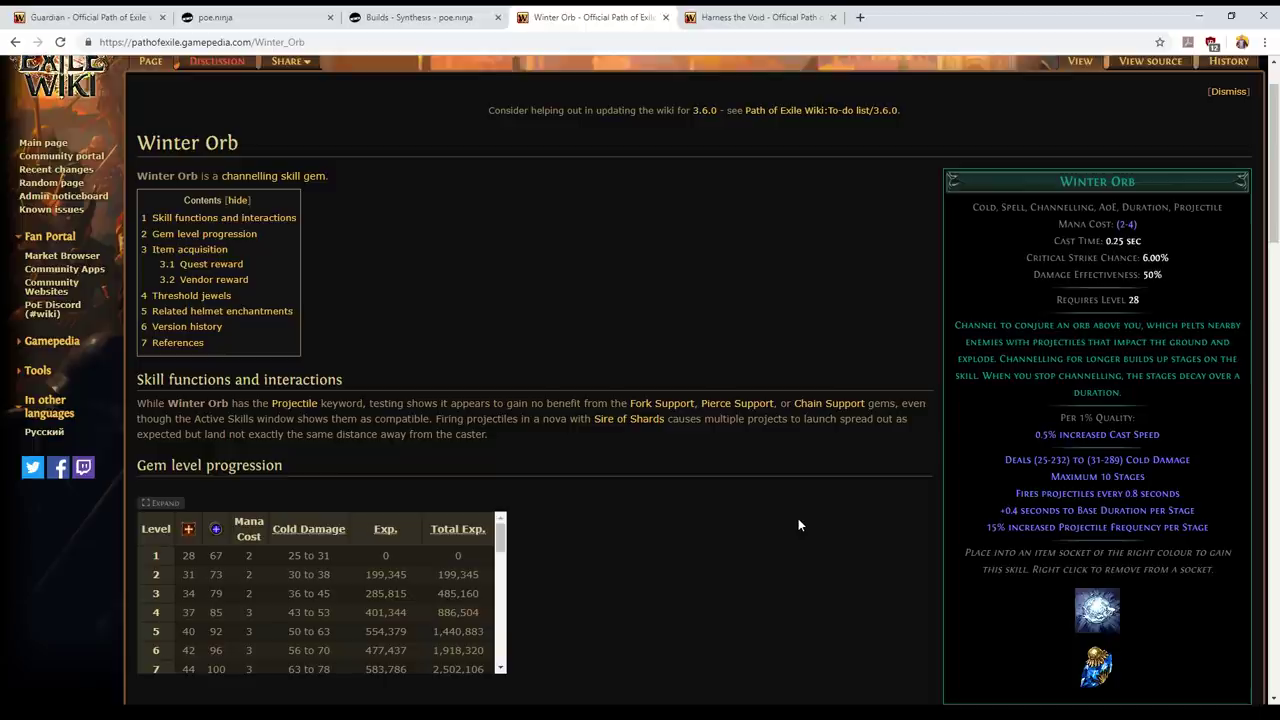
mouse_move(832, 524)
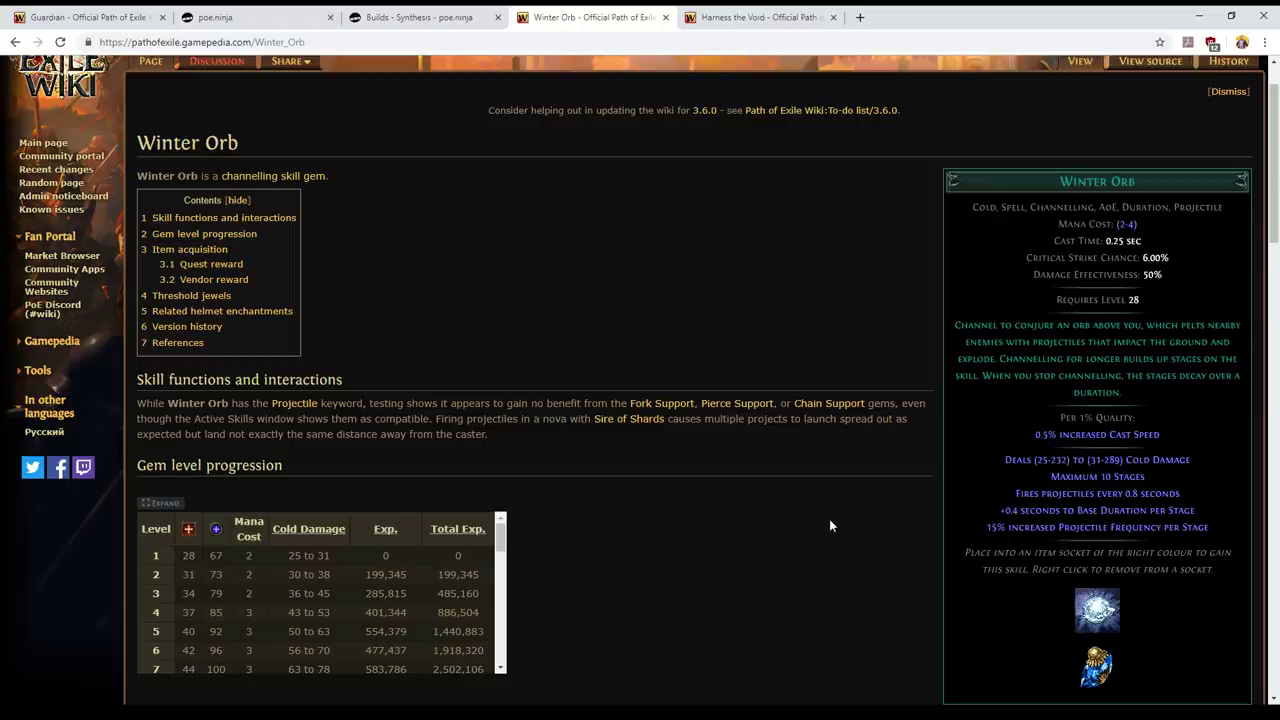
mouse_move(886, 548)
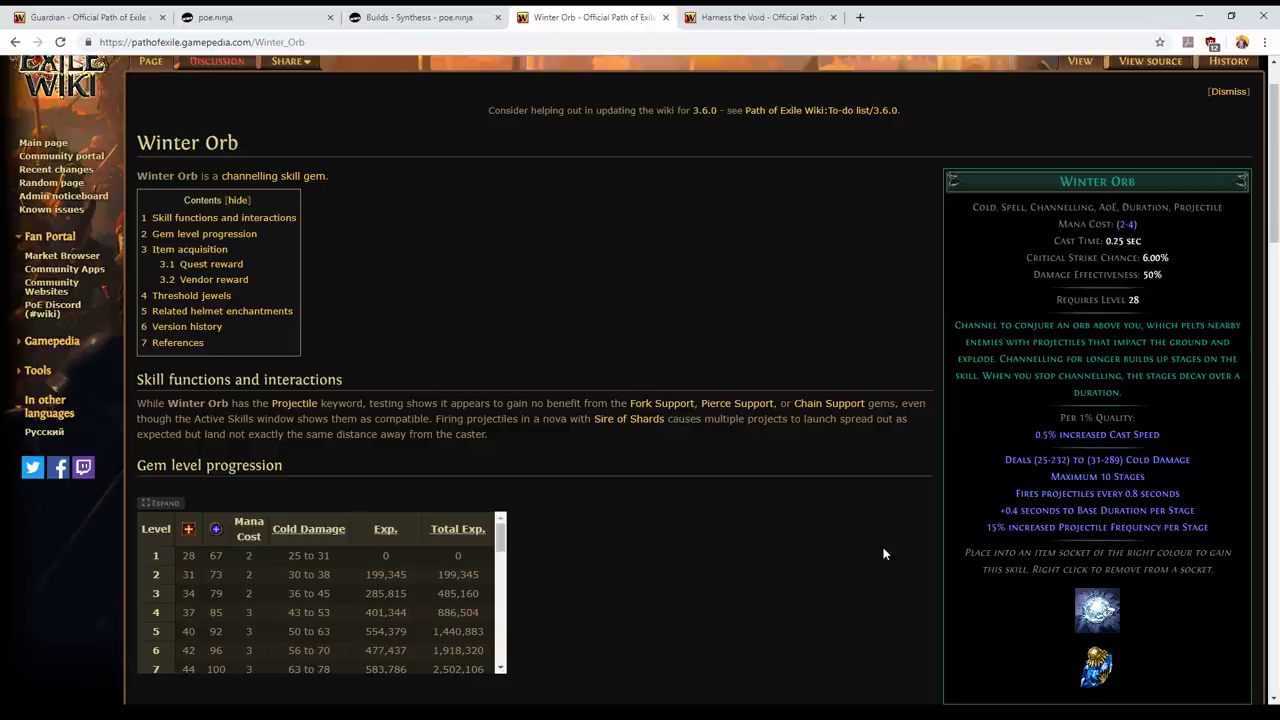
scroll("down", 3)
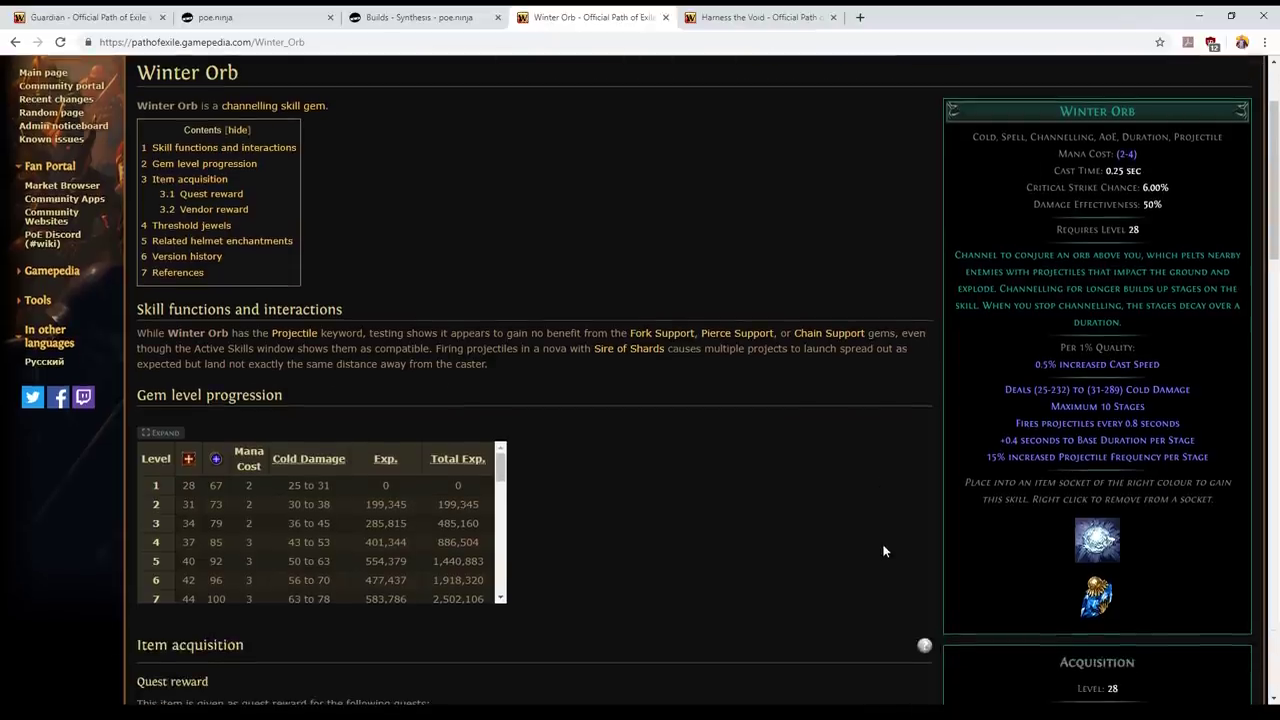
mouse_move(882, 556)
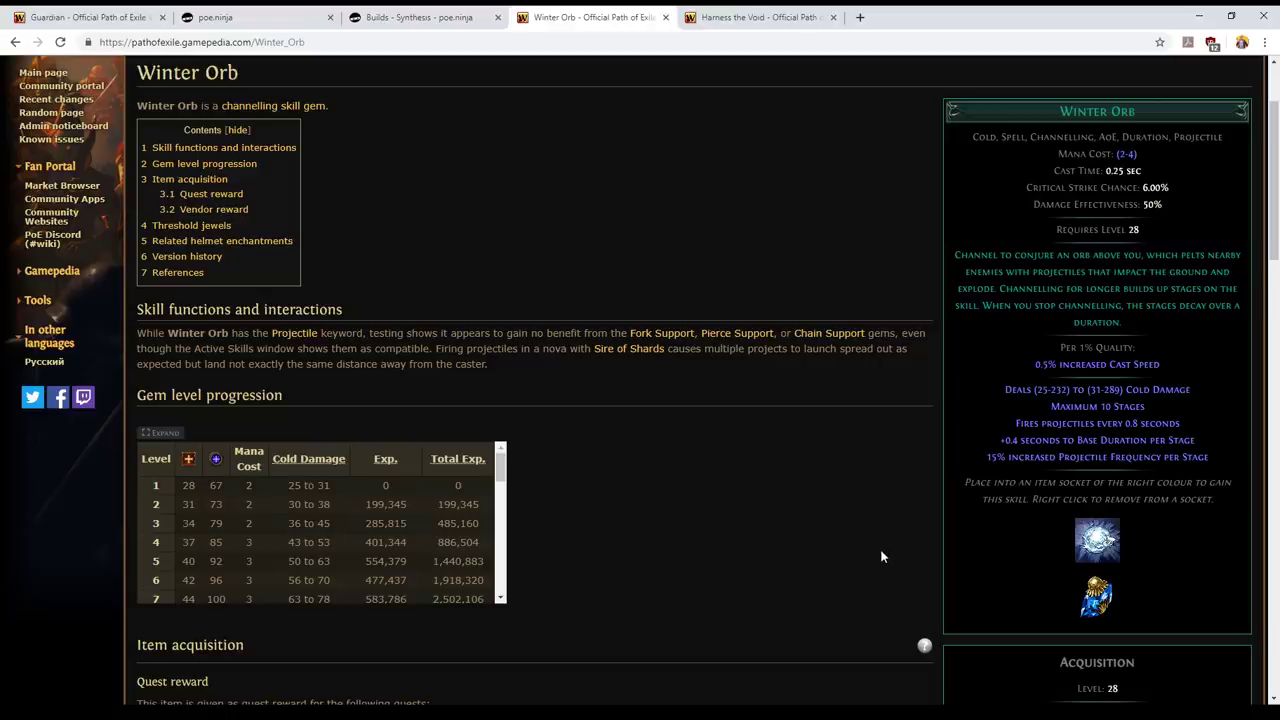
mouse_move(882, 556)
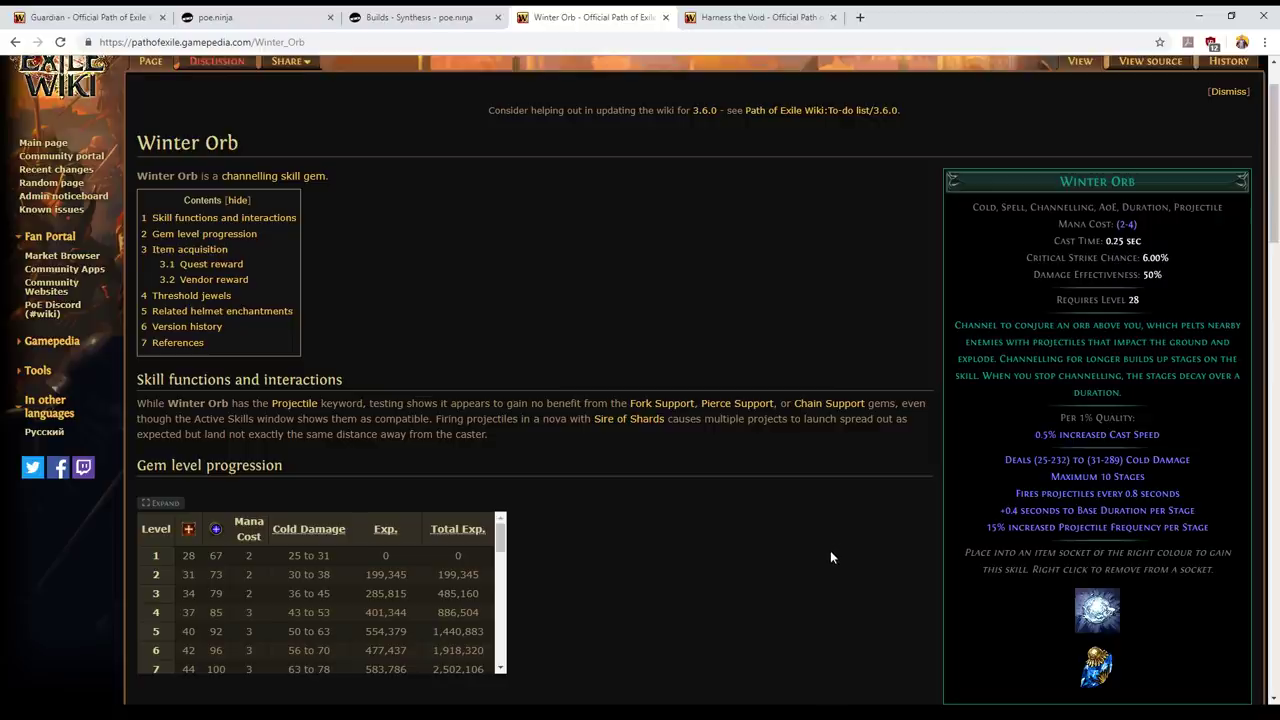
mouse_move(826, 560)
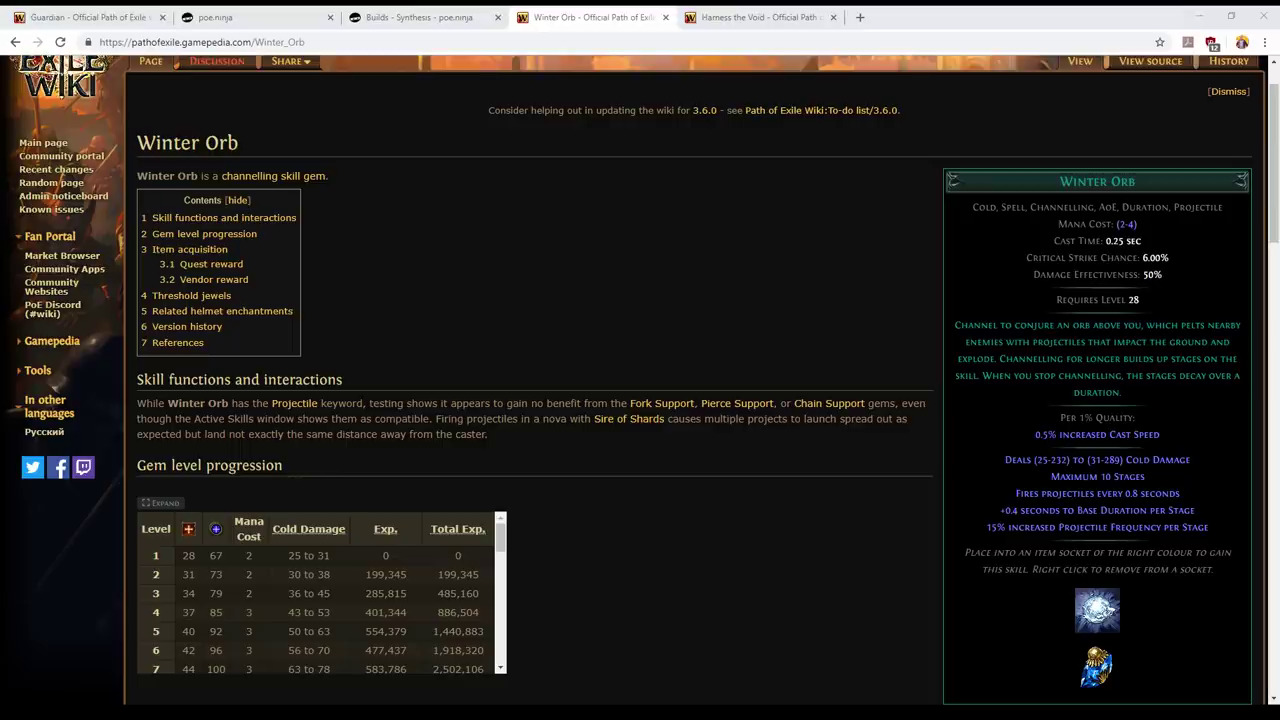
Return to poe.ninja and open the Synthesis league builds ladder of 16323 characters.
left_click(250, 16)
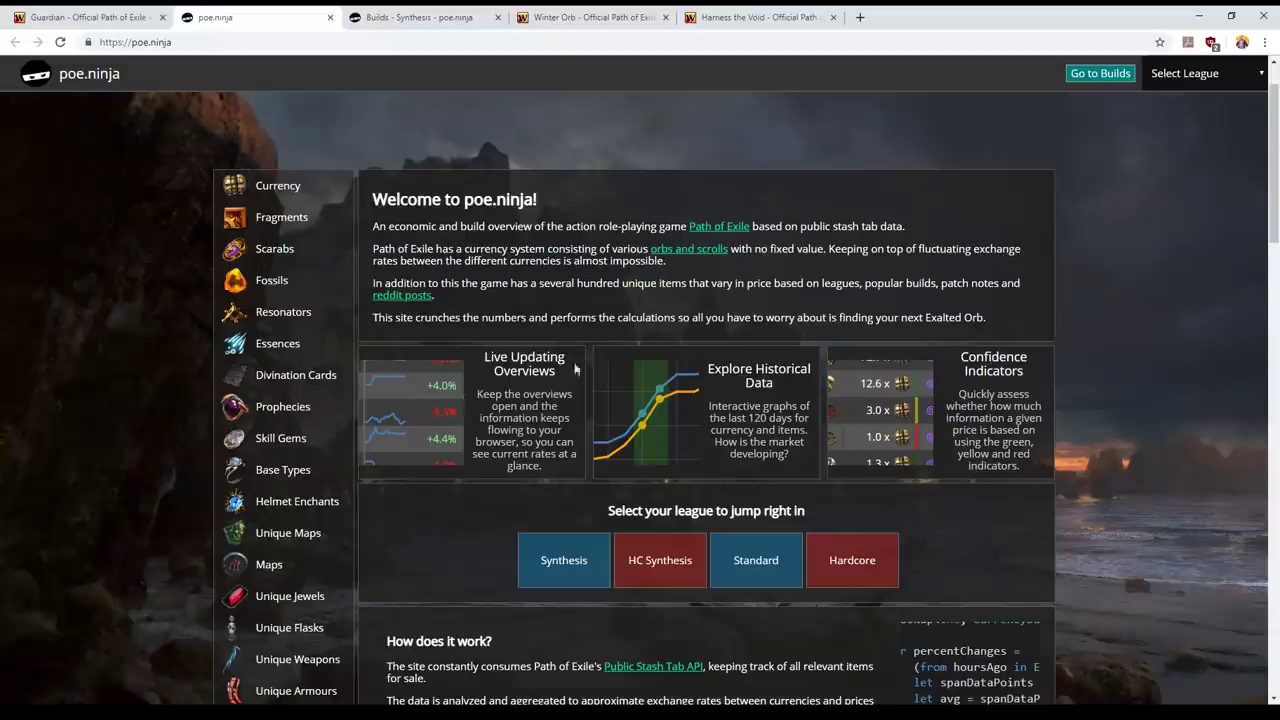
mouse_move(1160, 118)
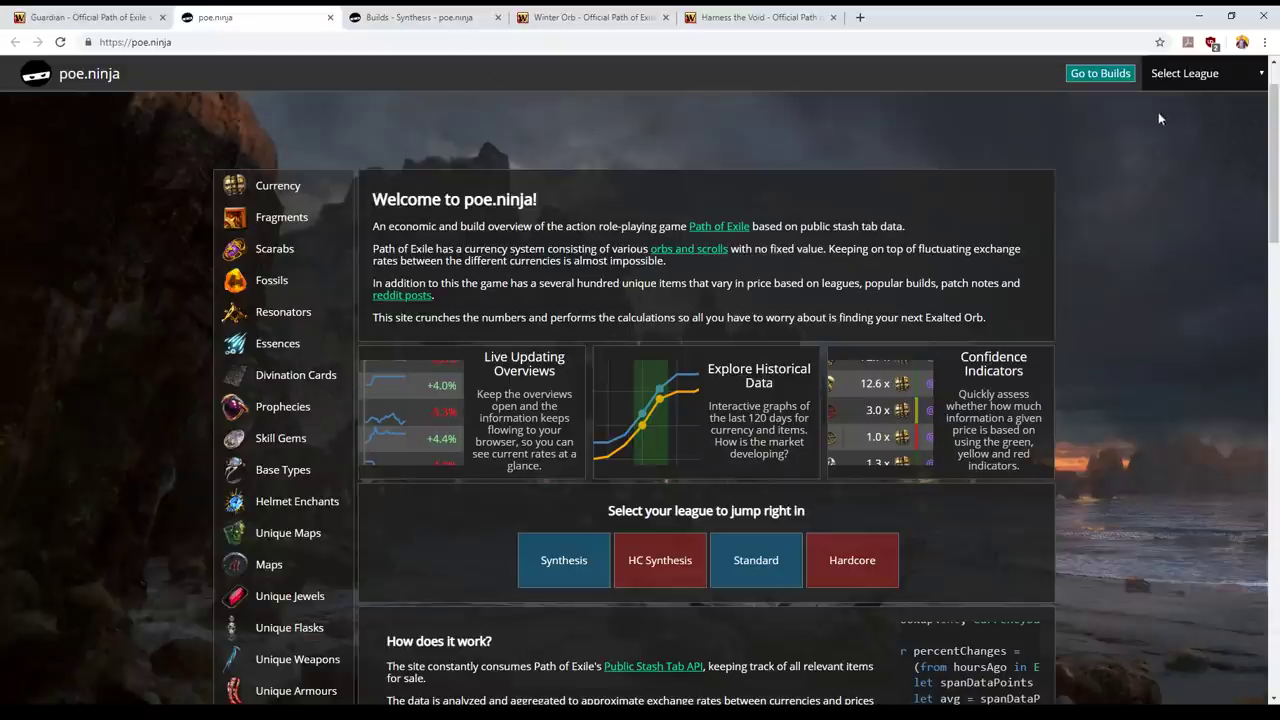
mouse_move(1110, 72)
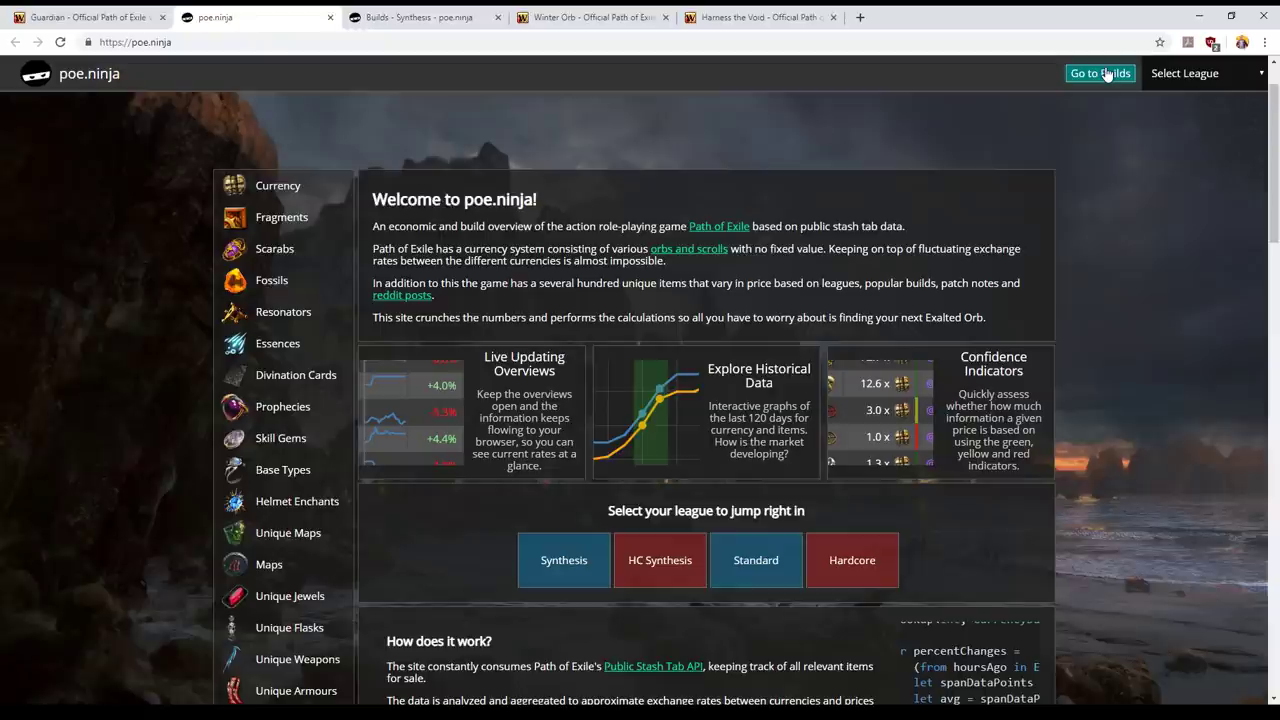
mouse_move(1112, 82)
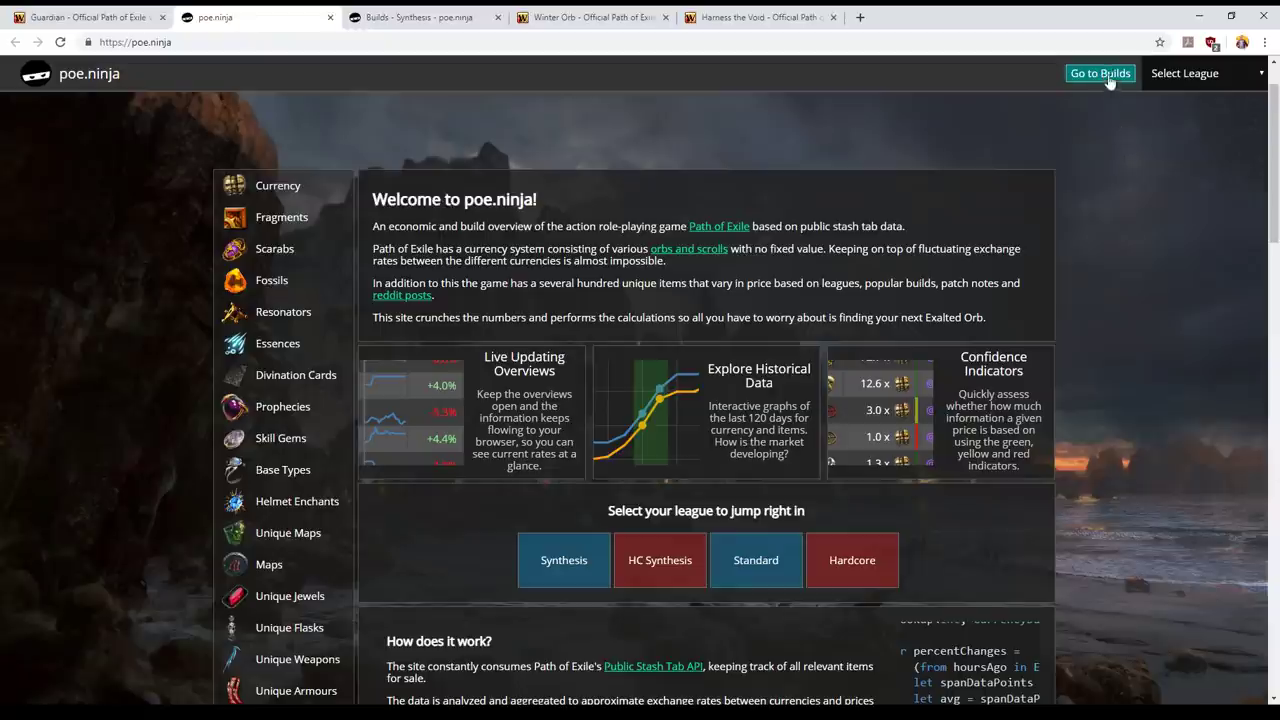
left_click(1102, 72)
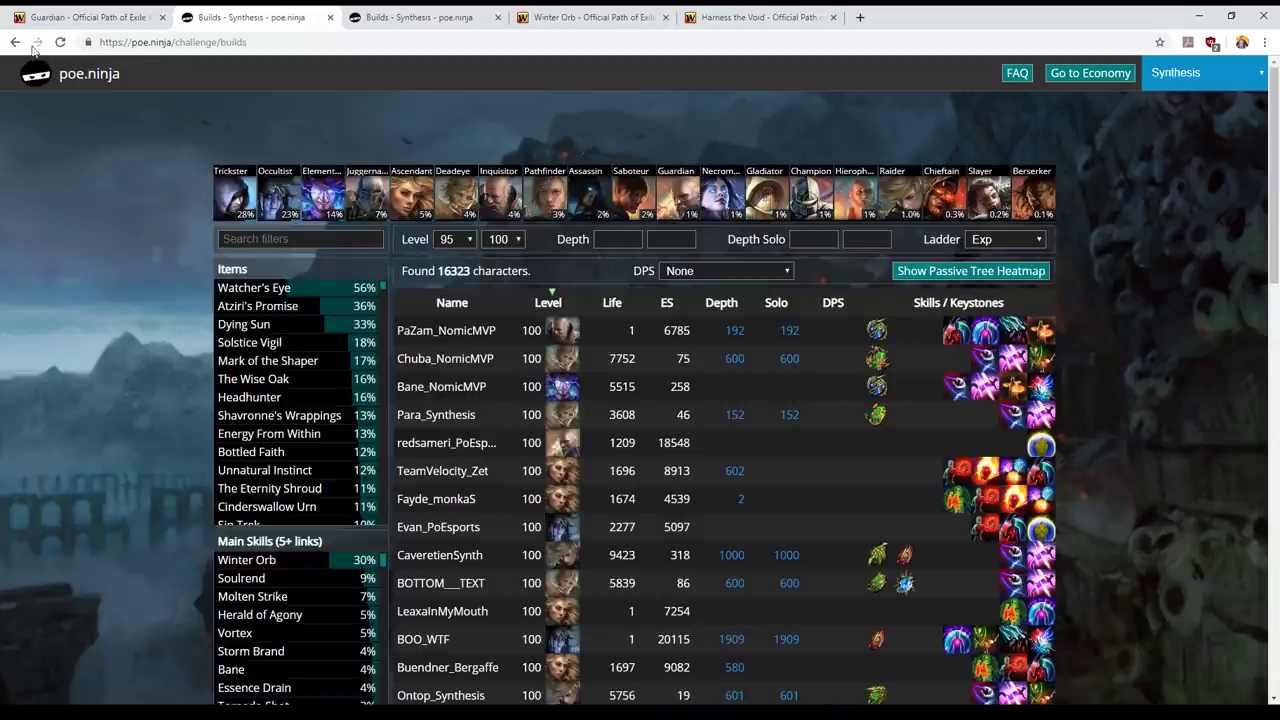
left_click(40, 42)
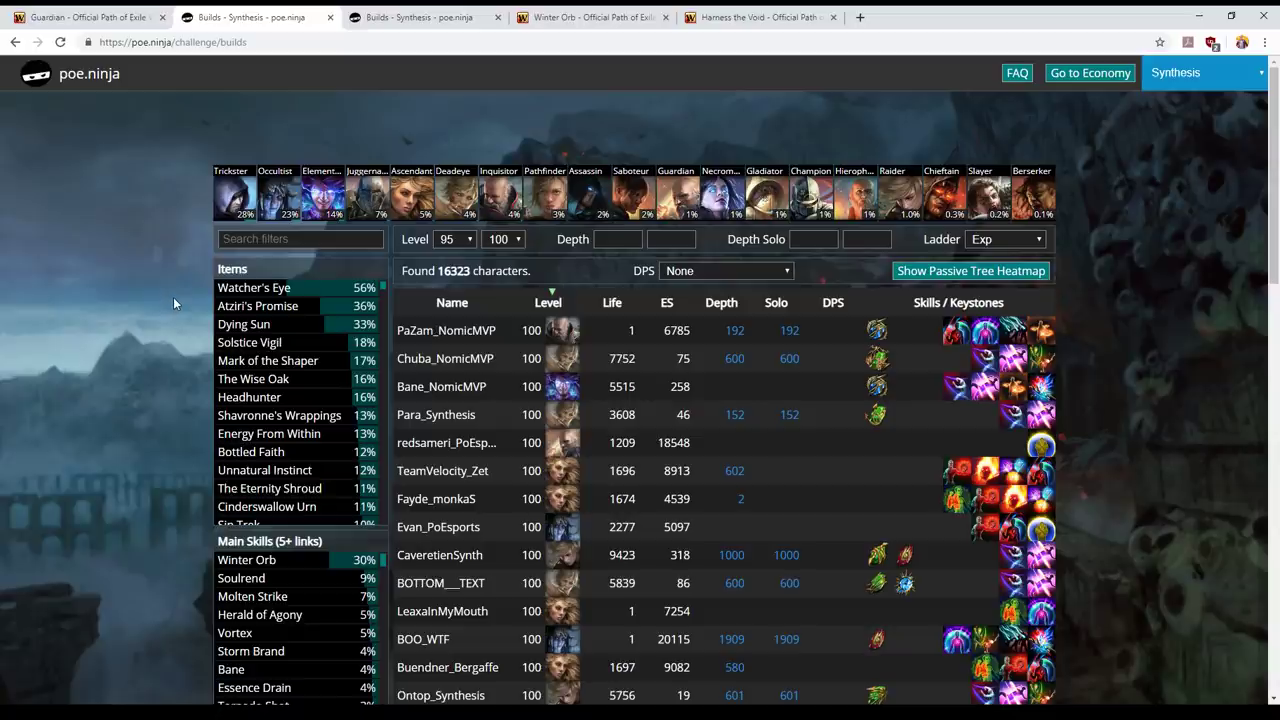
mouse_move(216, 288)
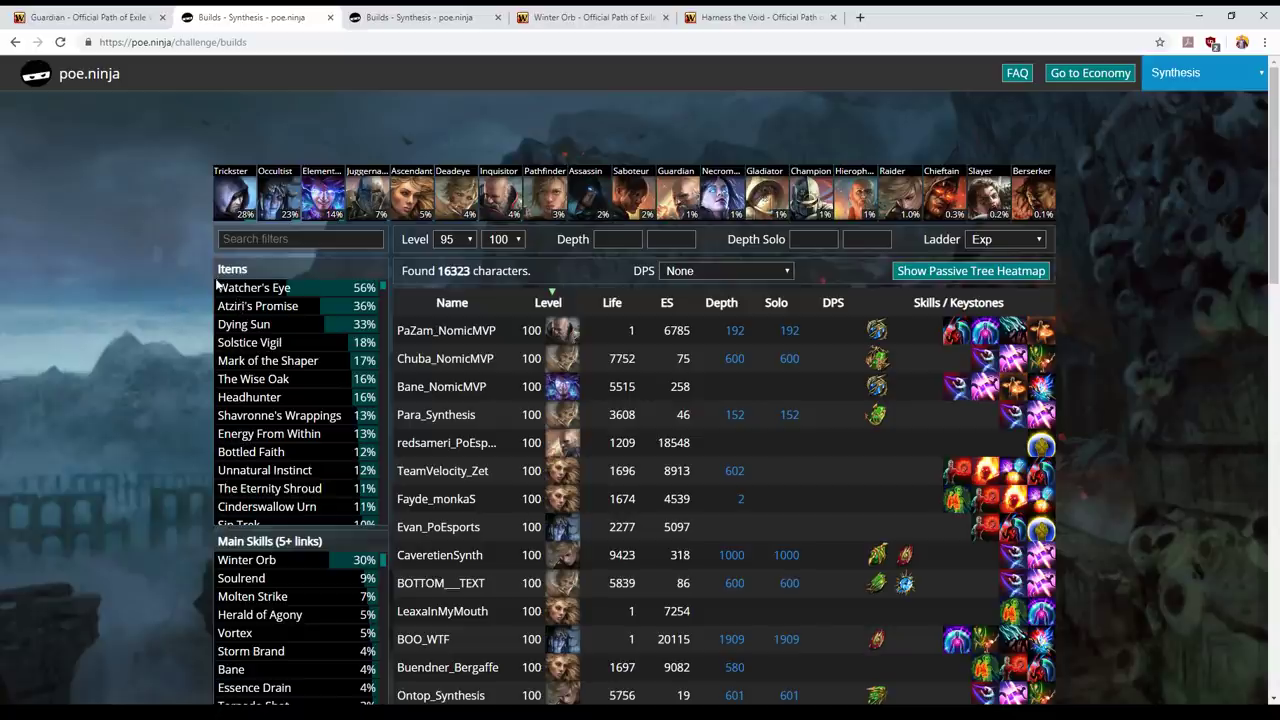
mouse_move(236, 384)
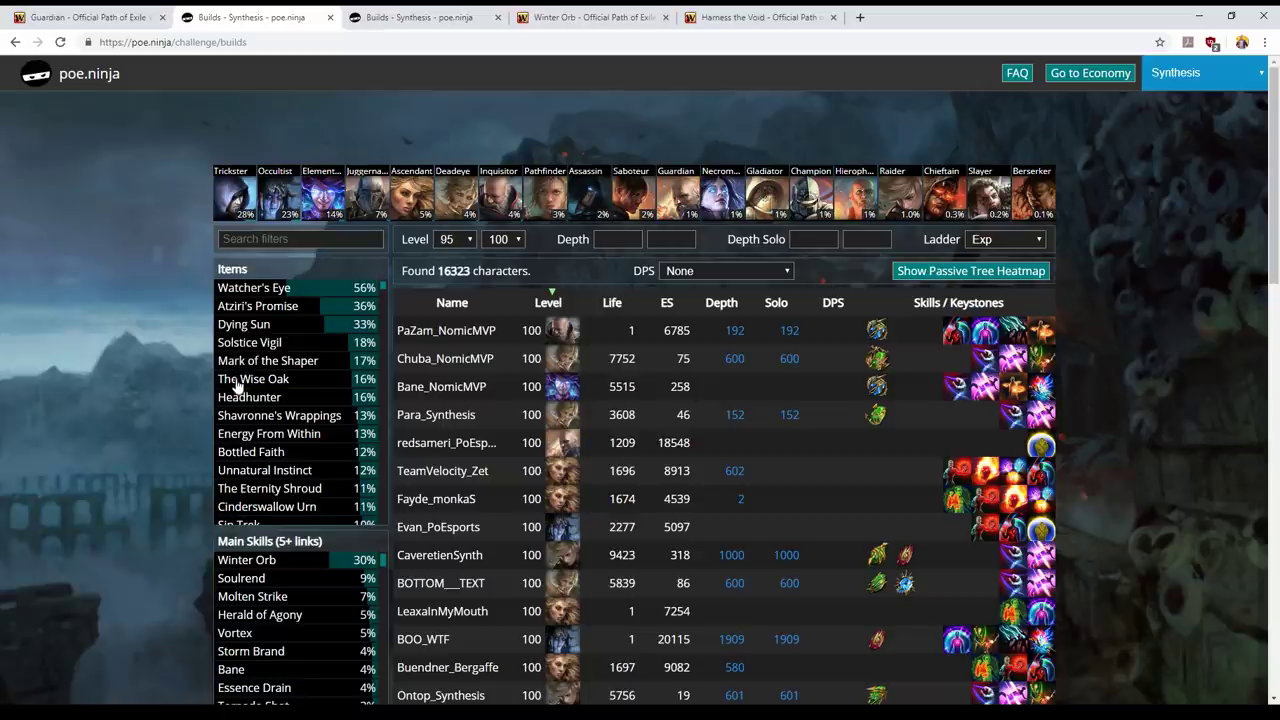
mouse_move(184, 420)
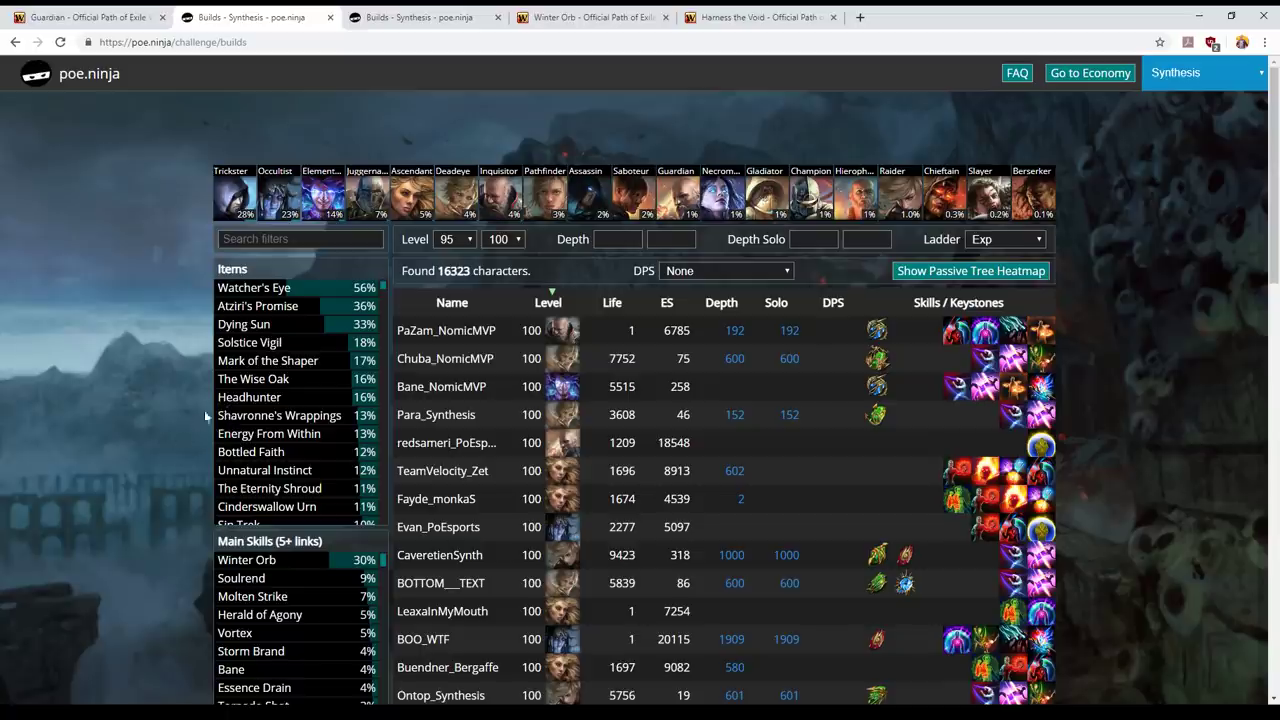
mouse_move(148, 414)
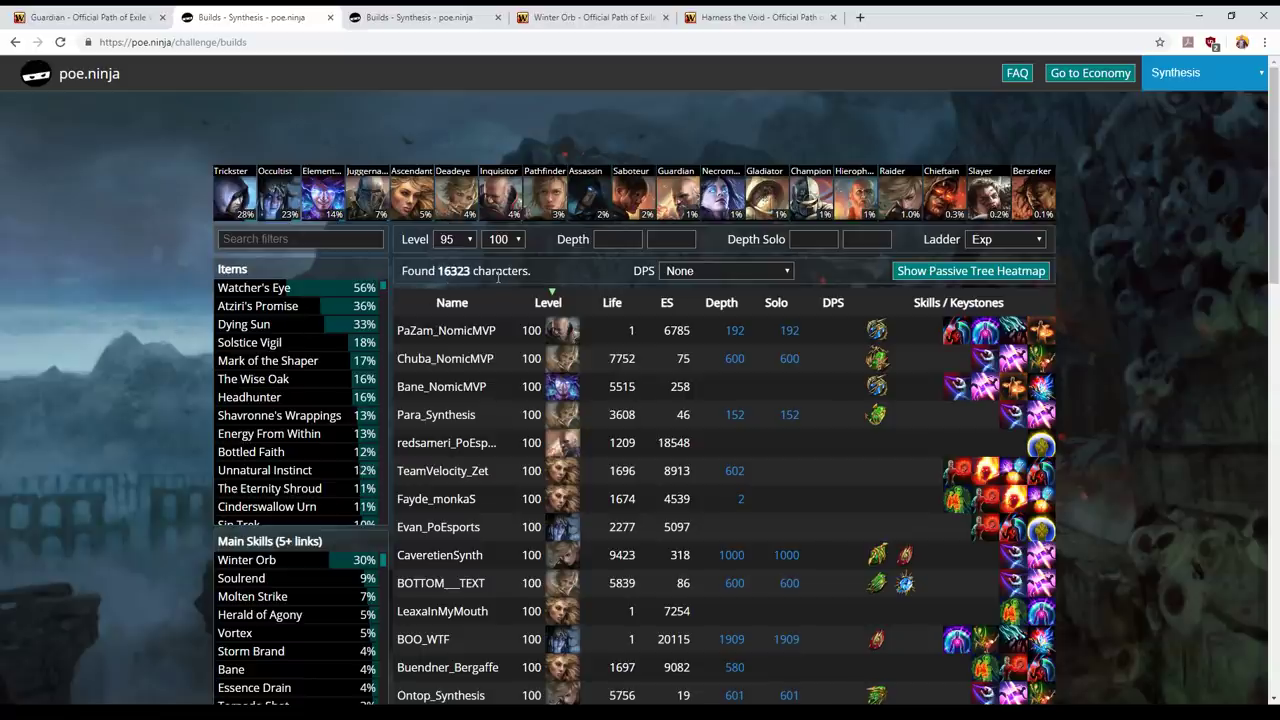
mouse_move(608, 284)
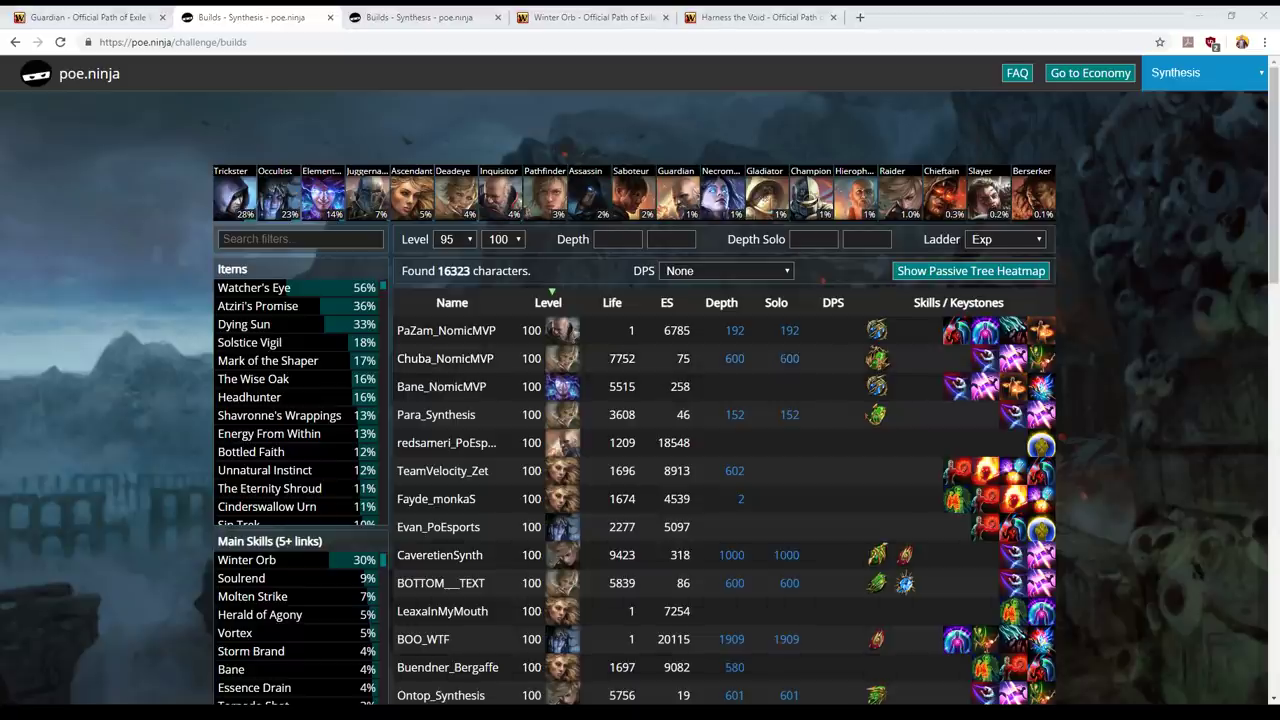
Filter the builds ladder to Winter Orb main skill and reveal its support gem percentages.
left_click(248, 560)
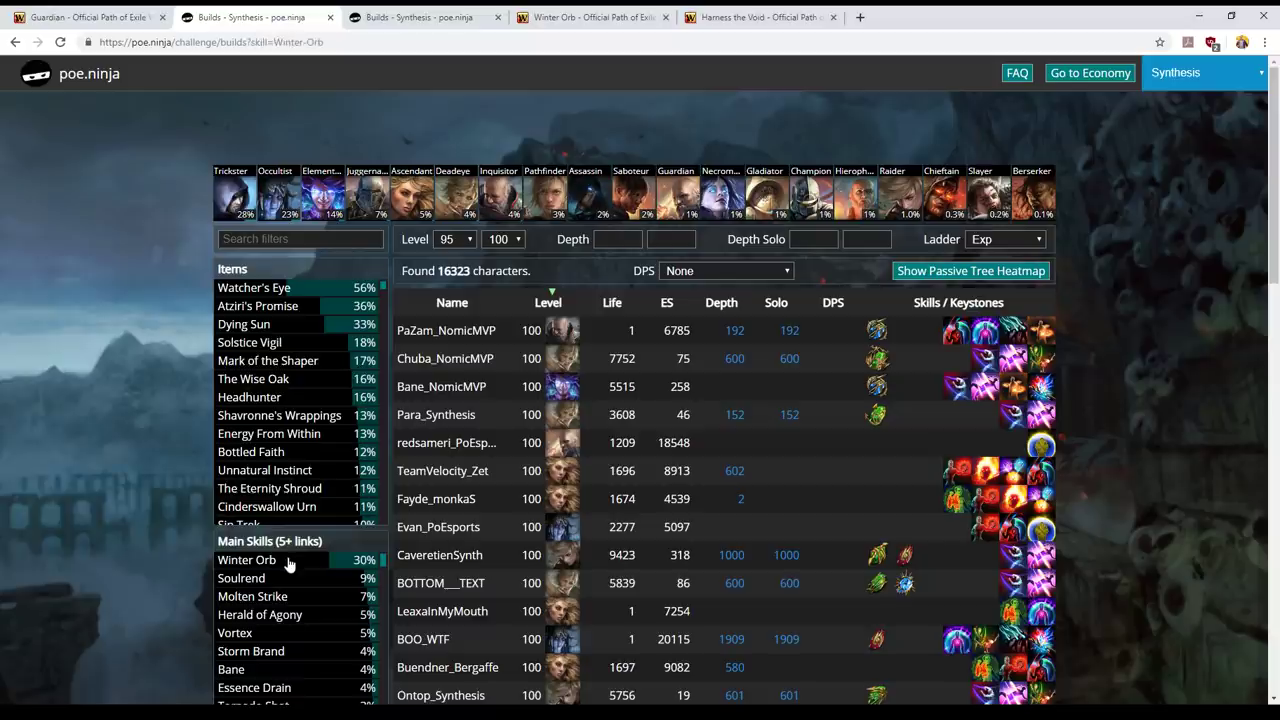
left_click(248, 560)
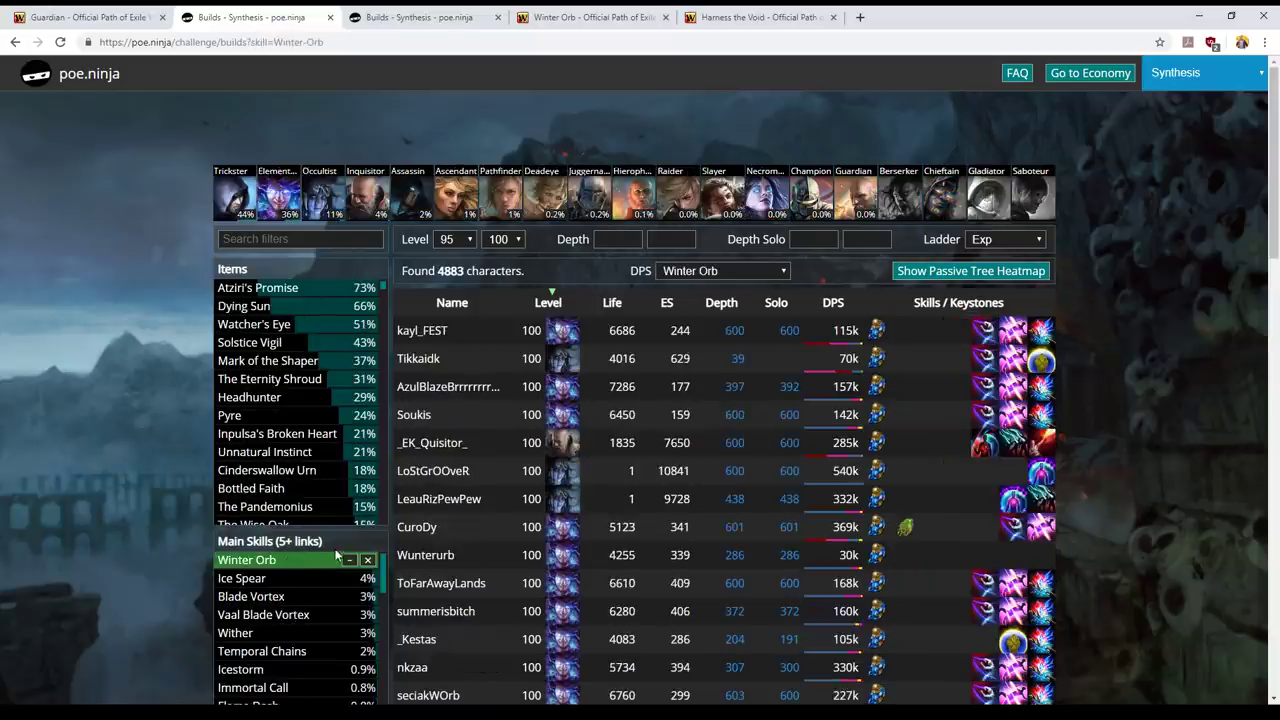
mouse_move(528, 266)
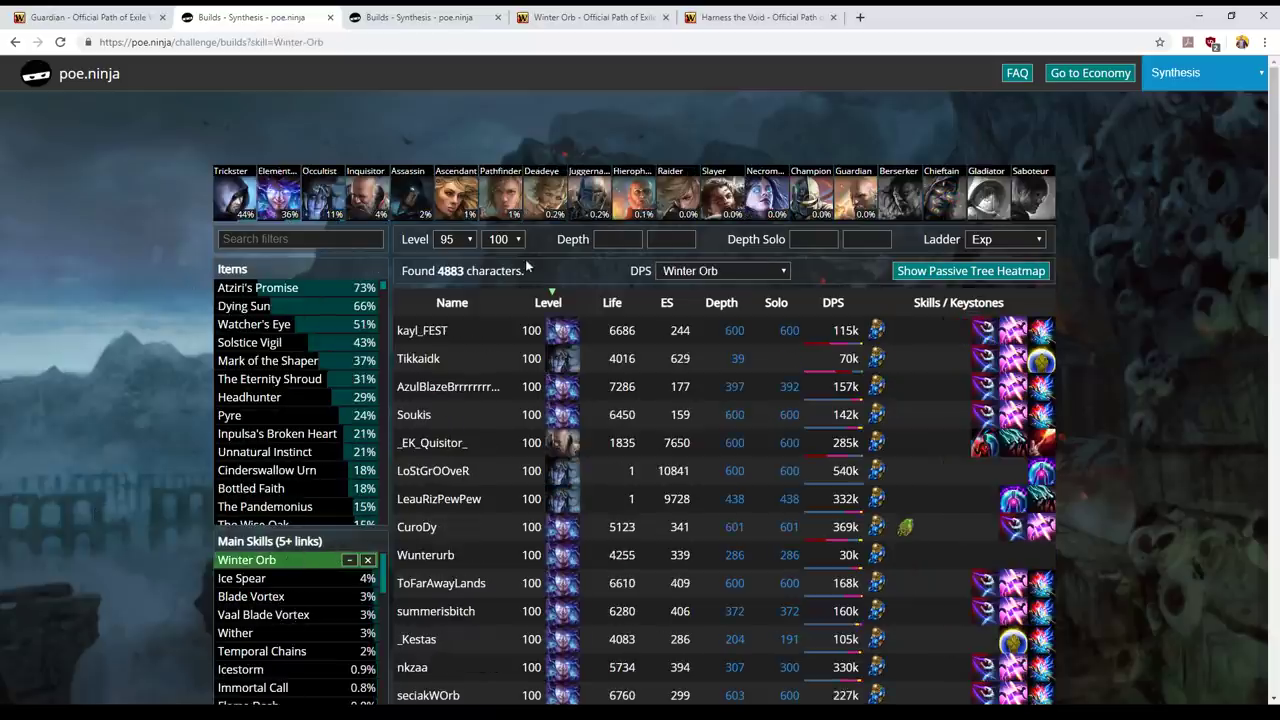
mouse_move(436, 302)
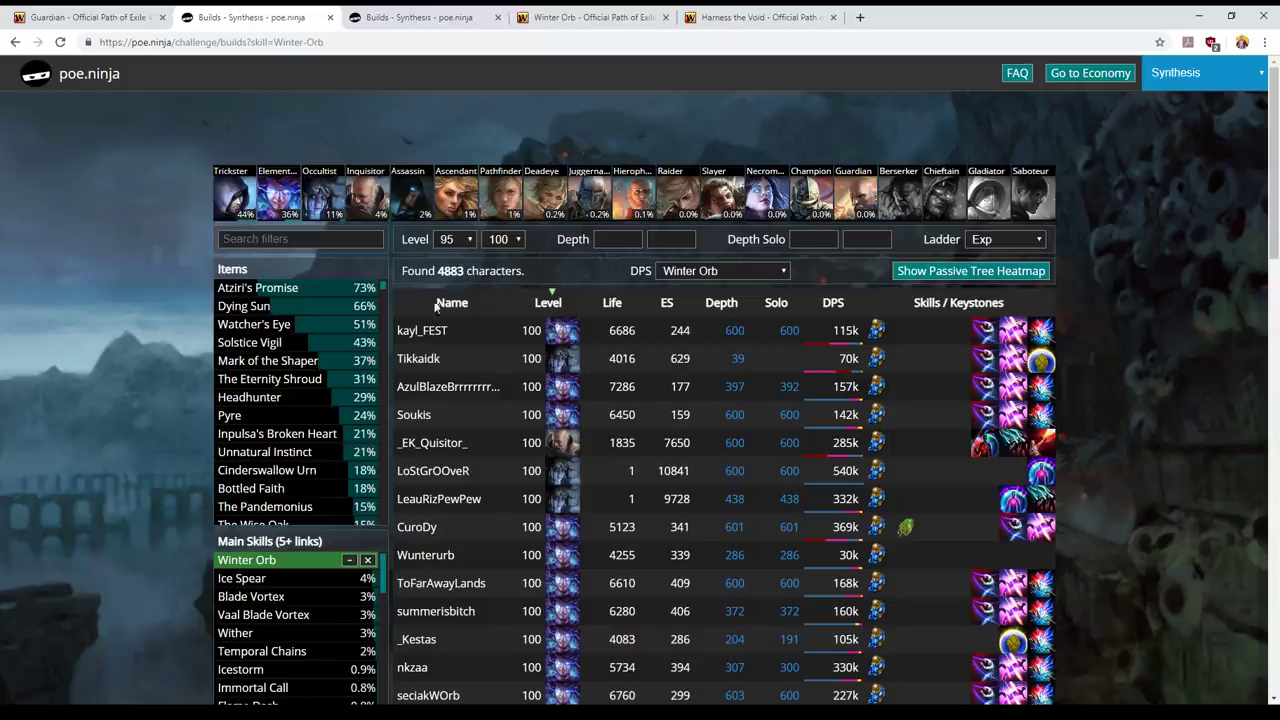
mouse_move(248, 560)
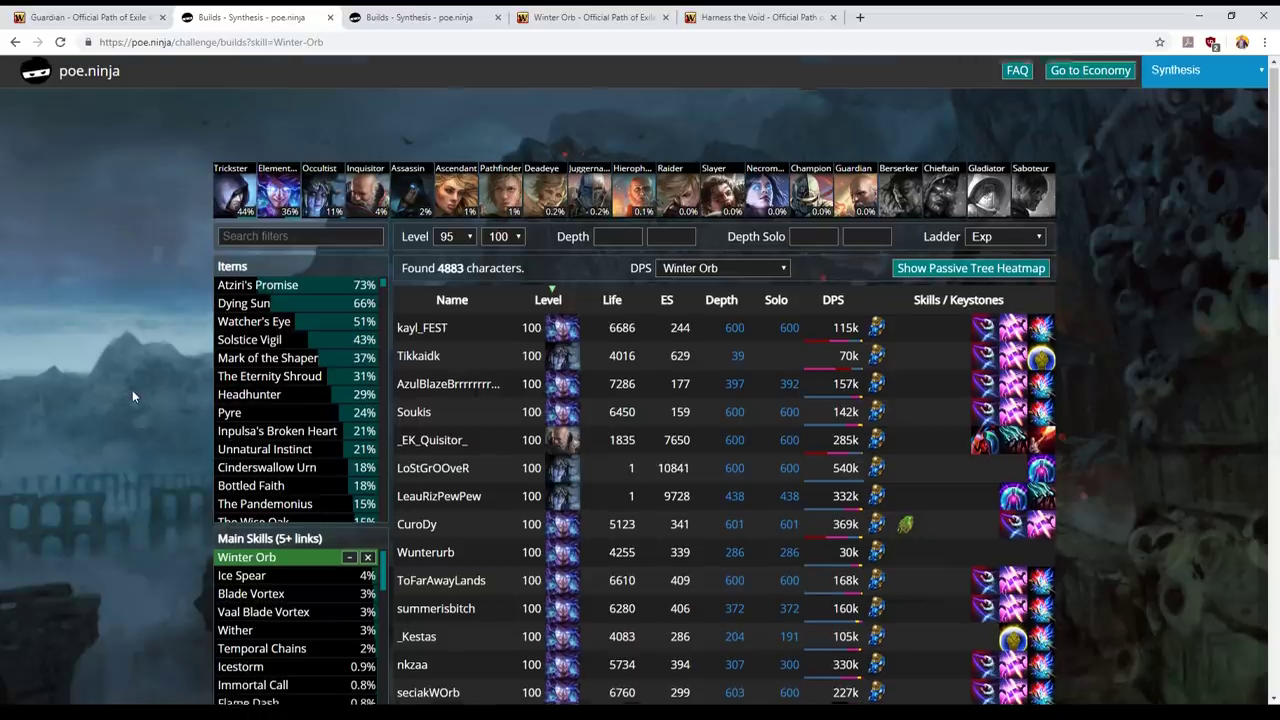
scroll("down", 3)
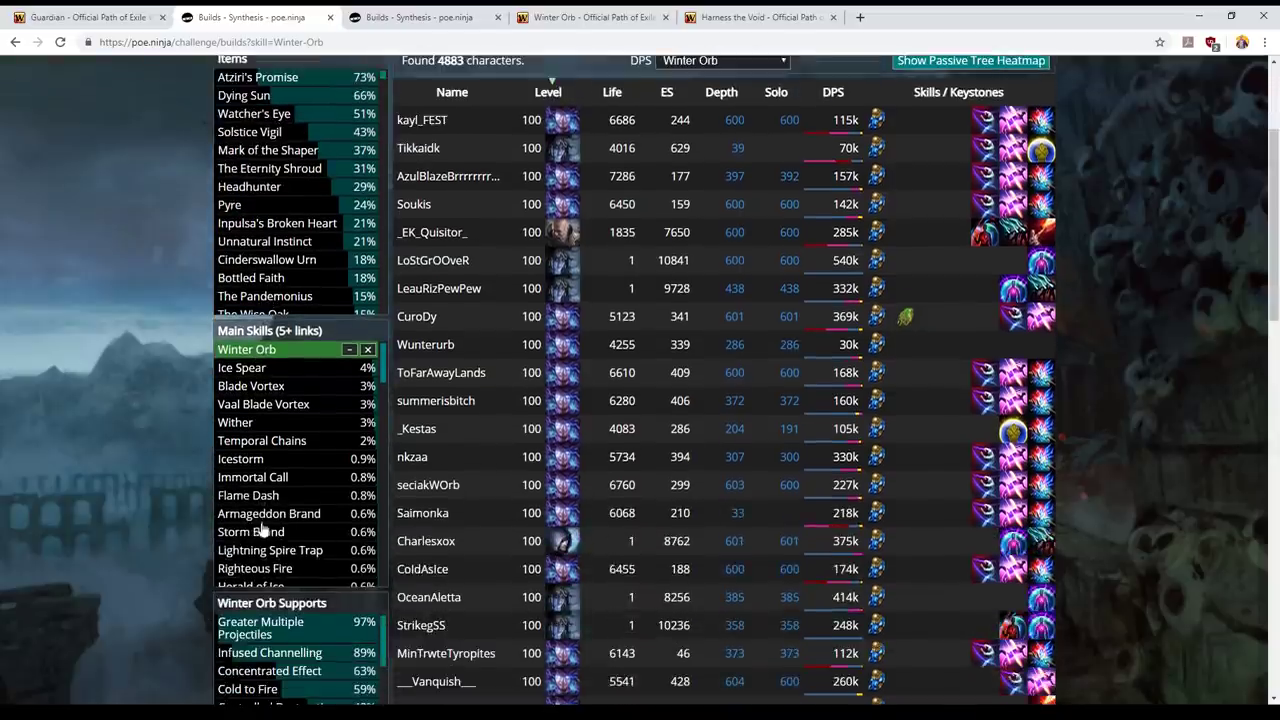
mouse_move(204, 390)
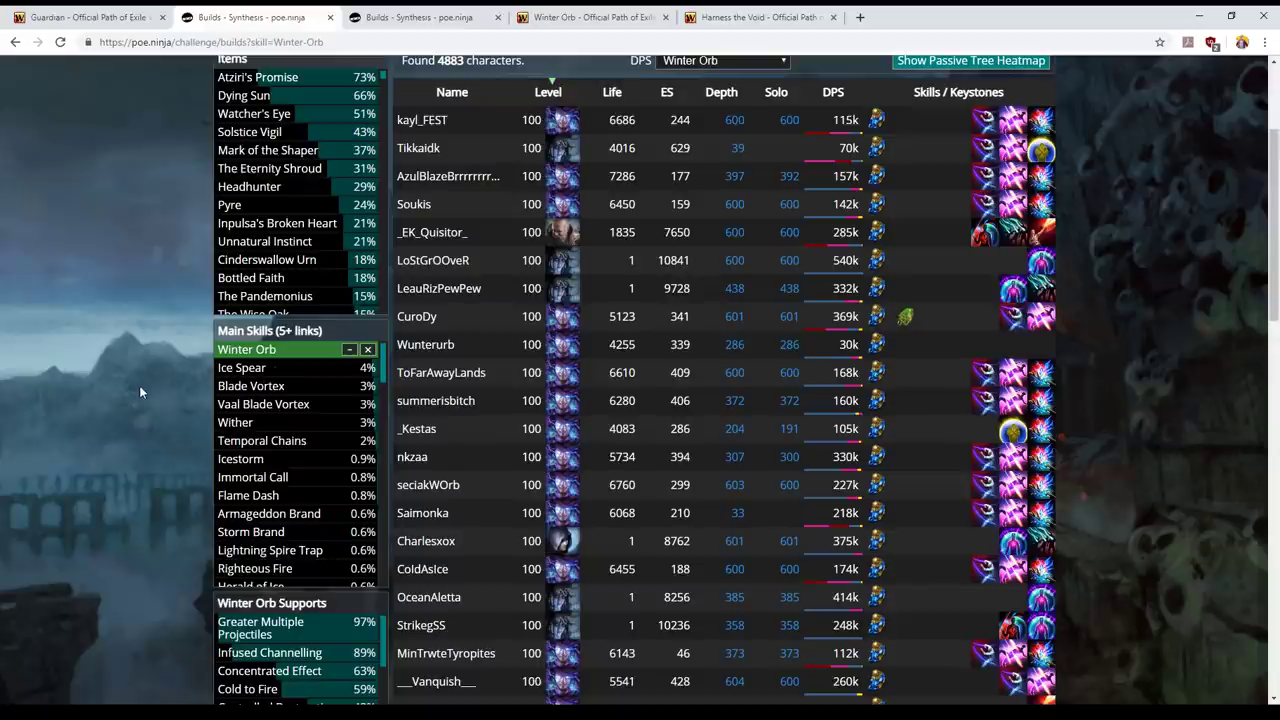
scroll("down", 3)
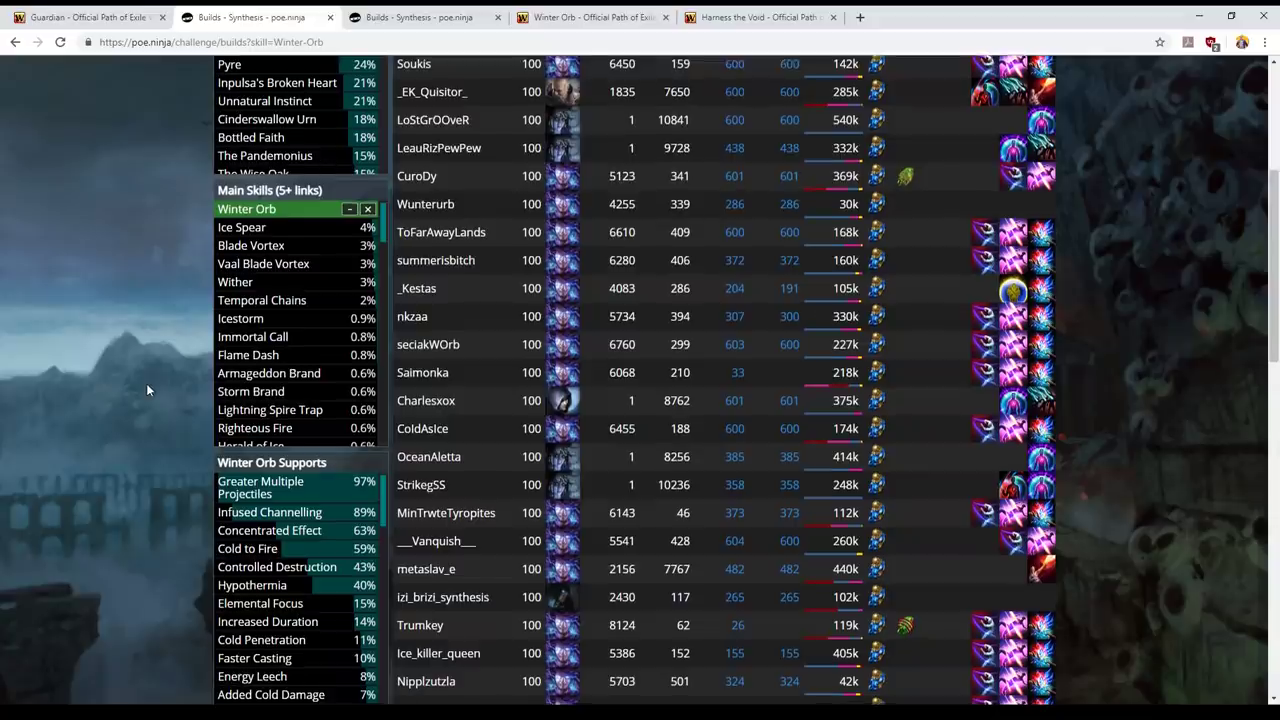
scroll("down", 3)
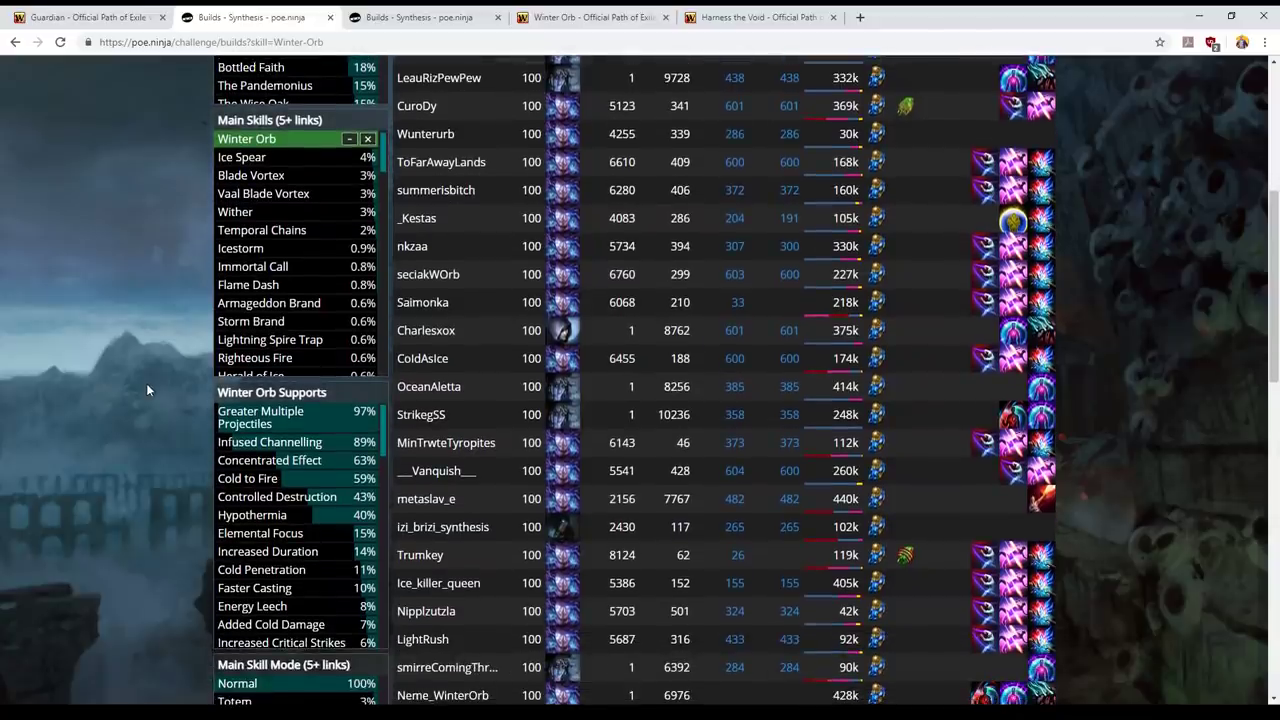
mouse_move(286, 374)
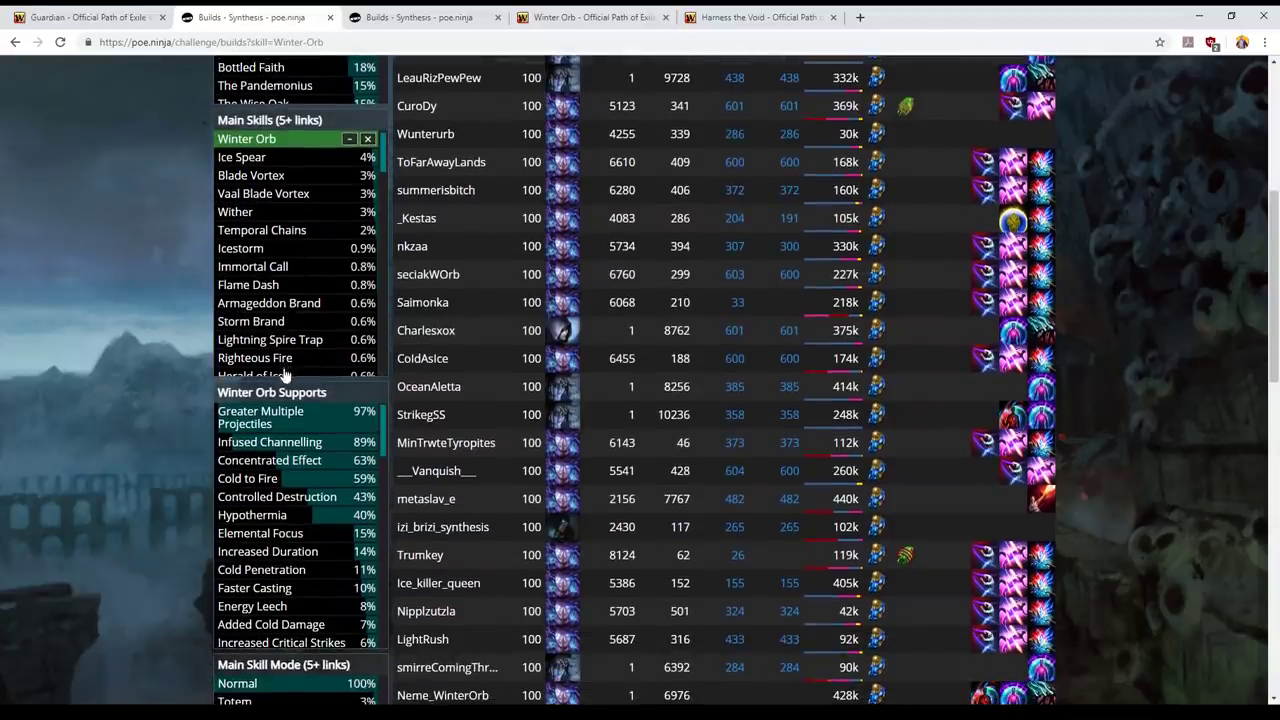
scroll("down", 3)
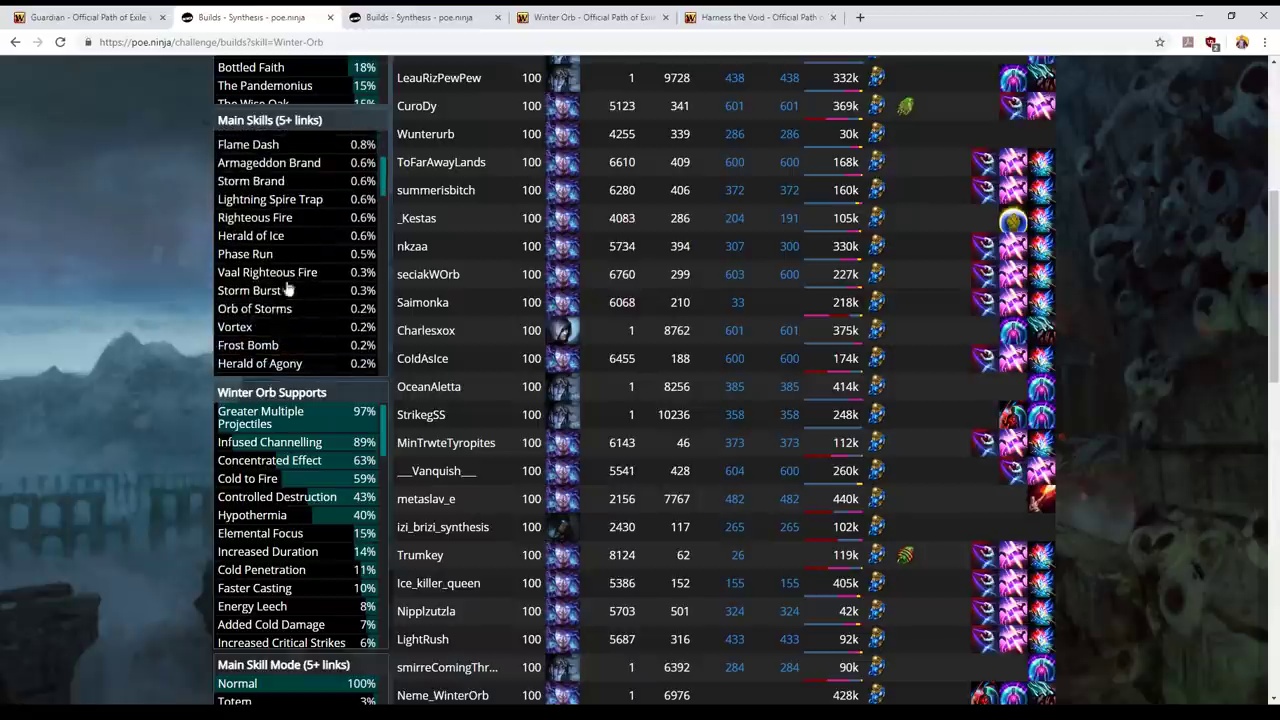
mouse_move(176, 322)
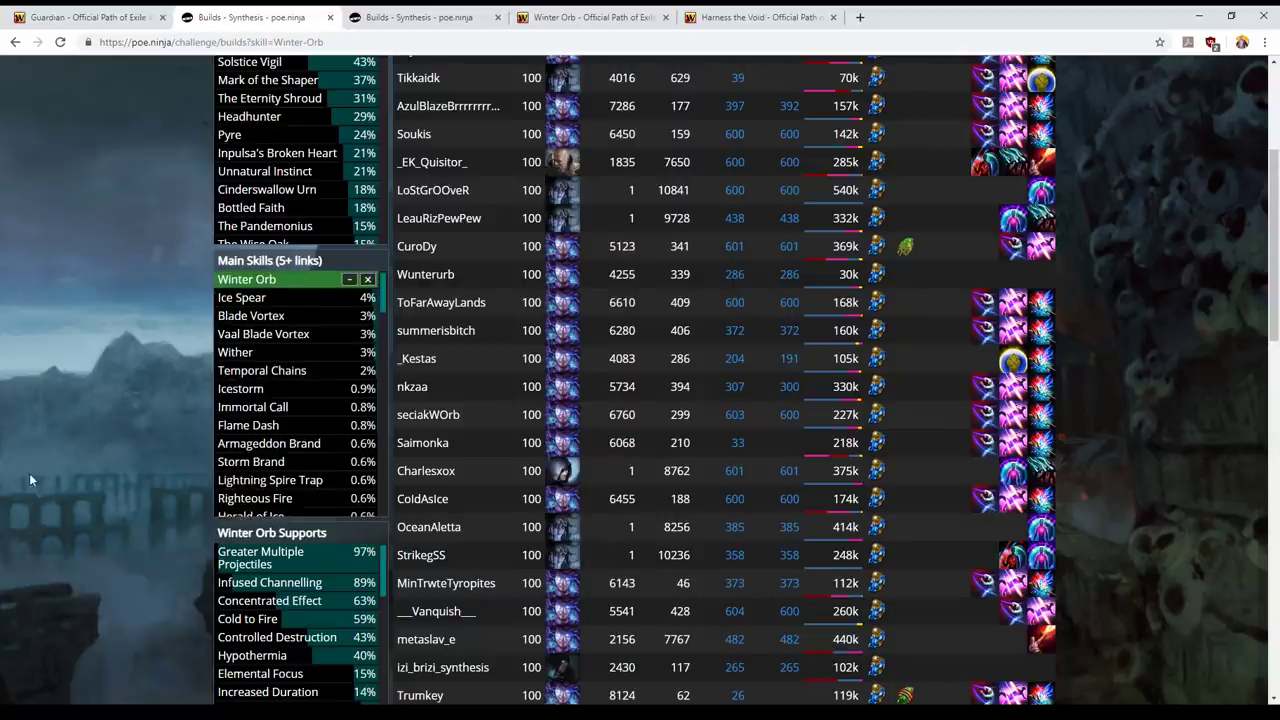
scroll("down", 3)
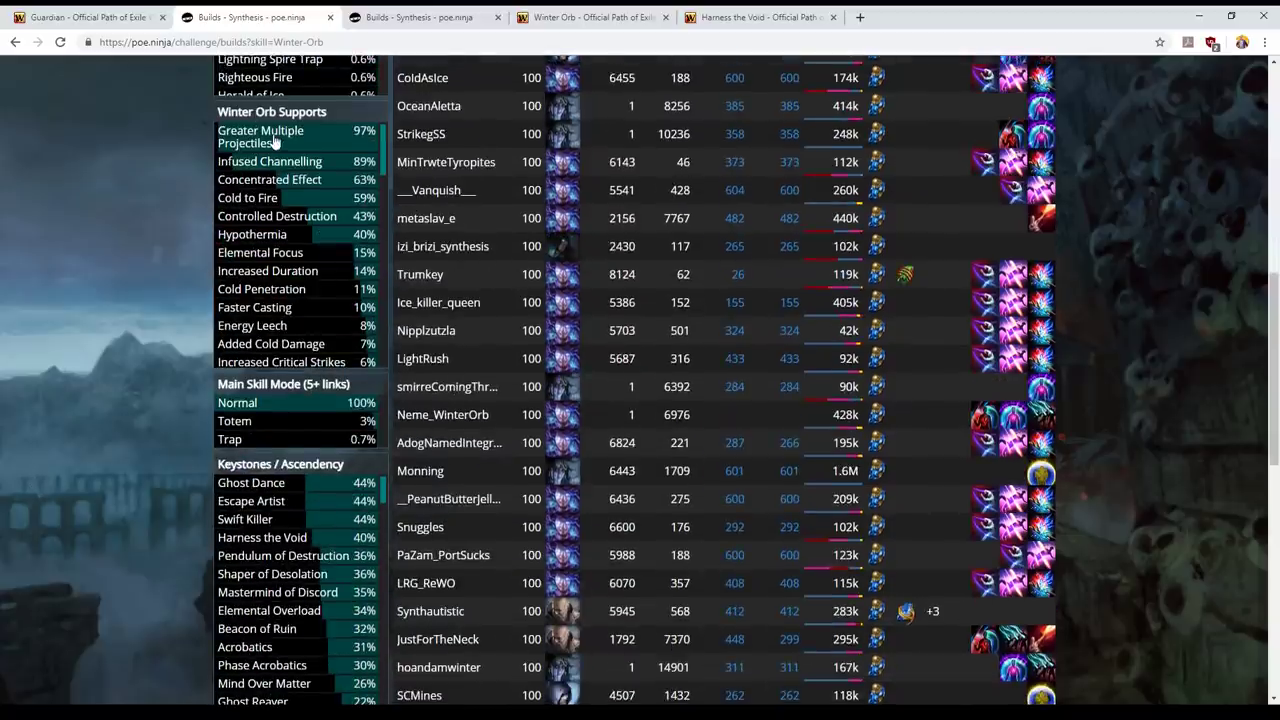
mouse_move(328, 198)
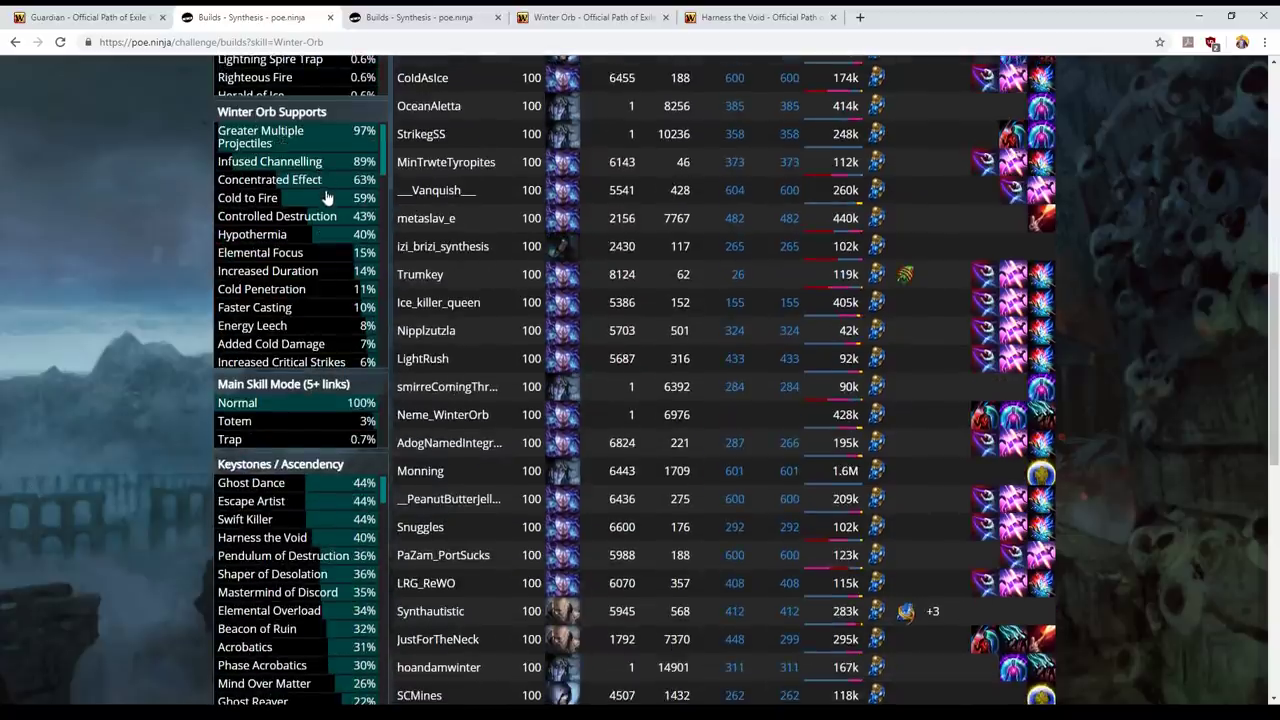
mouse_move(308, 160)
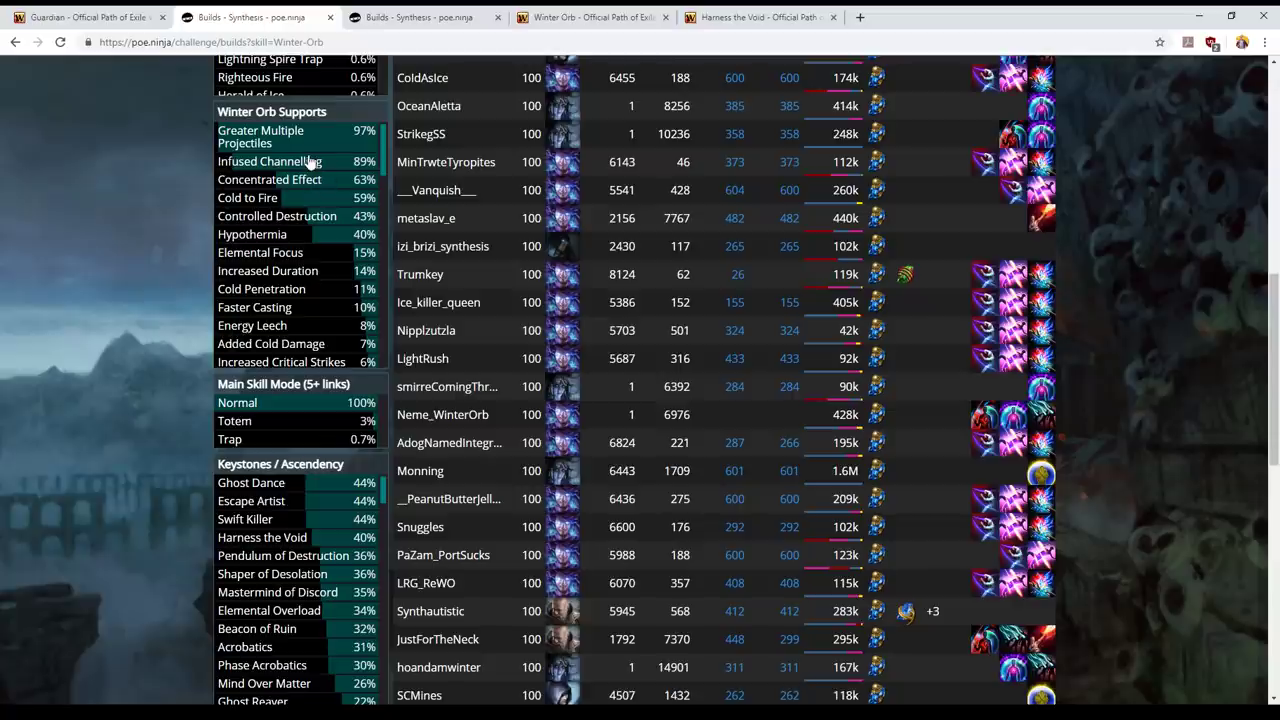
left_click(278, 160)
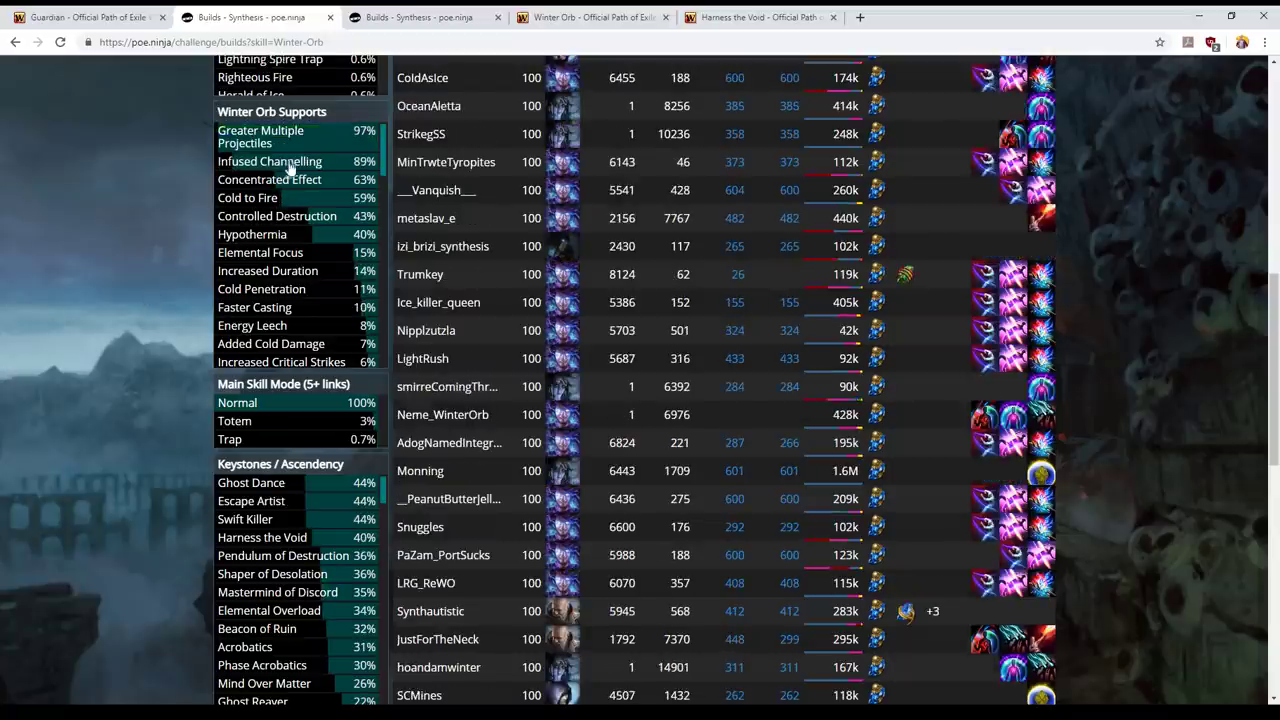
mouse_move(312, 136)
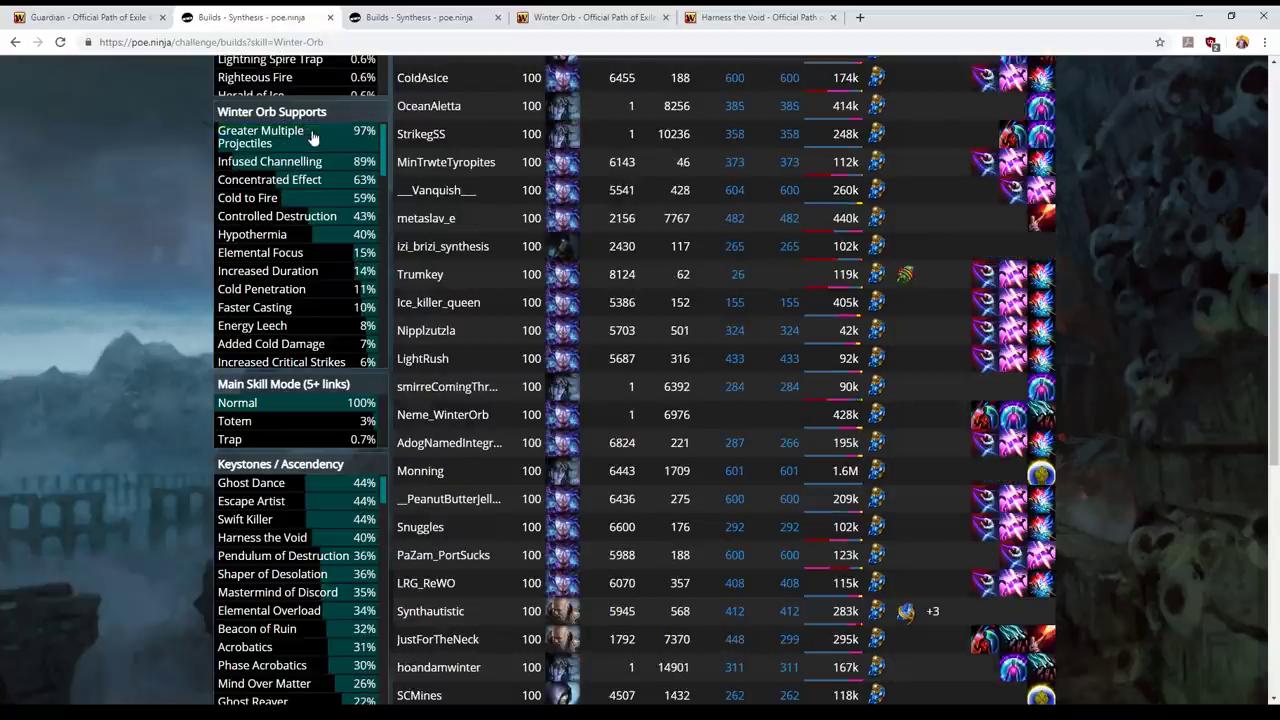
mouse_move(308, 136)
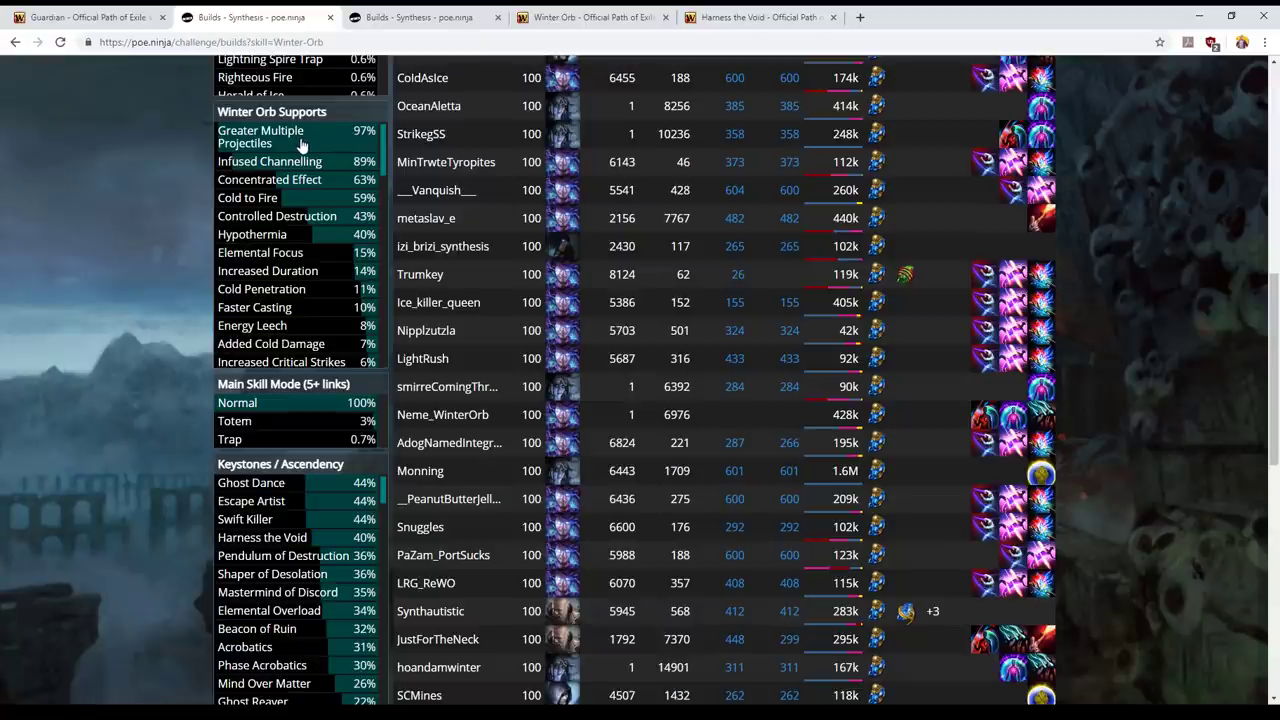
Narrow Winter Orb builds to those using Greater Multiple Projectiles, leaving 4749 characters.
left_click(260, 136)
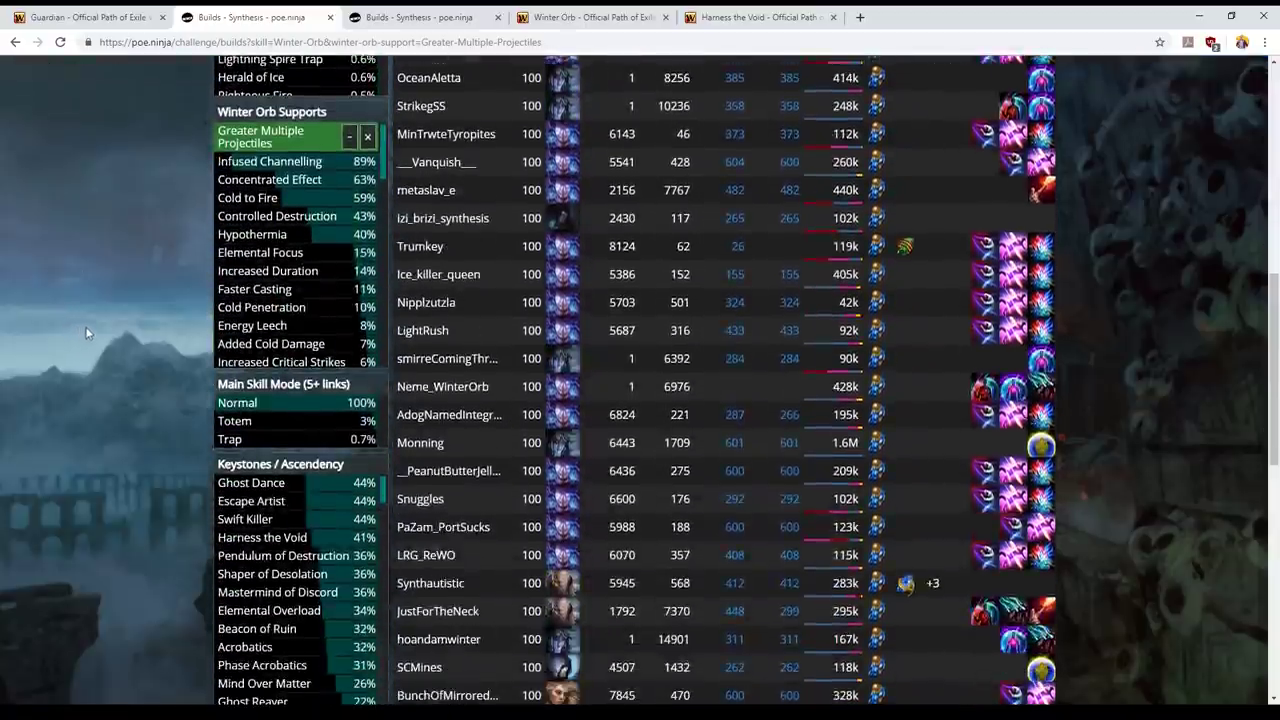
mouse_move(750, 374)
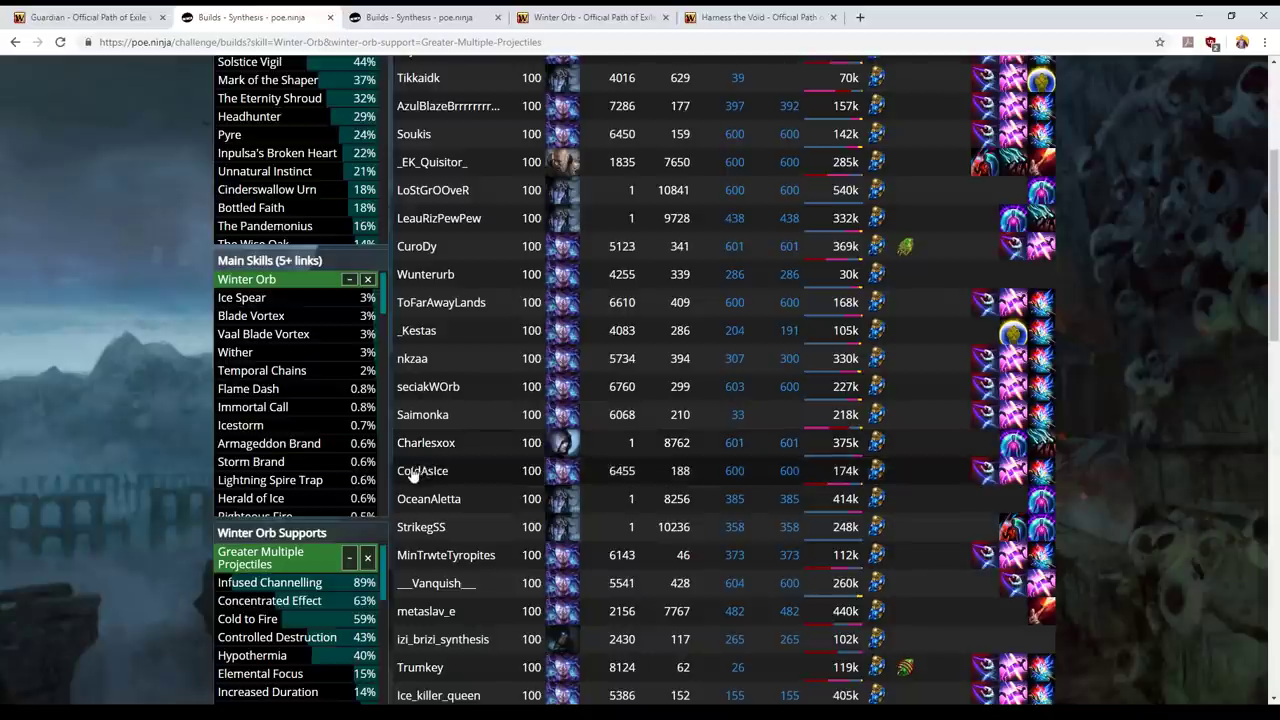
scroll("down", 3)
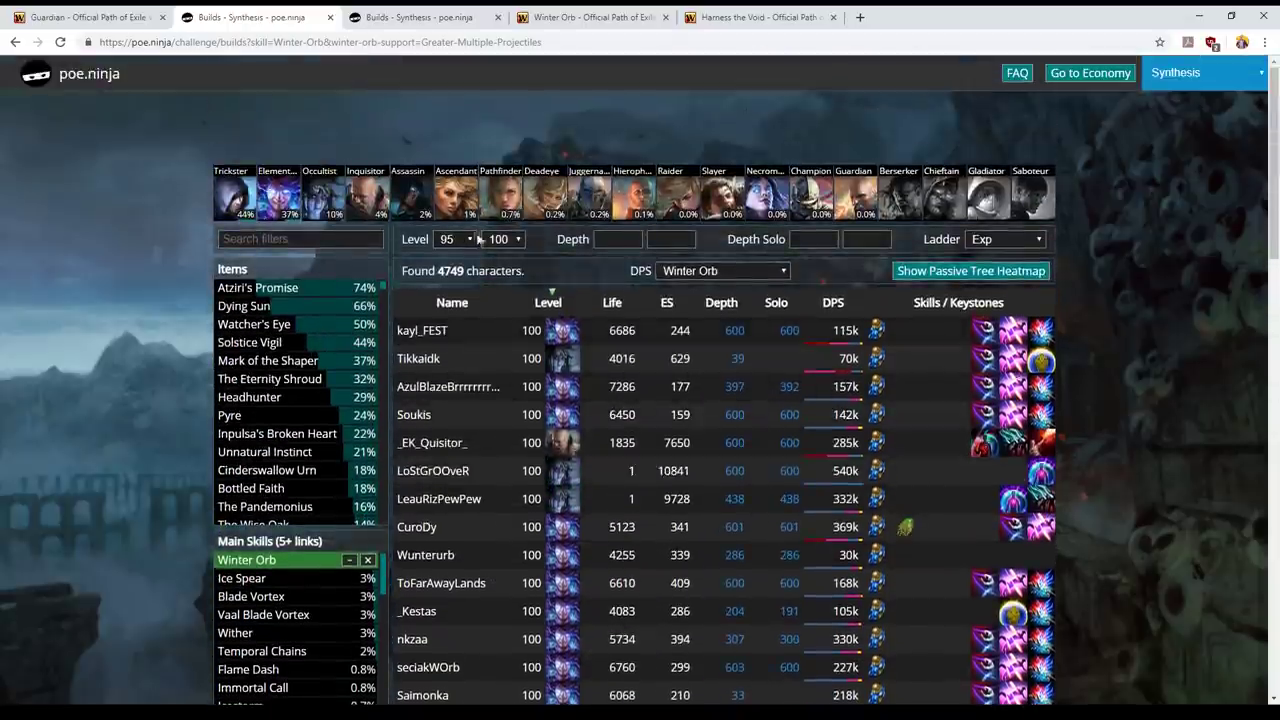
scroll("down", 3)
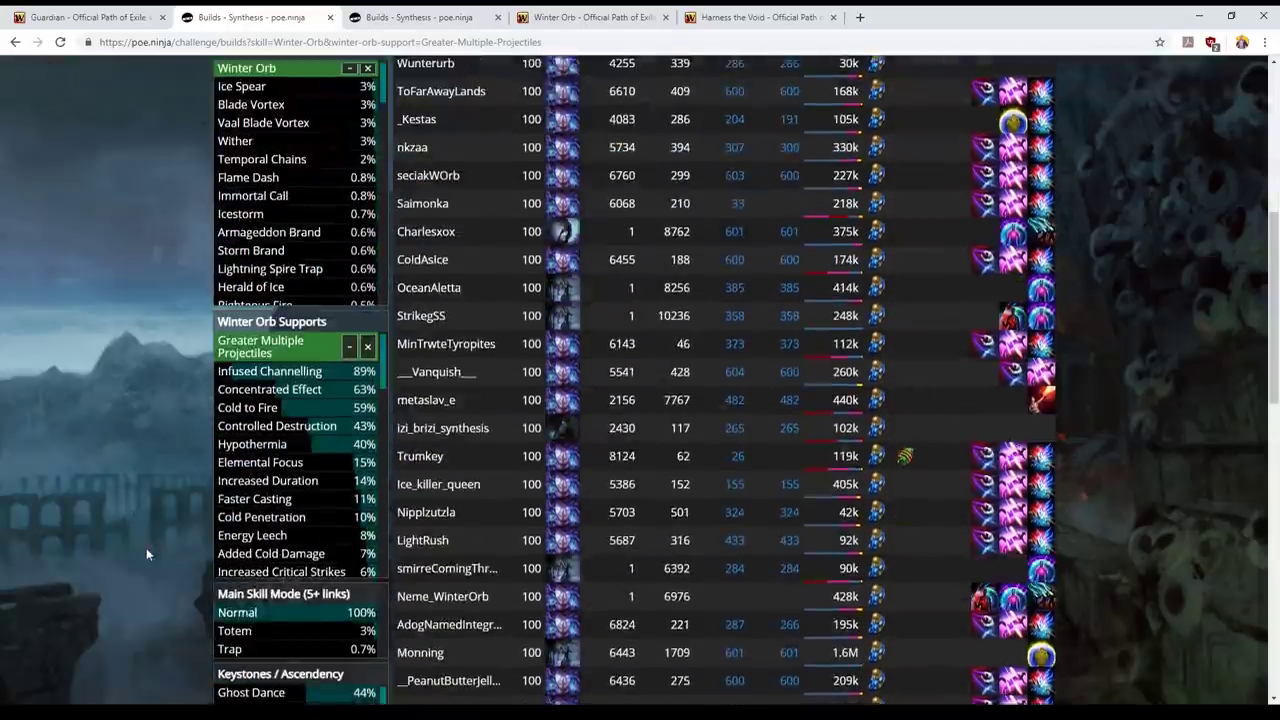
scroll("down", 3)
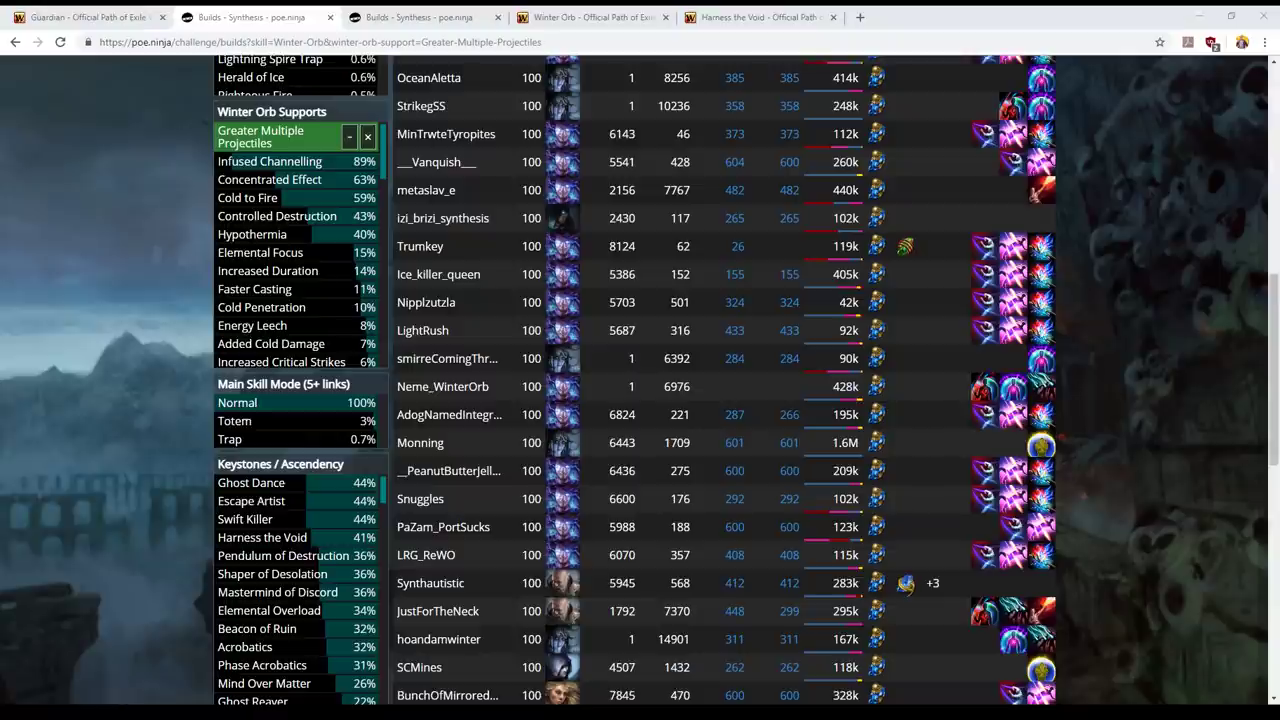
scroll("down", 3)
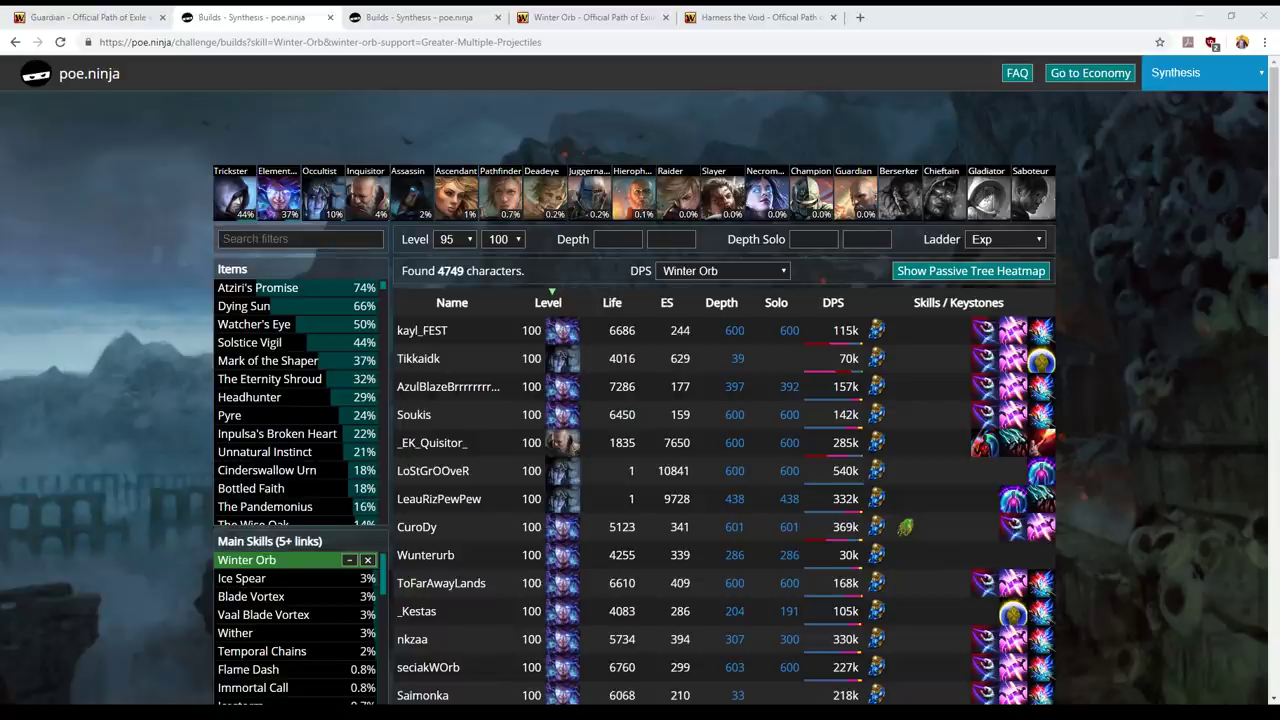
Scroll further down the GMP-filtered Winter Orb build list and its support entries.
scroll("down", 3)
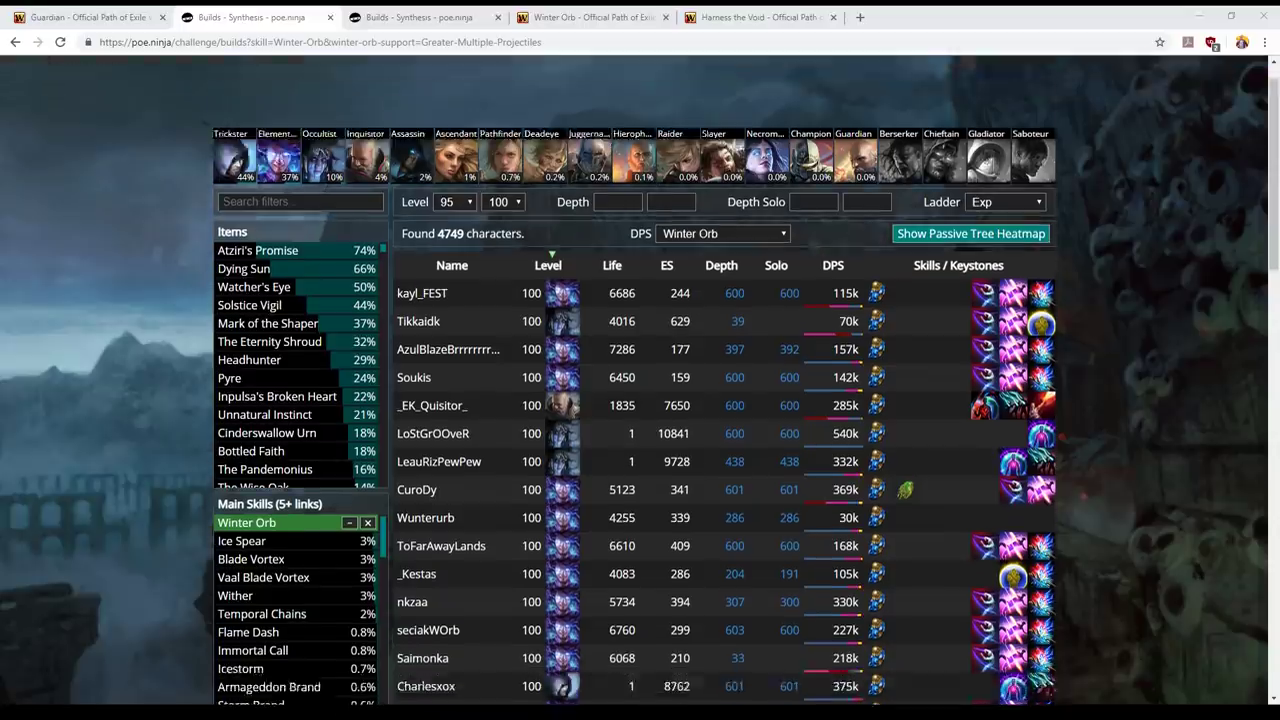
scroll("down", 3)
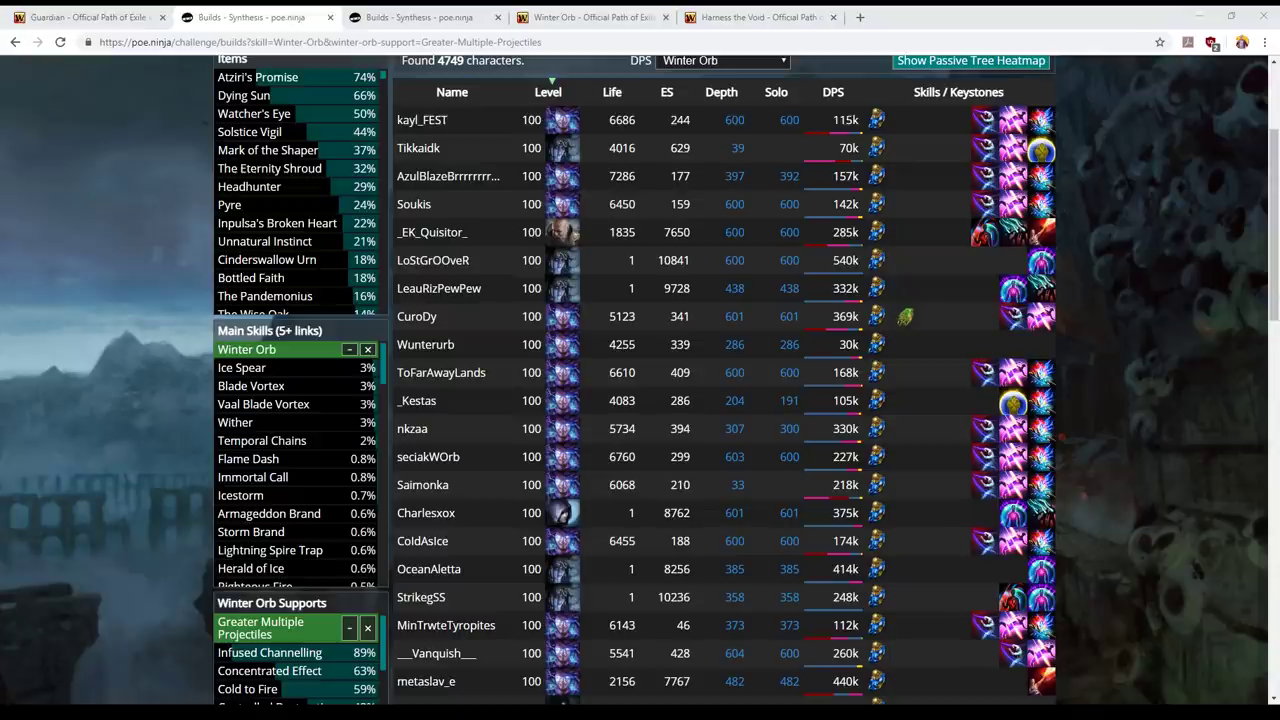
mouse_move(132, 570)
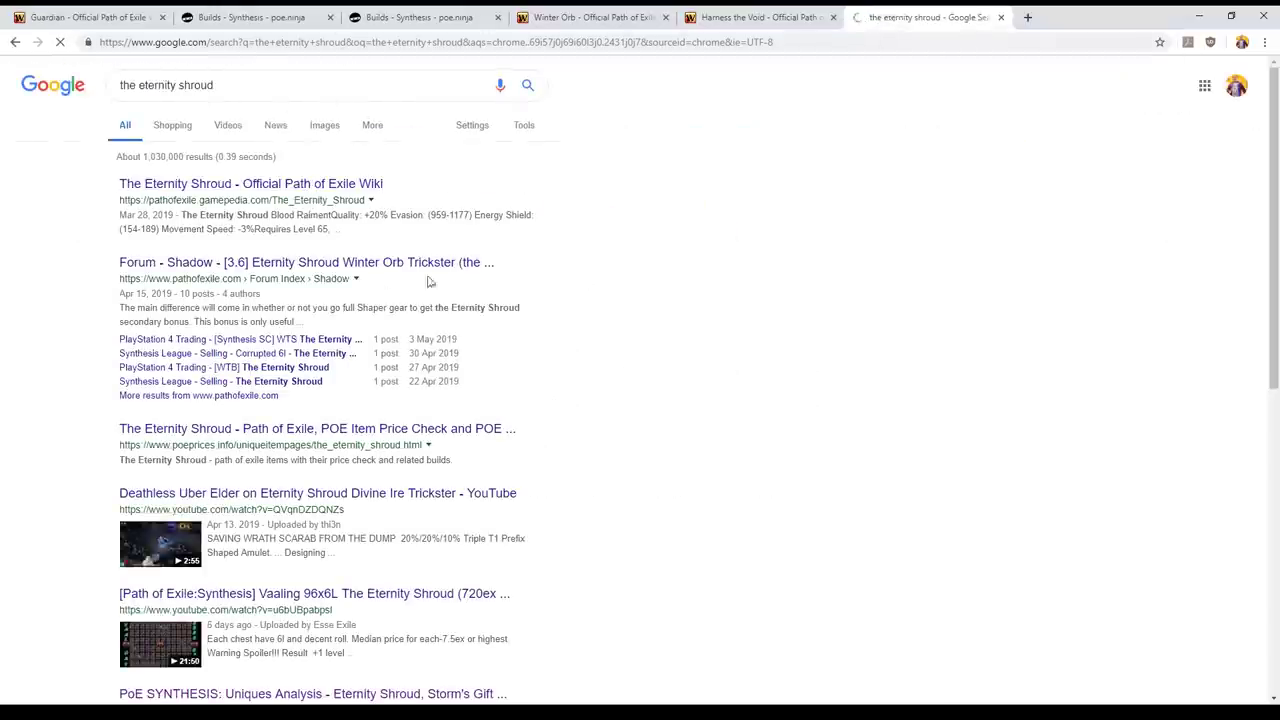
Open The Eternity Shroud wiki page and highlight its ignore-chaos-resistance modifier line.
left_click(240, 184)
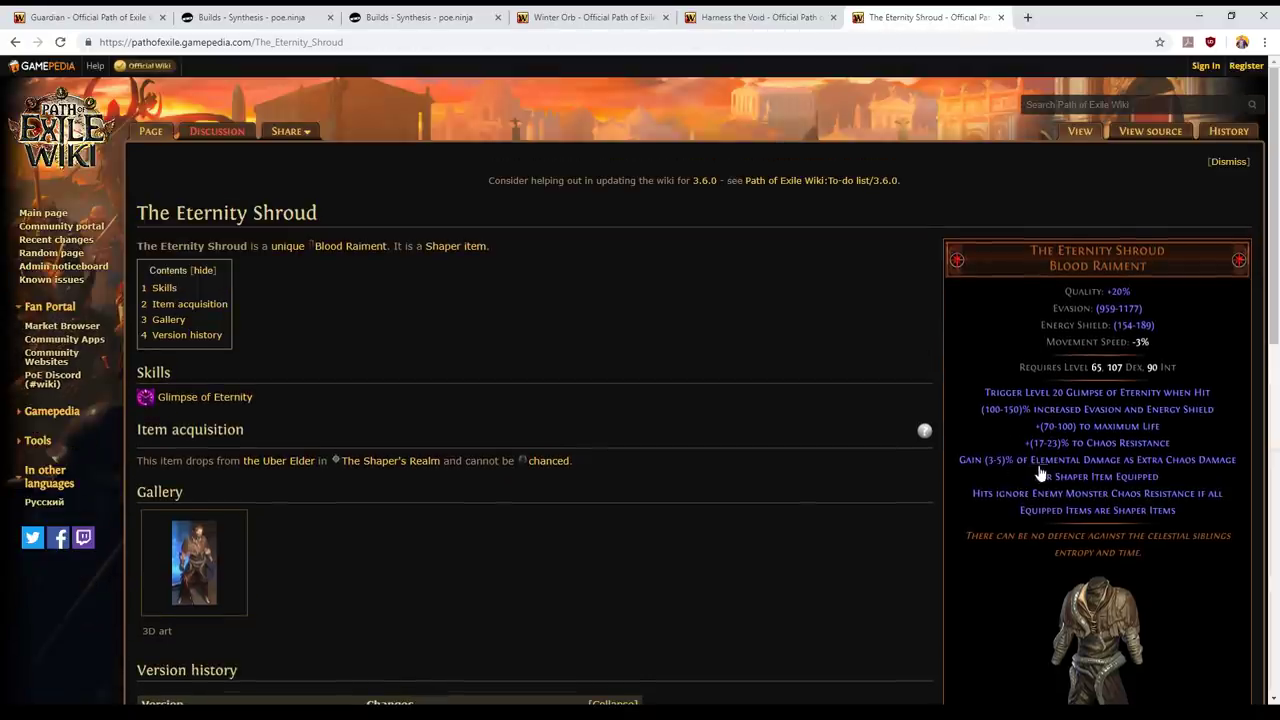
mouse_move(1124, 482)
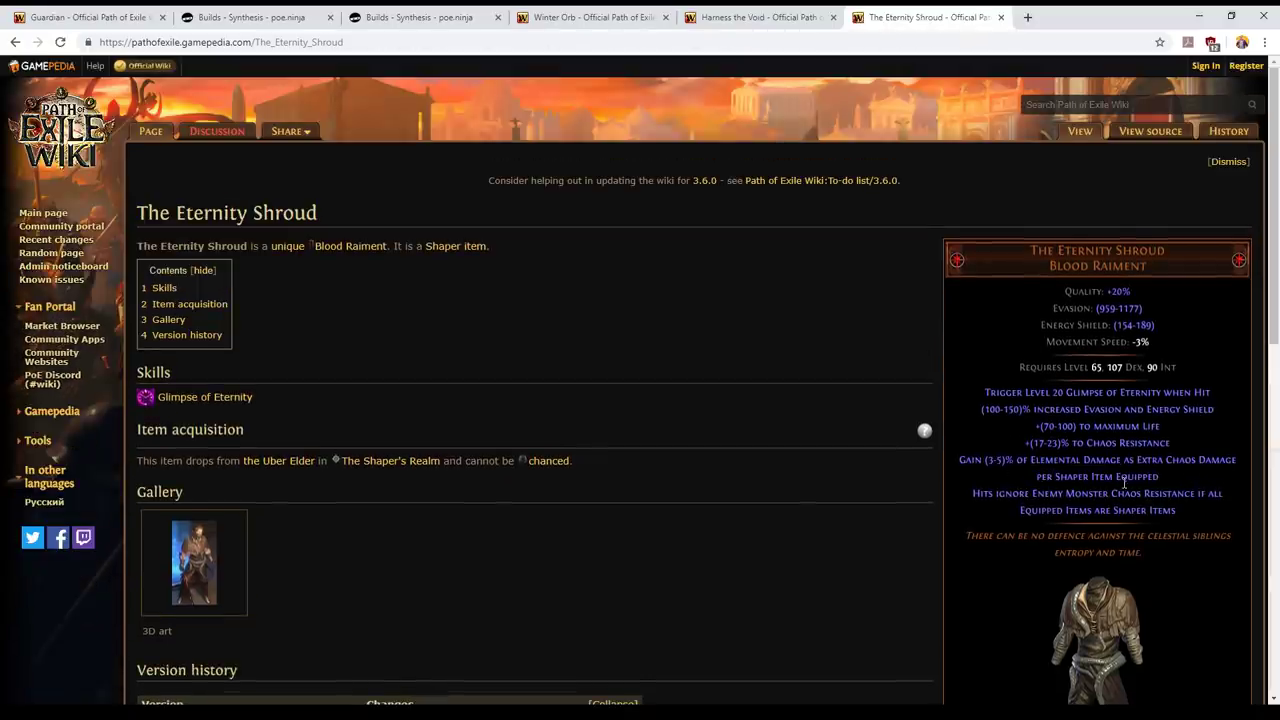
mouse_move(1168, 500)
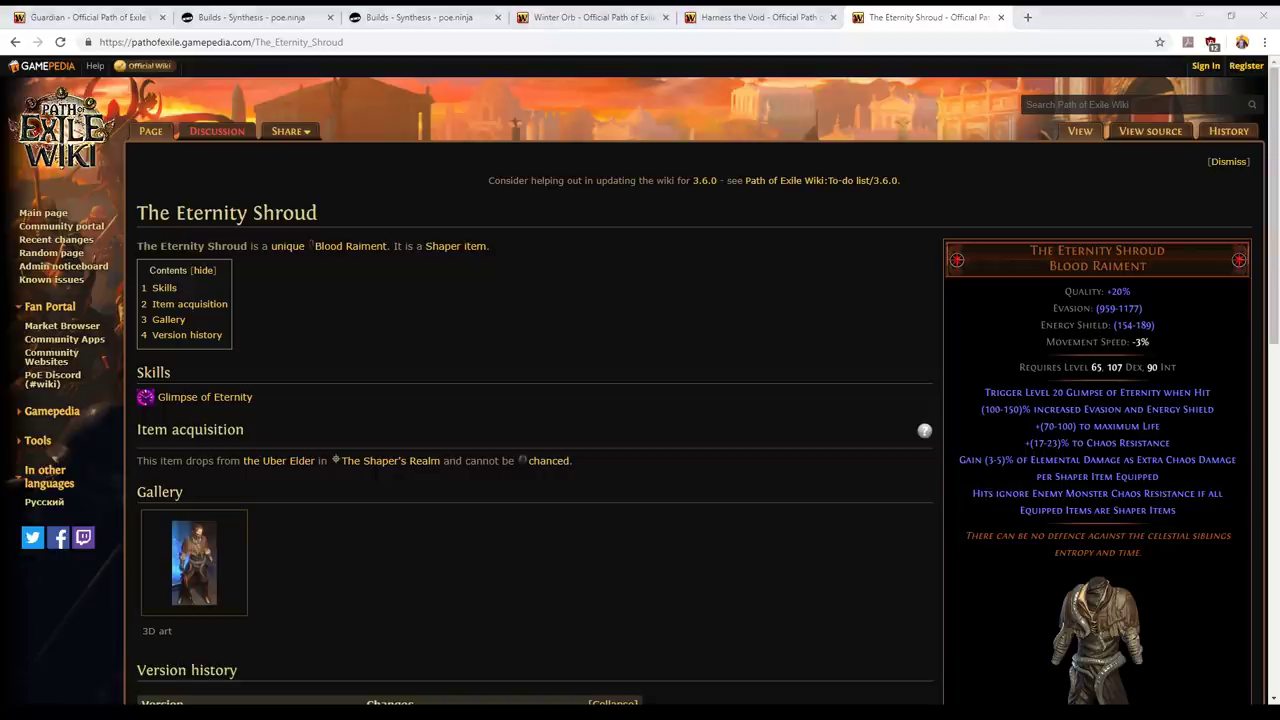
scroll("down", 3)
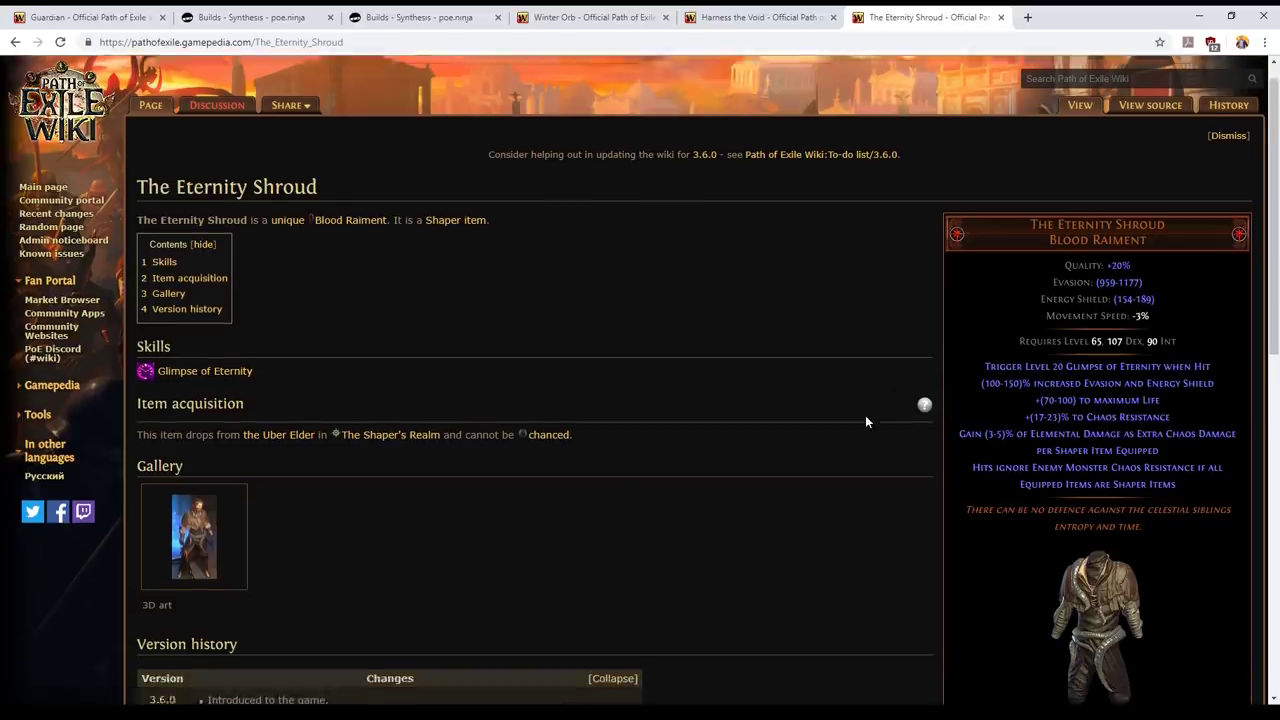
scroll("down", 3)
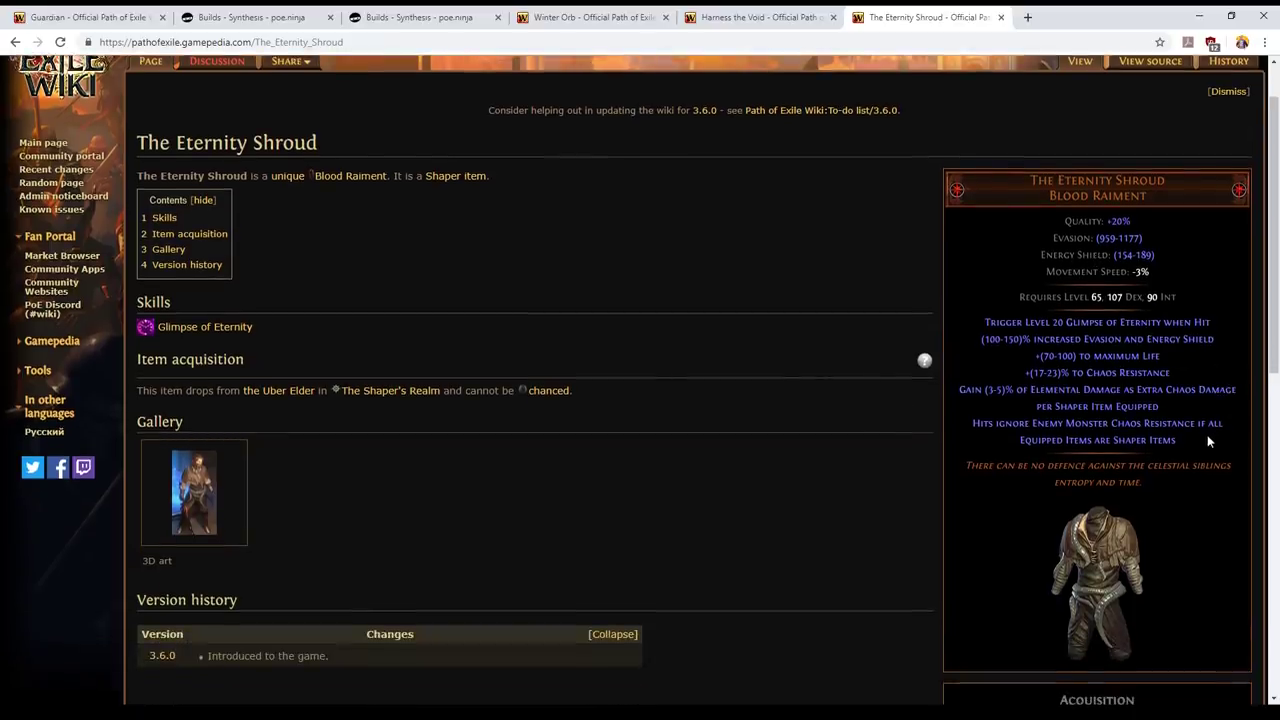
left_click_drag(972, 424, 1190, 440)
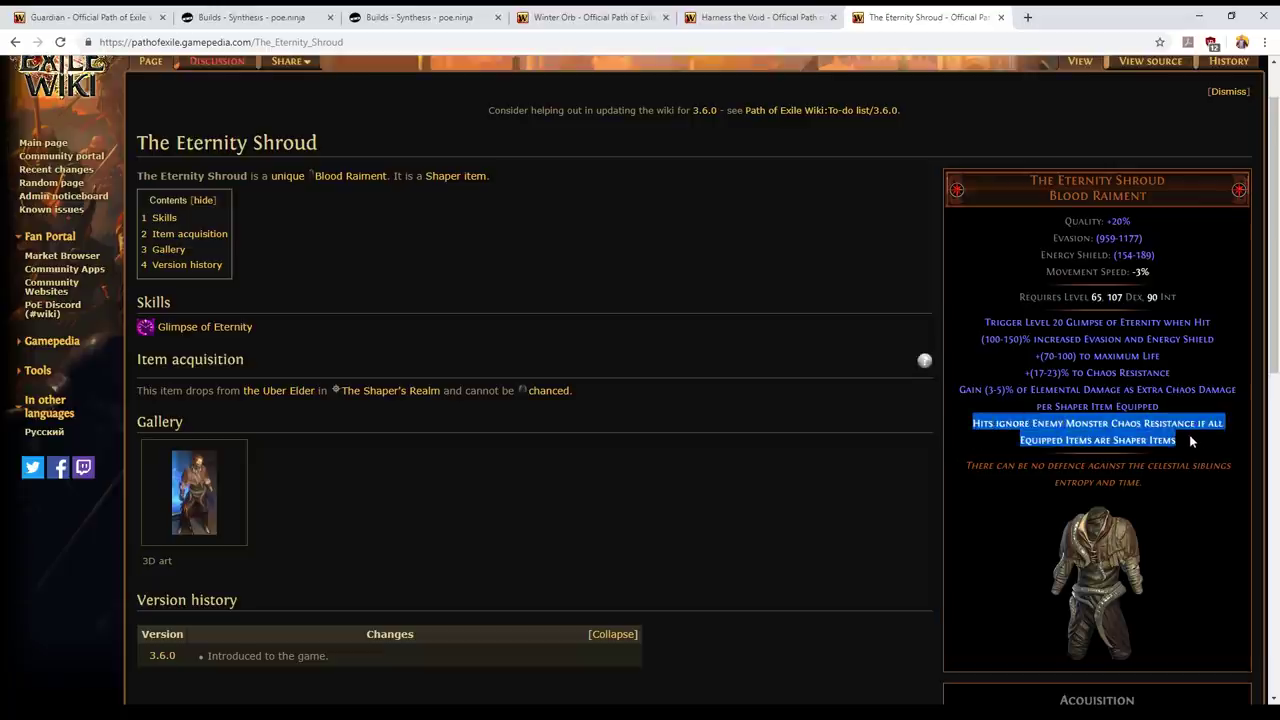
mouse_move(1194, 452)
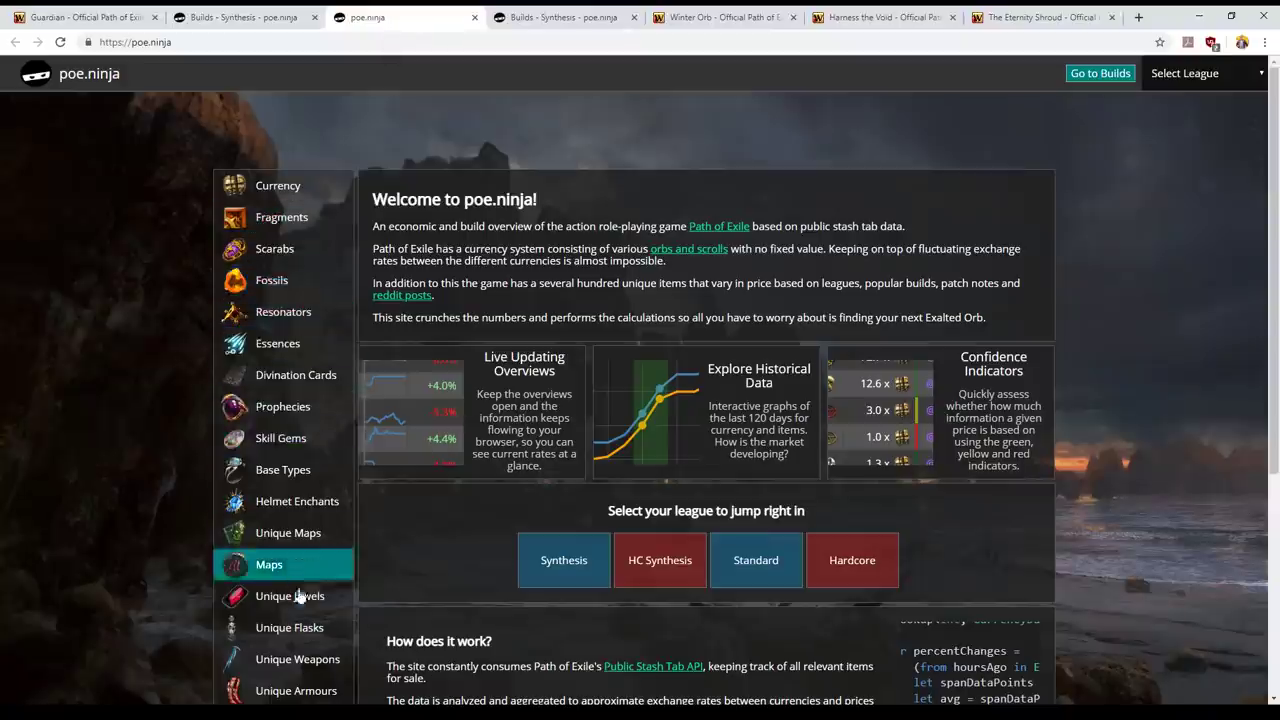
Scroll the poe.ninja unique armours price list toward The Eternity Shroud entry.
scroll("down", 3)
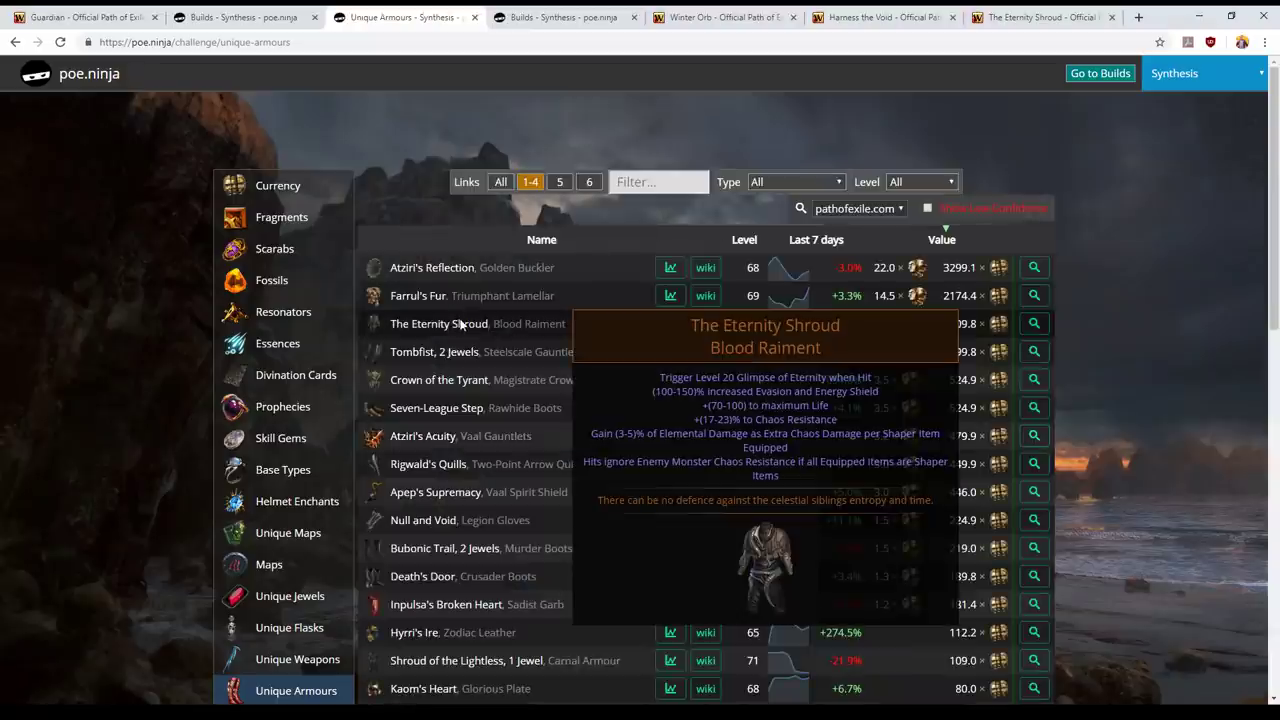
mouse_move(918, 324)
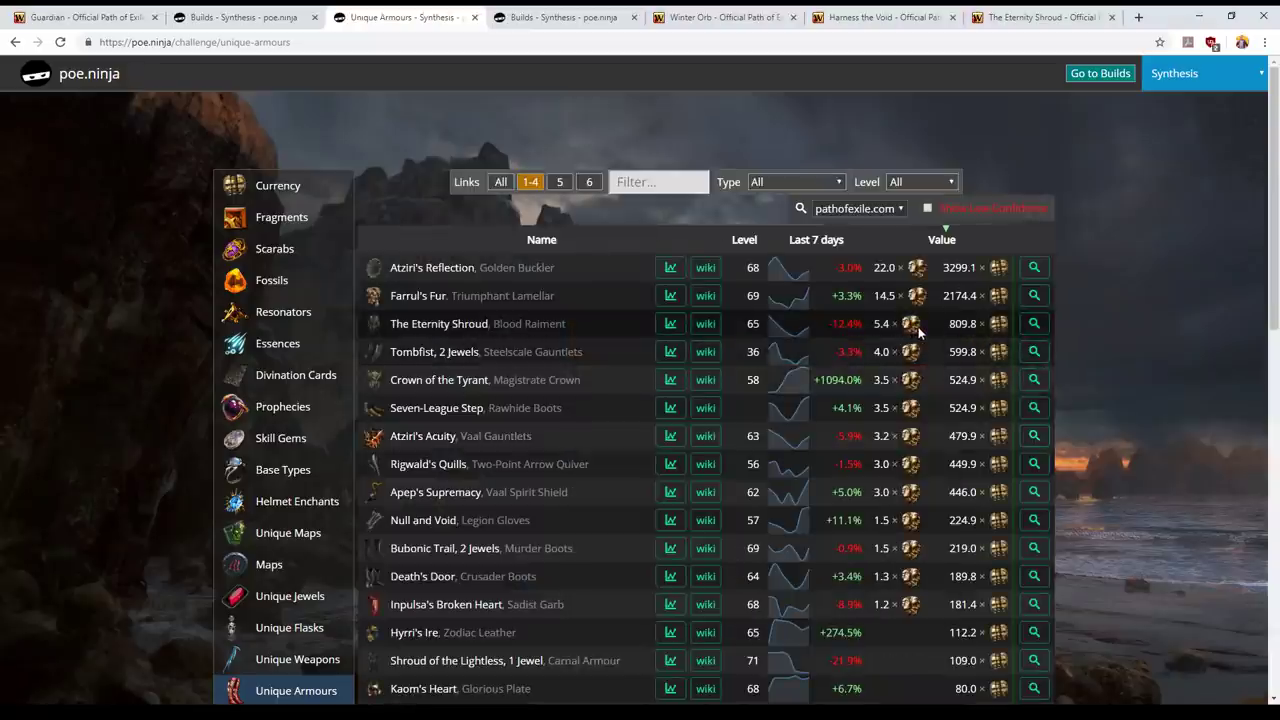
mouse_move(956, 336)
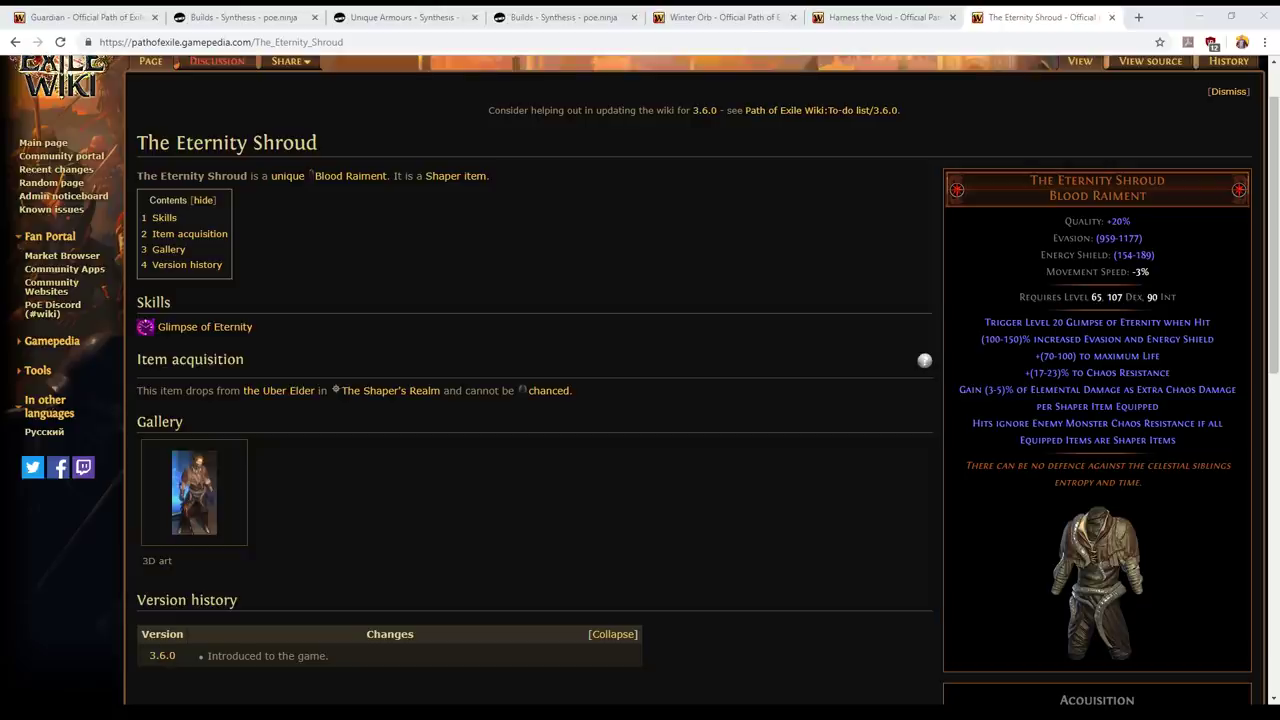
Show the Harness the Void ascendancy passive wiki page.
left_click(884, 16)
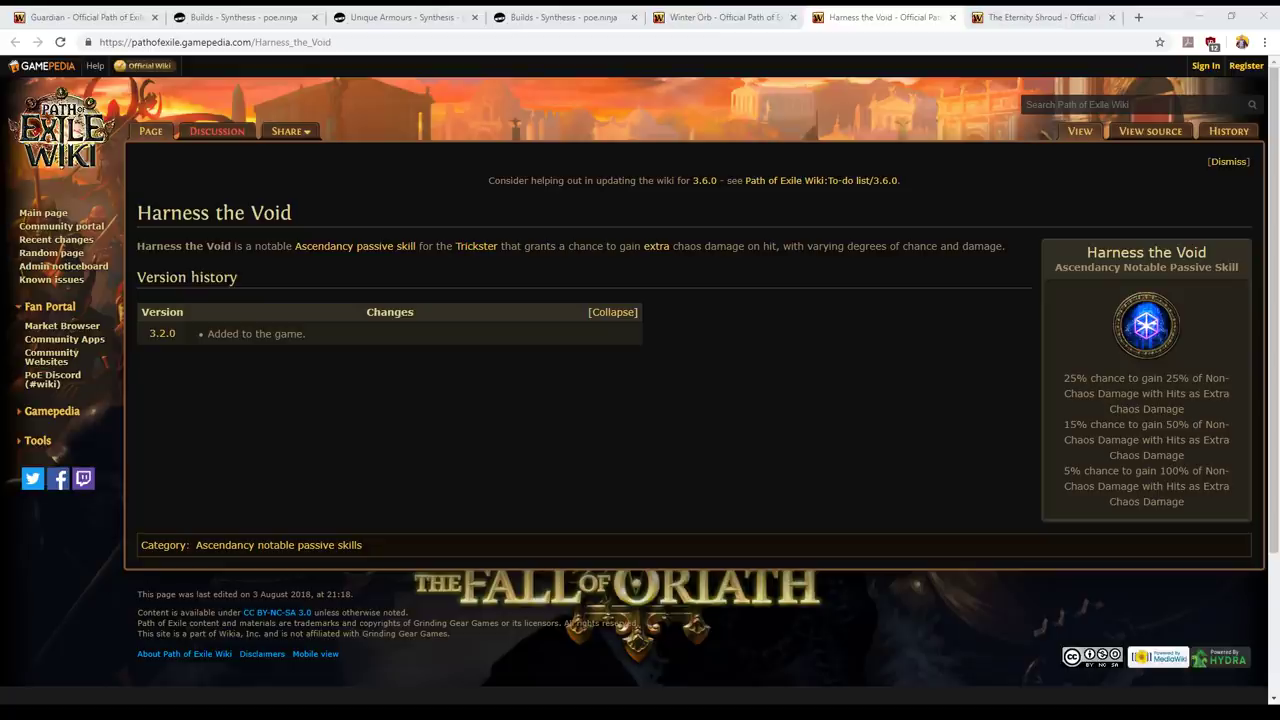
mouse_move(1082, 380)
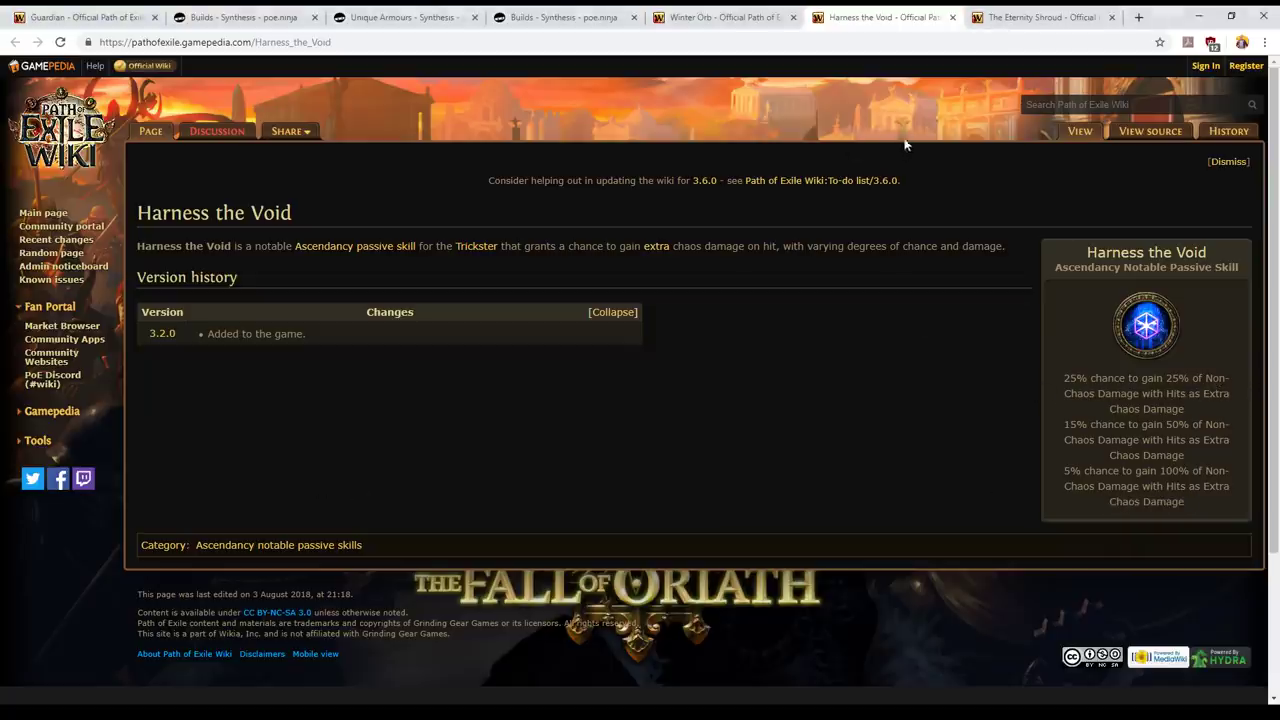
Switch back to The Eternity Shroud wiki page.
left_click(1038, 16)
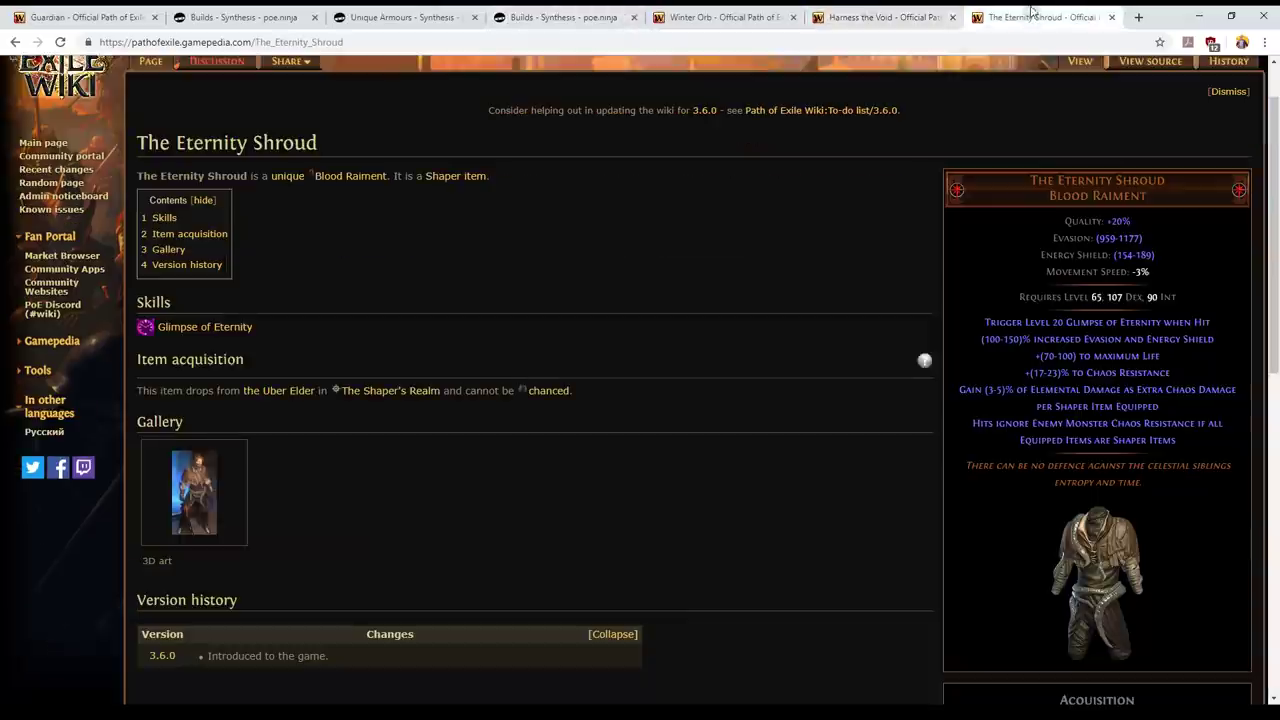
mouse_move(1054, 396)
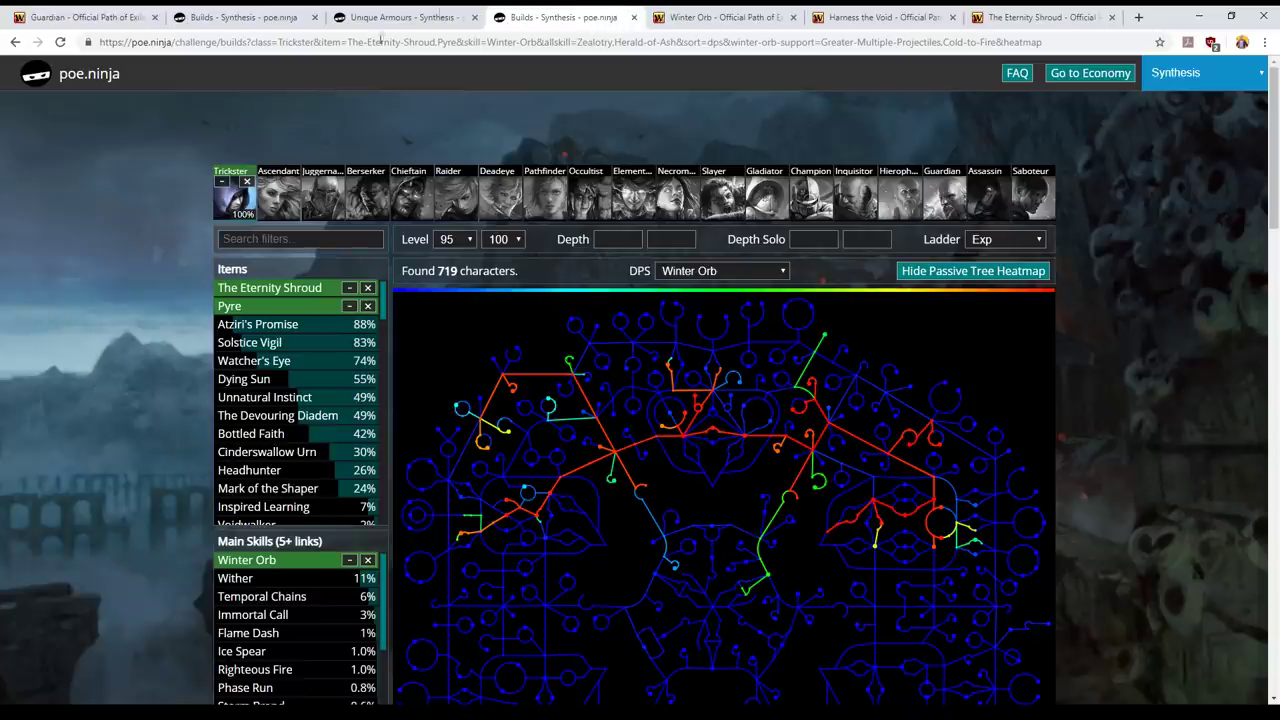
Return to the Winter Orb + GMP builds list and scroll through the Occultist passive tree heatmap and rankings.
left_click(404, 16)
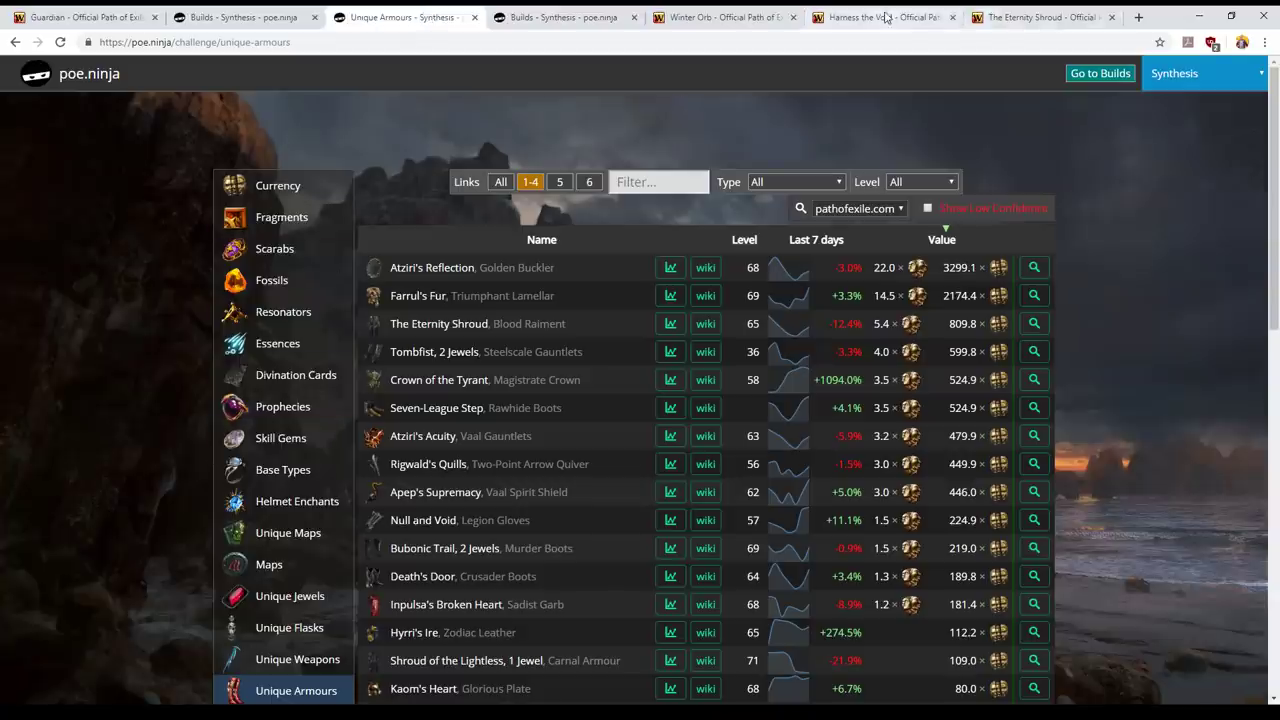
left_click(720, 16)
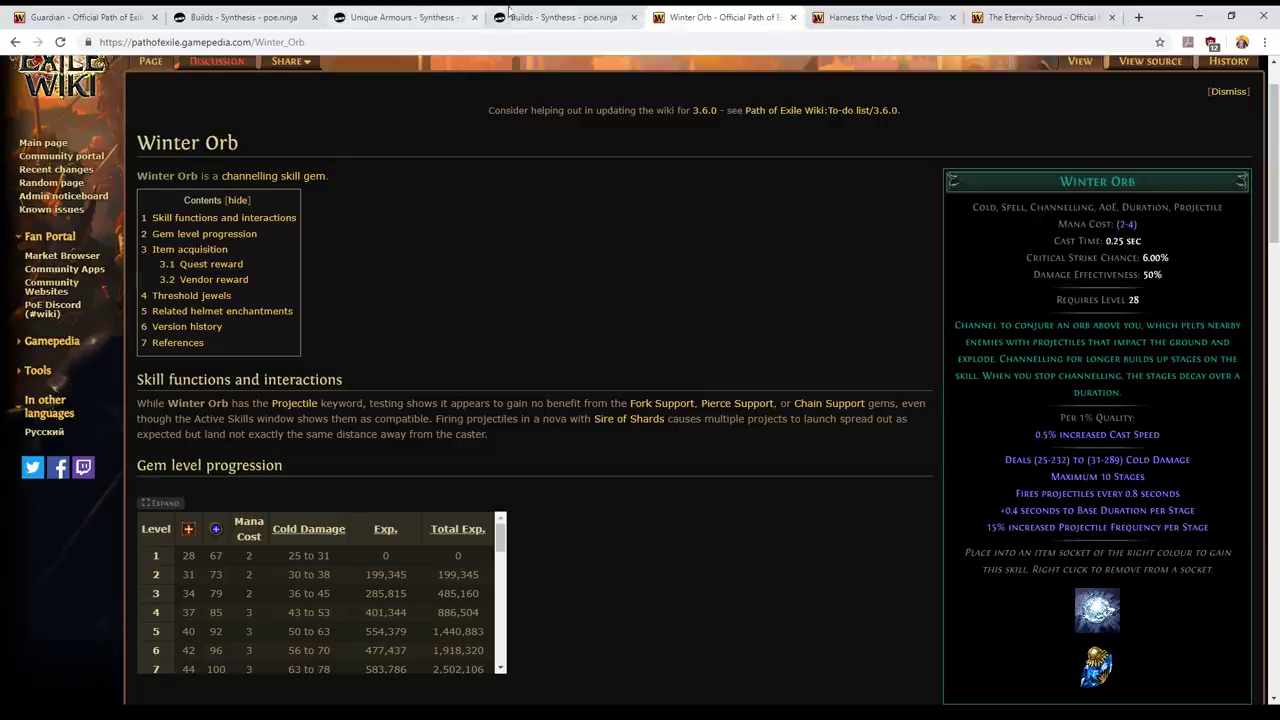
left_click(560, 16)
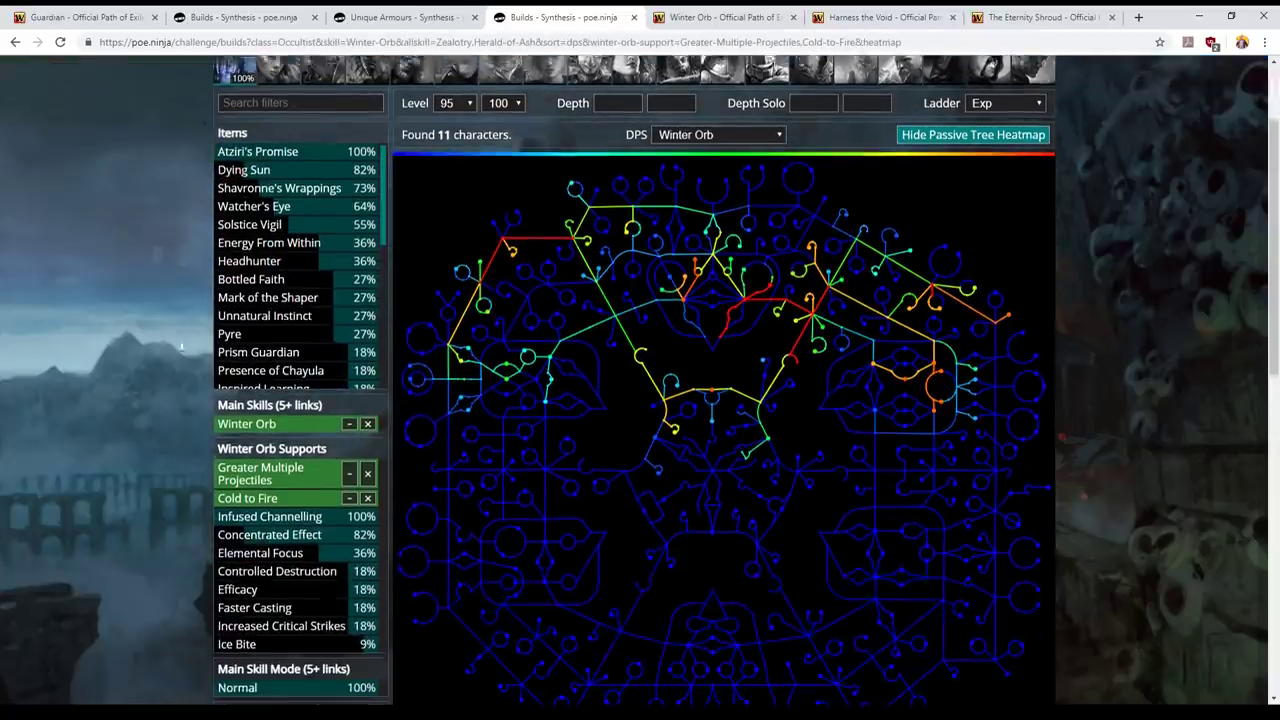
scroll("down", 3)
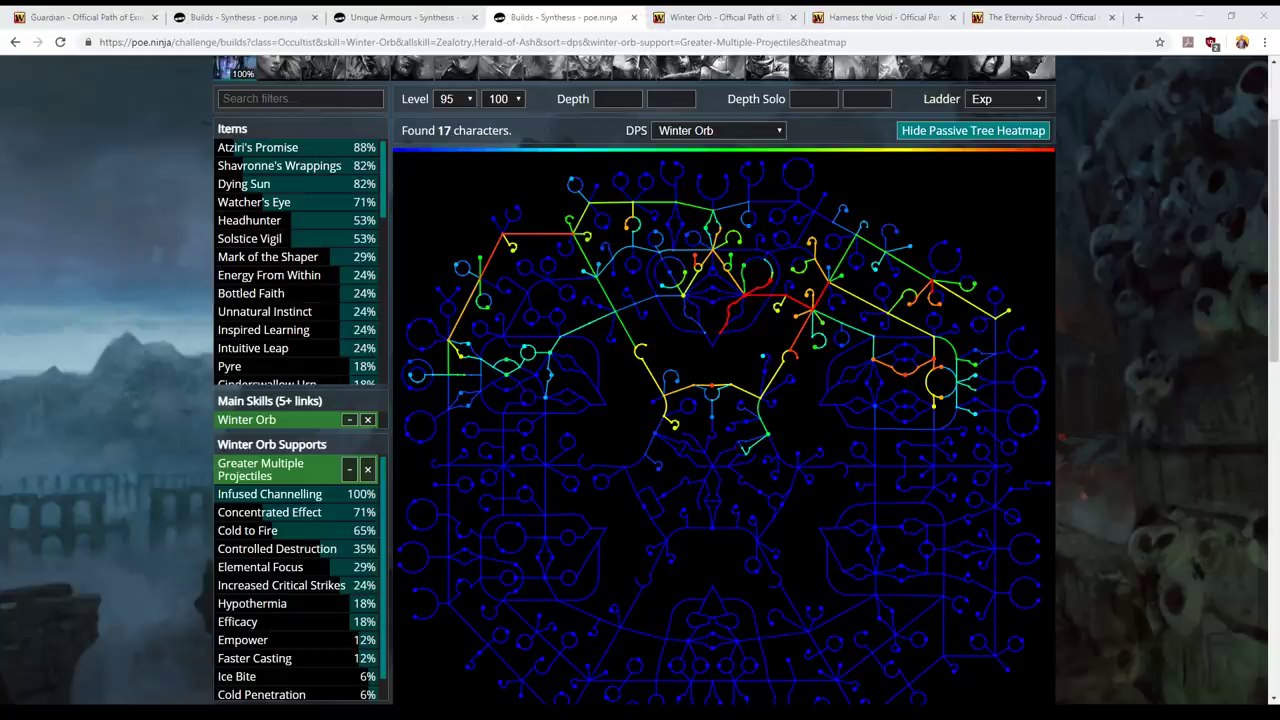
mouse_move(1100, 522)
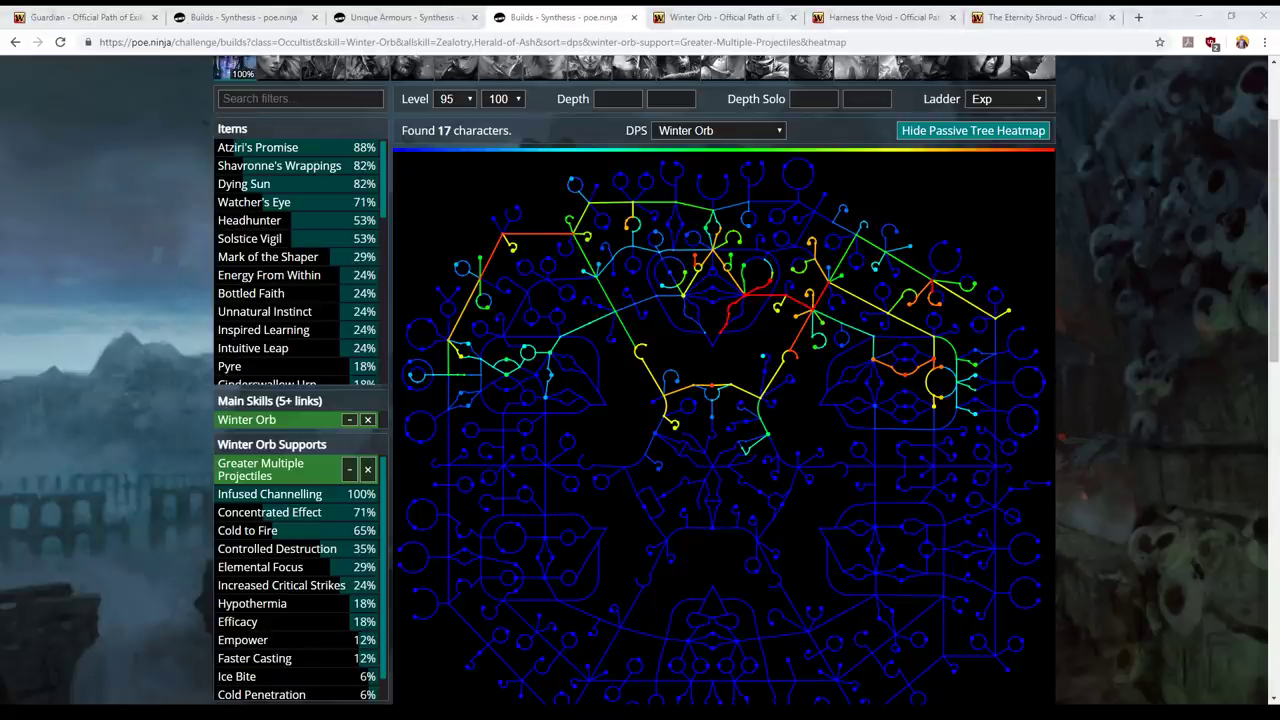
scroll("down", 3)
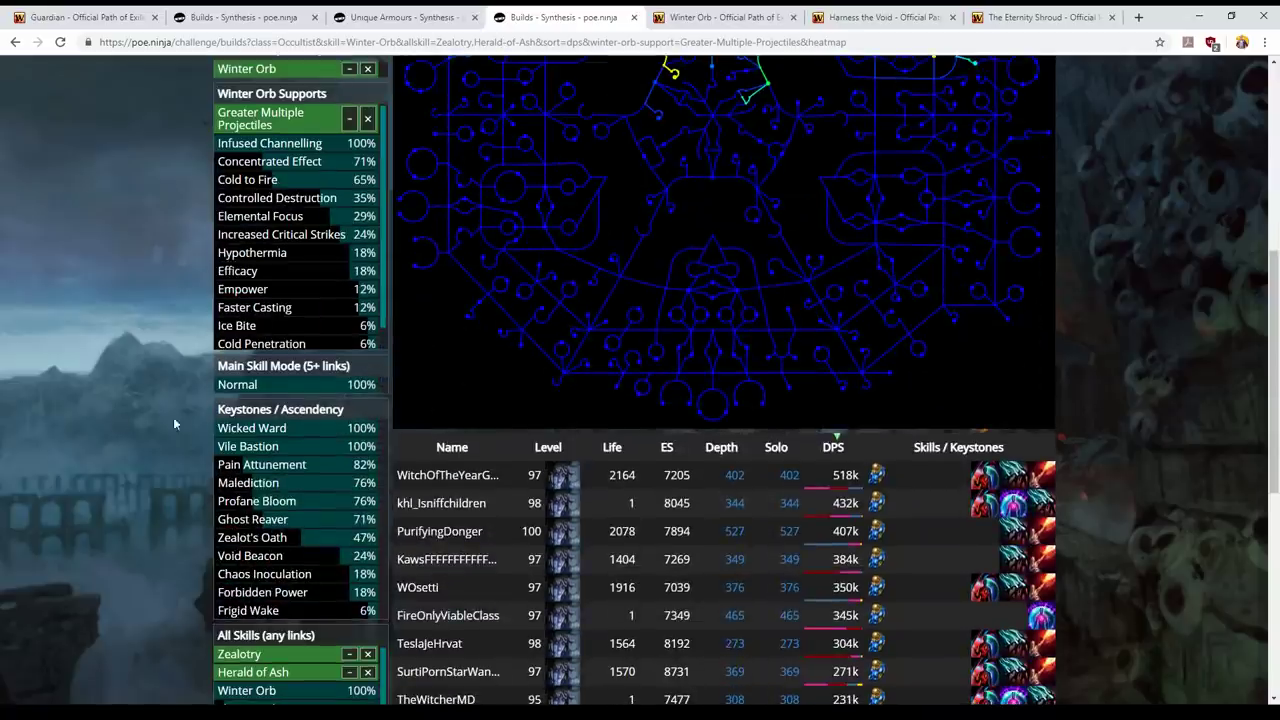
scroll("down", 3)
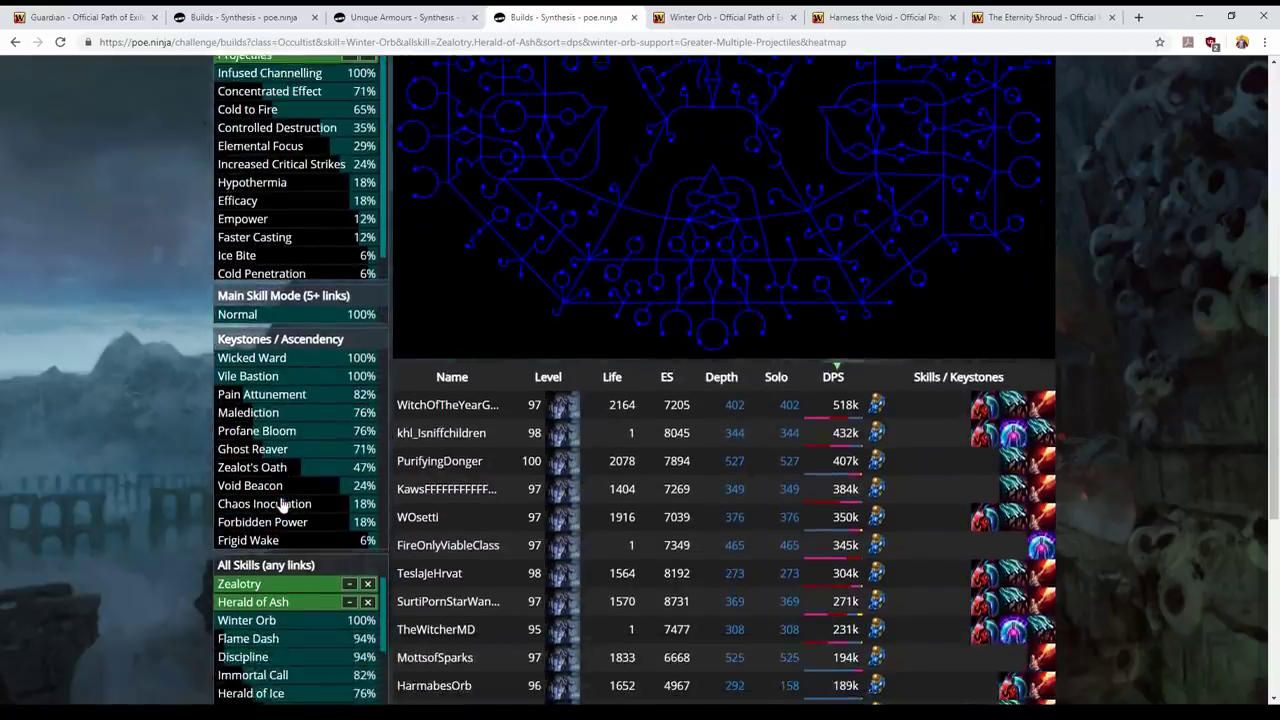
scroll("down", 3)
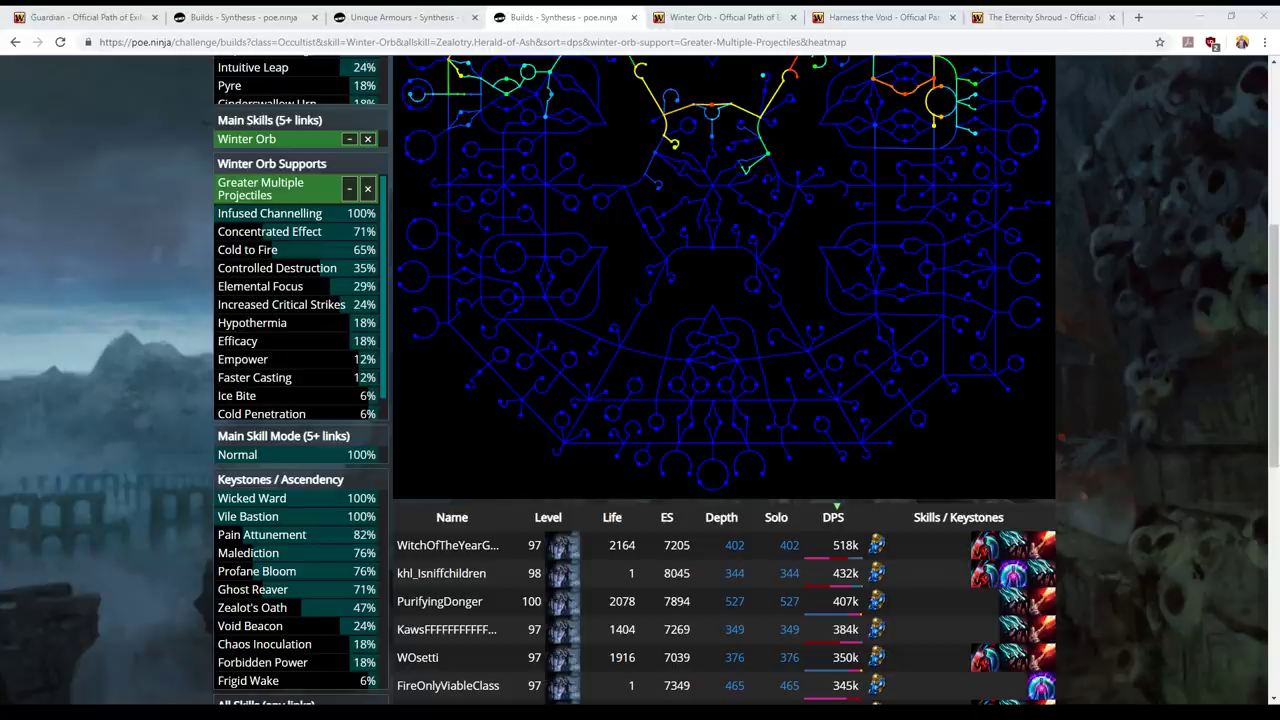
mouse_move(140, 412)
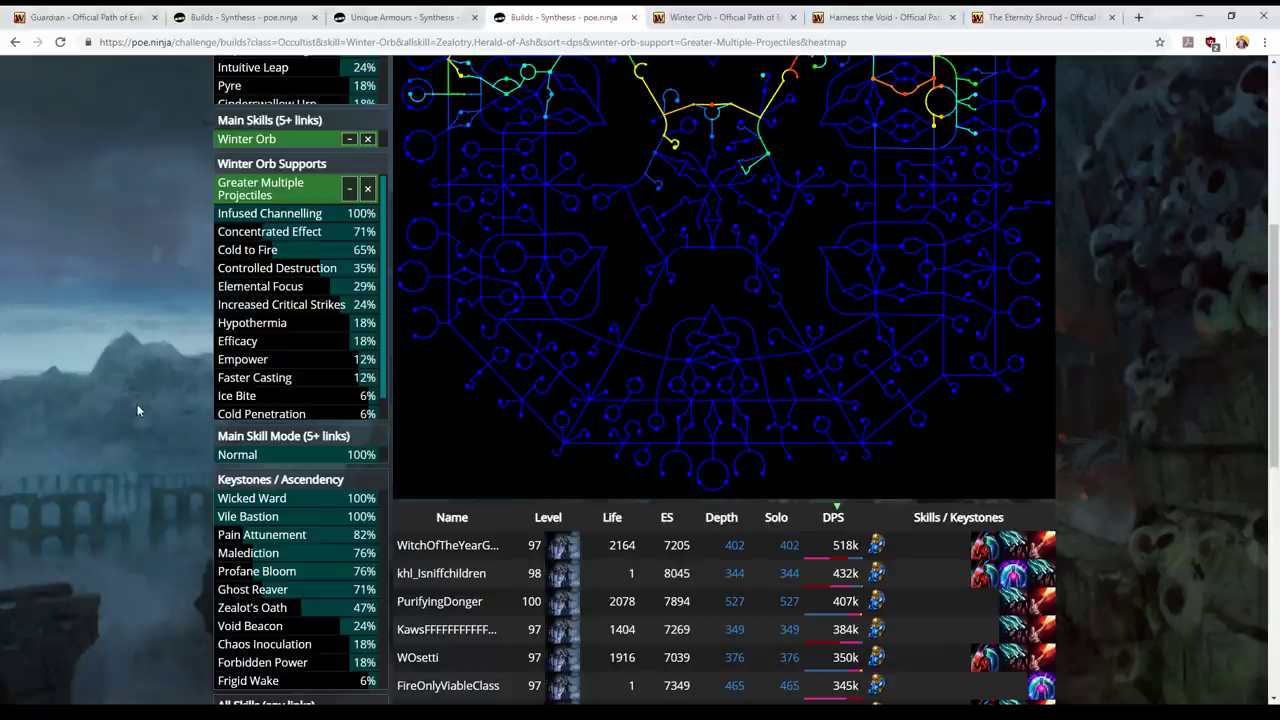
Return to the Guardian ascendancy wiki page with its notable passives.
left_click(80, 16)
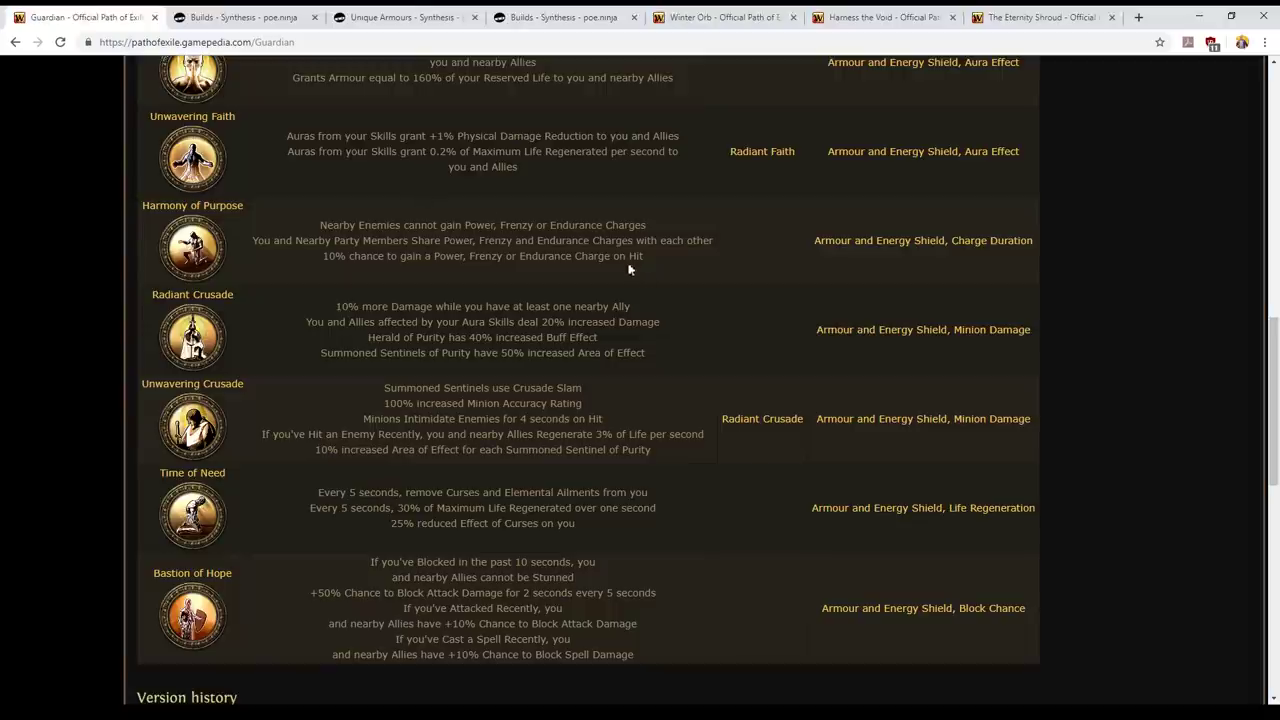
mouse_move(358, 240)
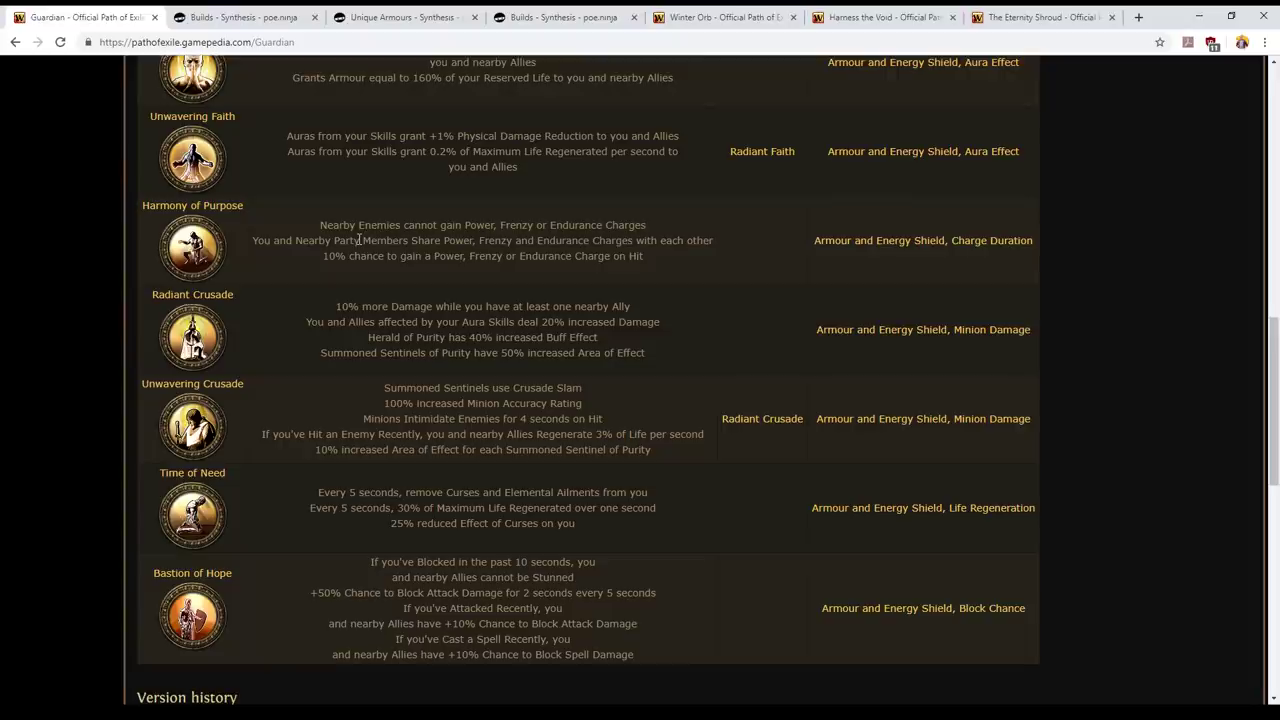
mouse_move(512, 282)
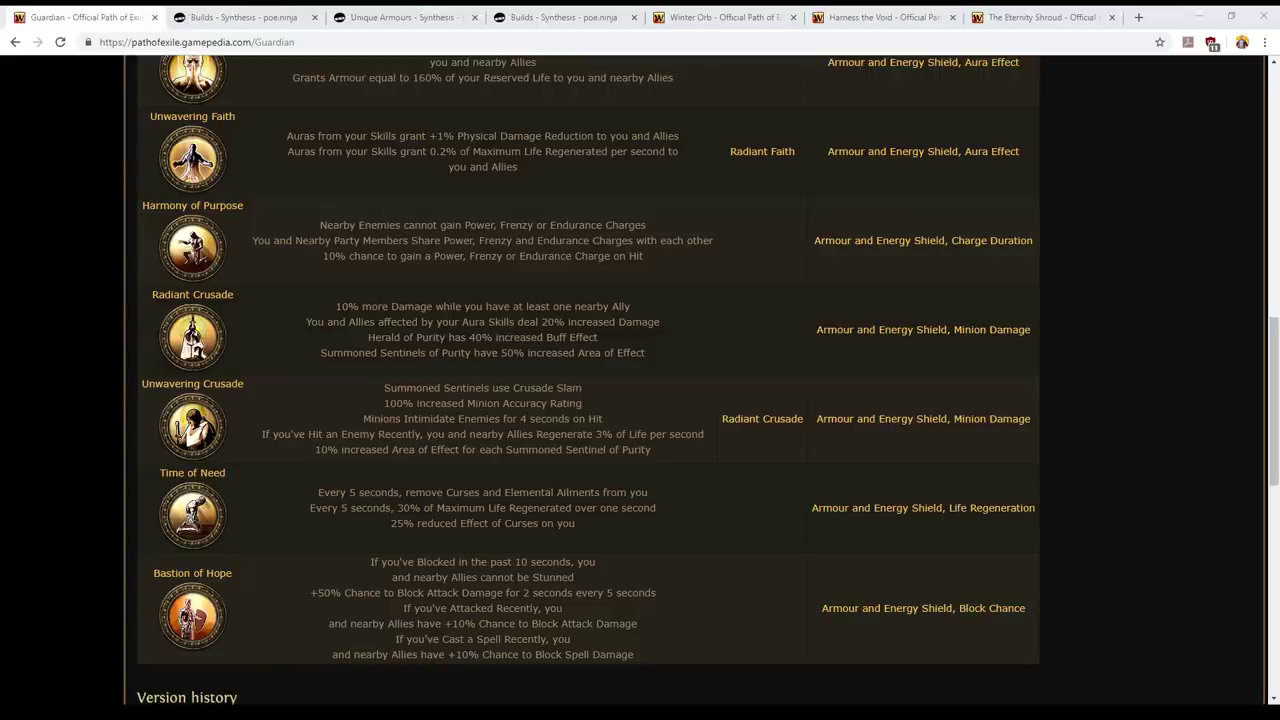
mouse_move(192, 204)
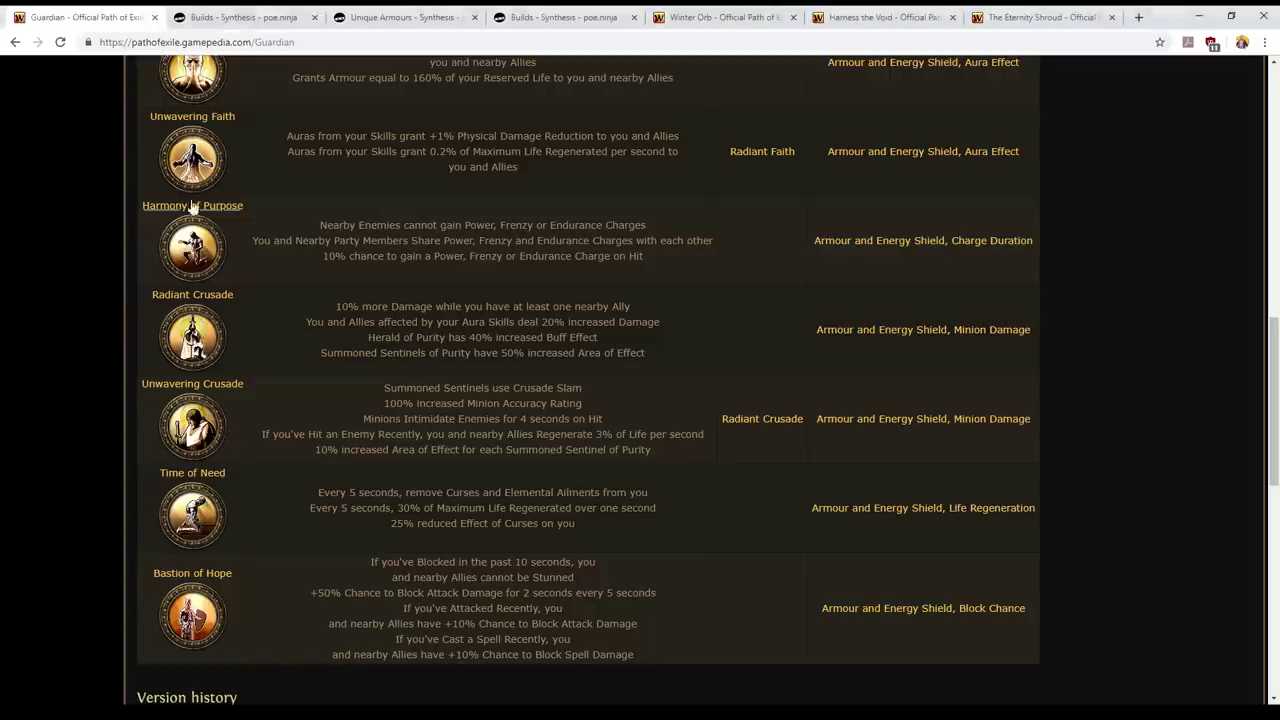
Filter the Winter Orb builds to Elementalist and show their passive tree heatmap.
left_click(240, 16)
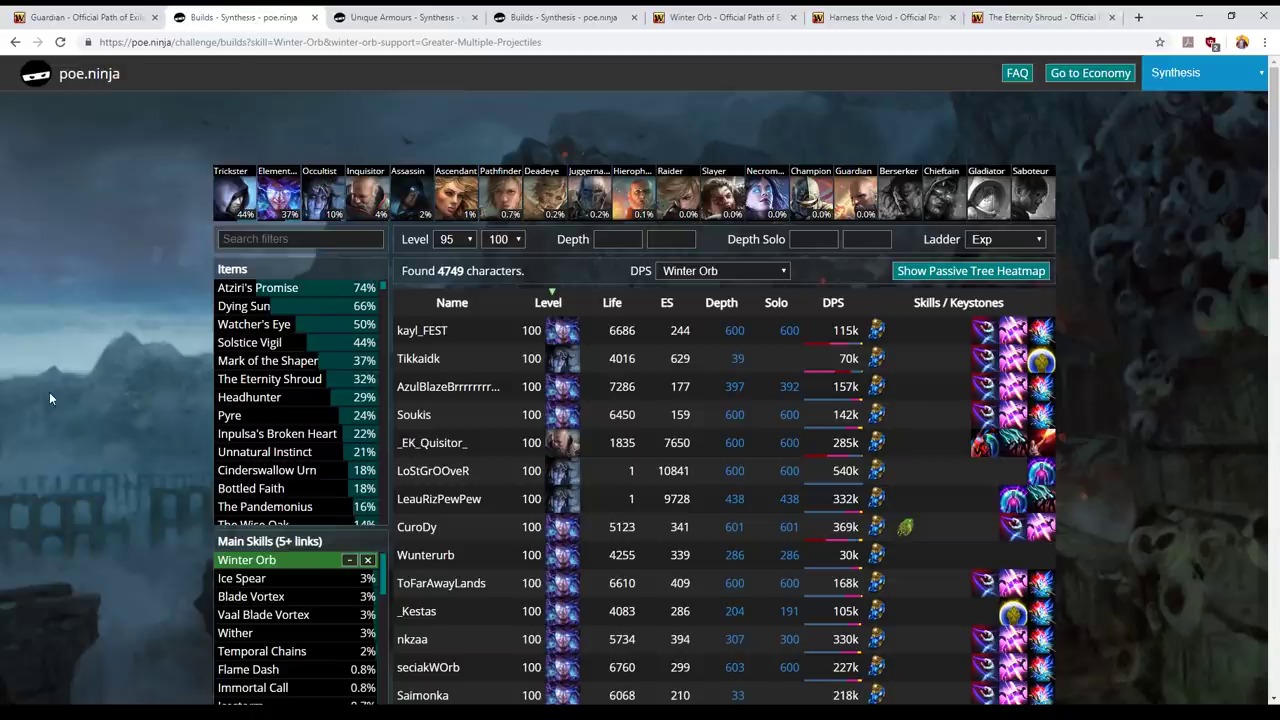
mouse_move(152, 356)
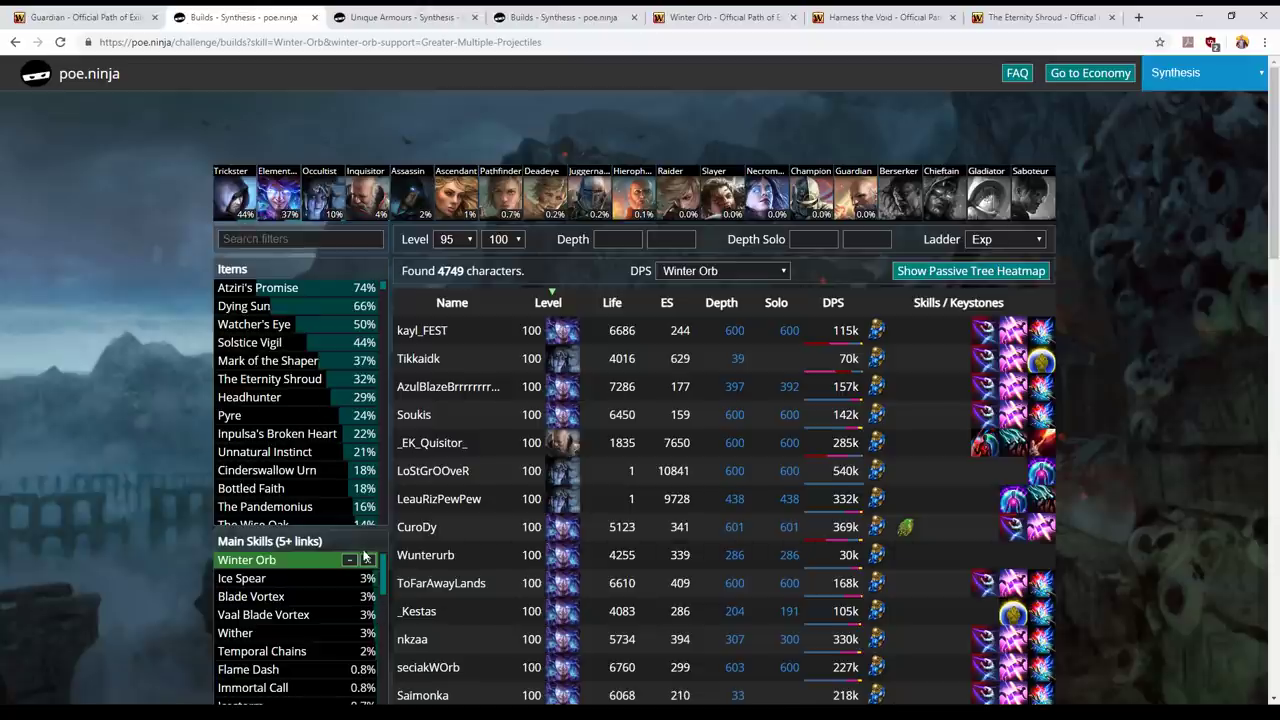
scroll("down", 3)
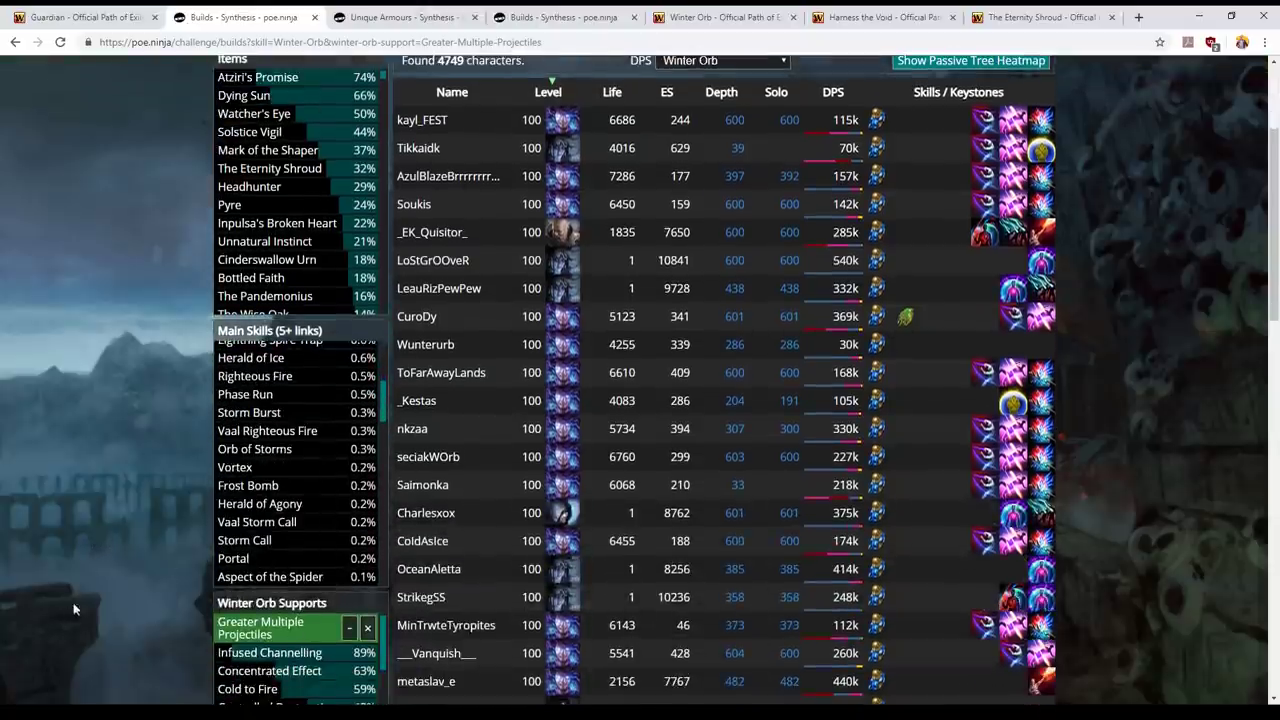
scroll("down", 3)
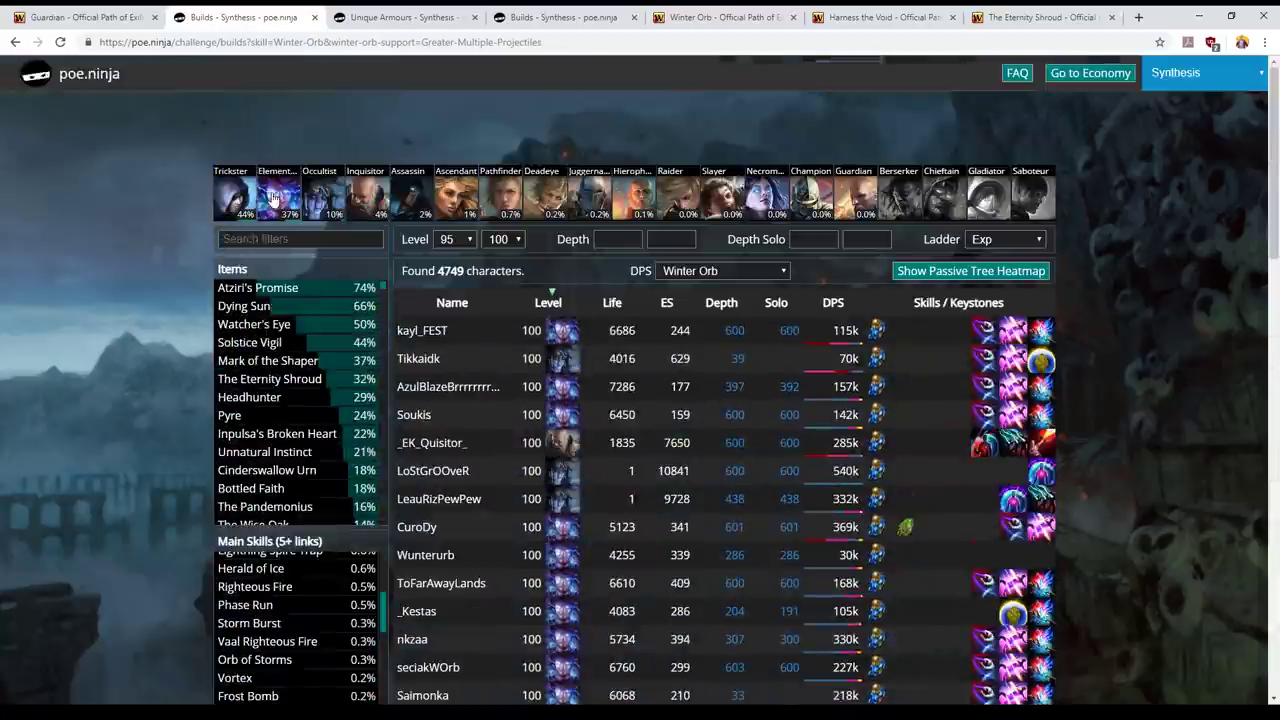
left_click(276, 196)
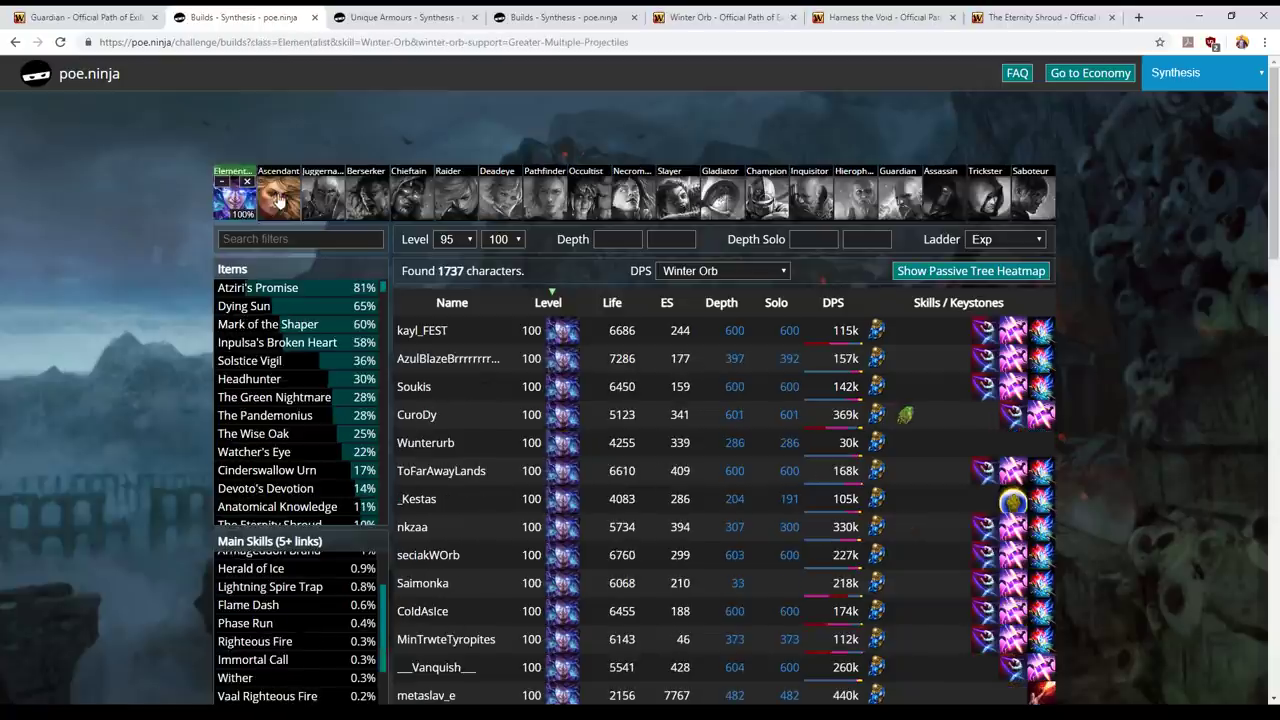
mouse_move(968, 324)
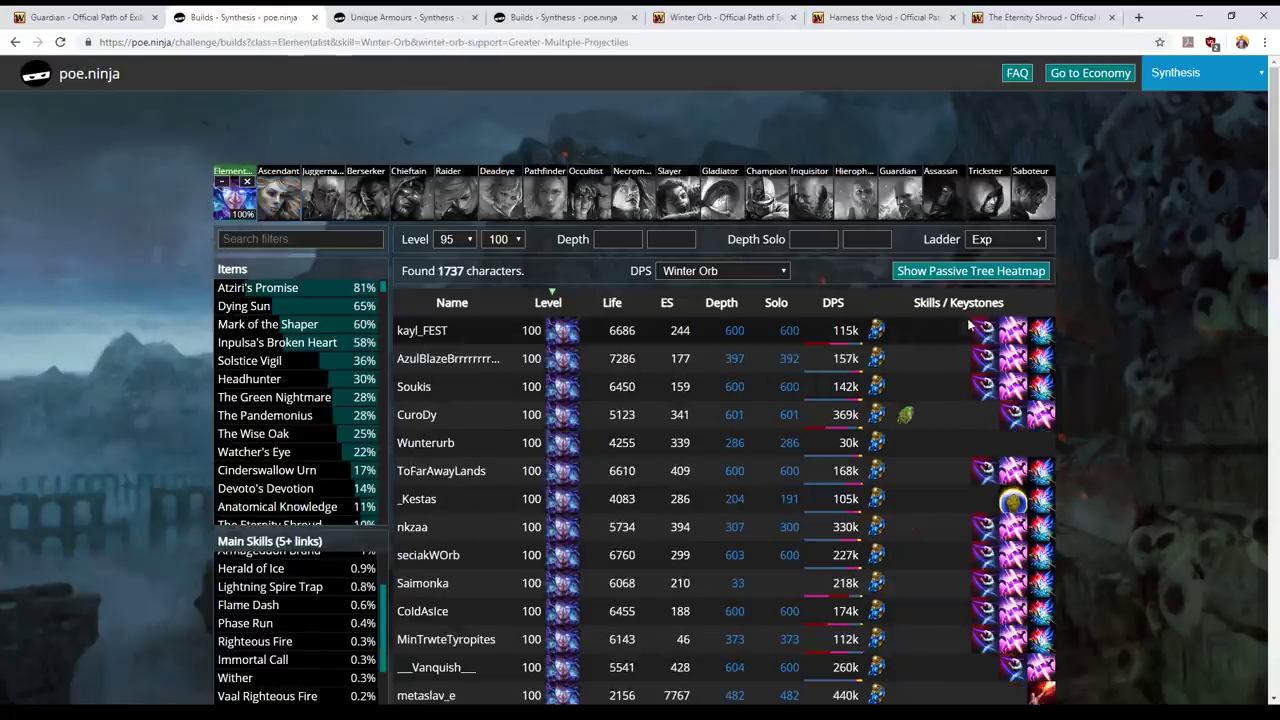
left_click(972, 270)
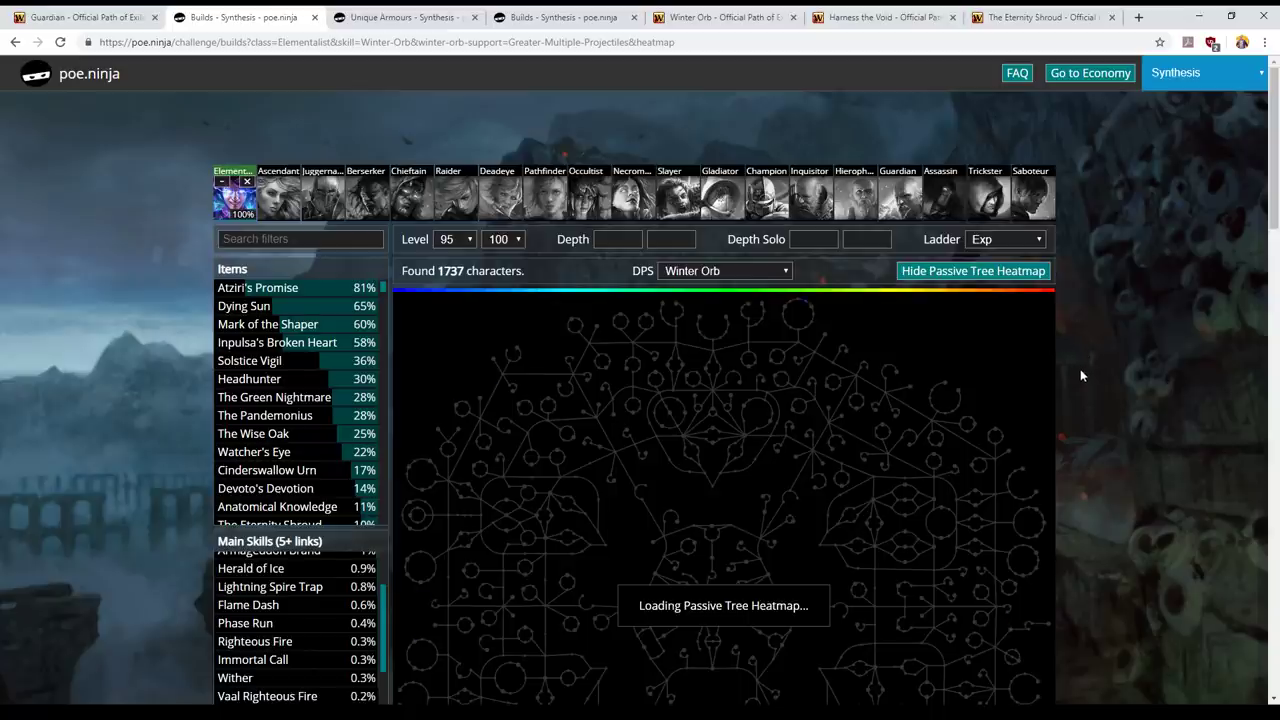
Narrow the Elementalist builds to those taking the Elemental Overload keystone (1494 characters).
scroll("down", 3)
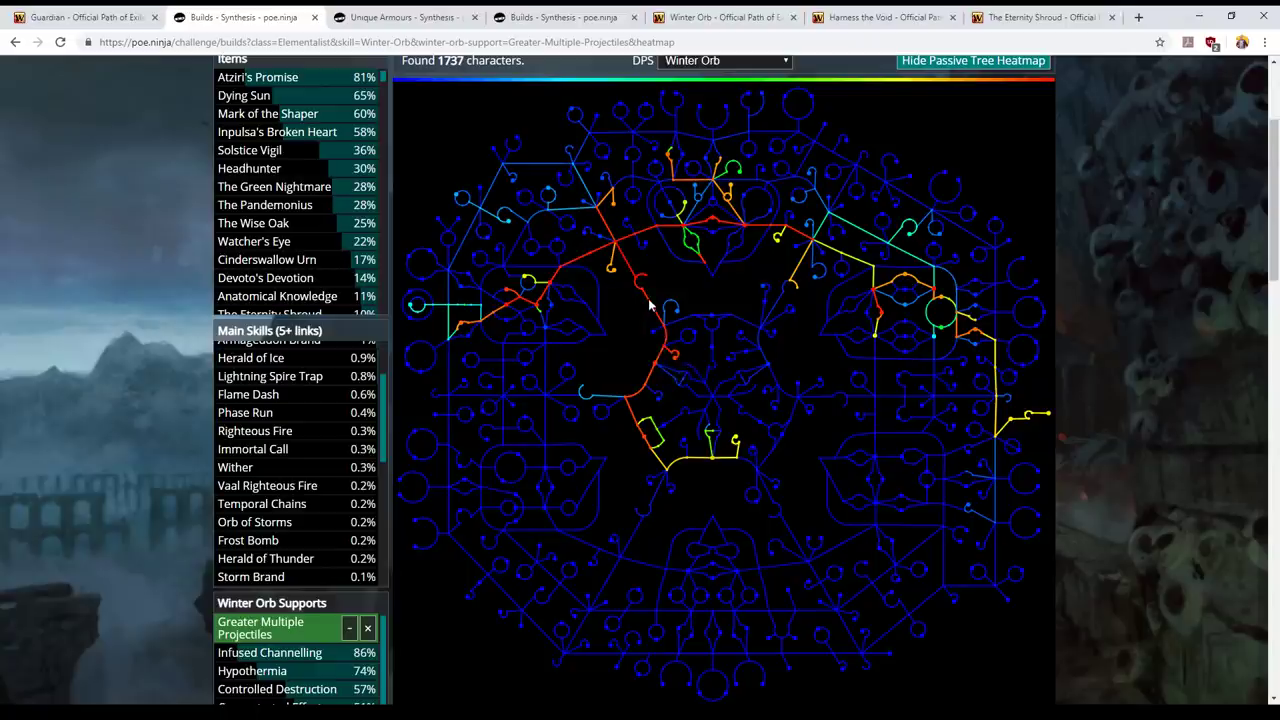
mouse_move(616, 206)
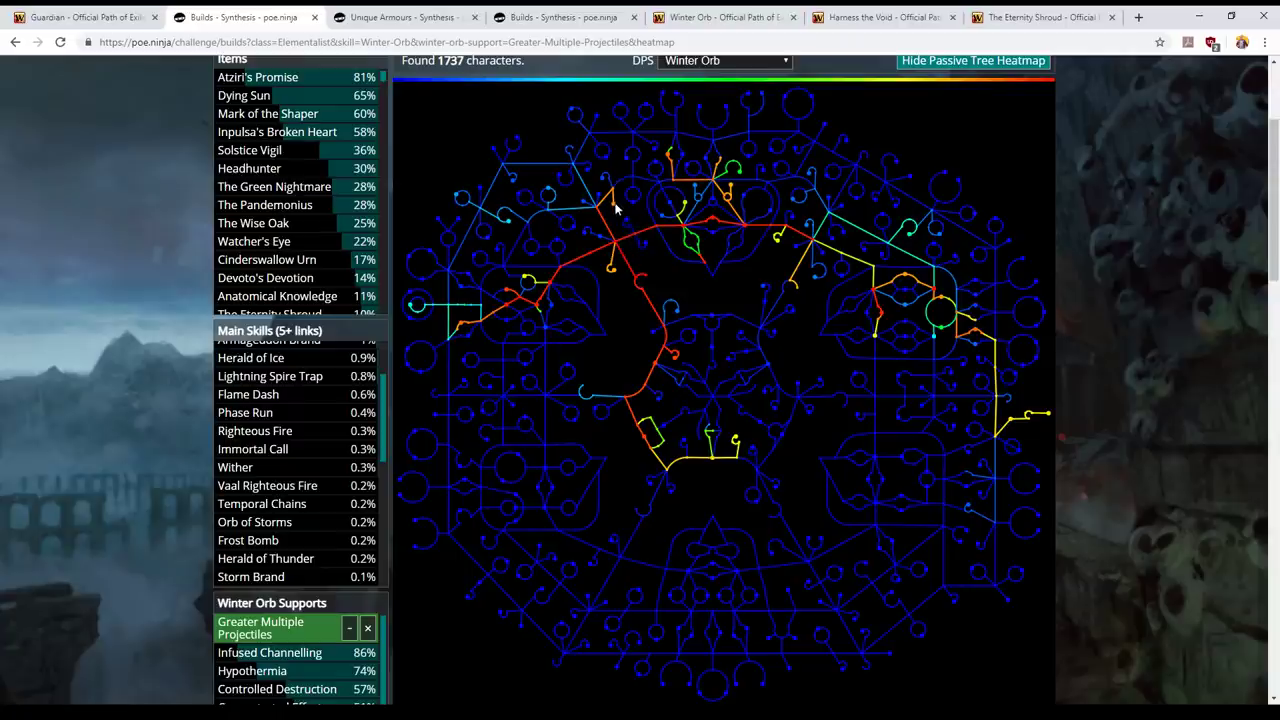
scroll("down", 3)
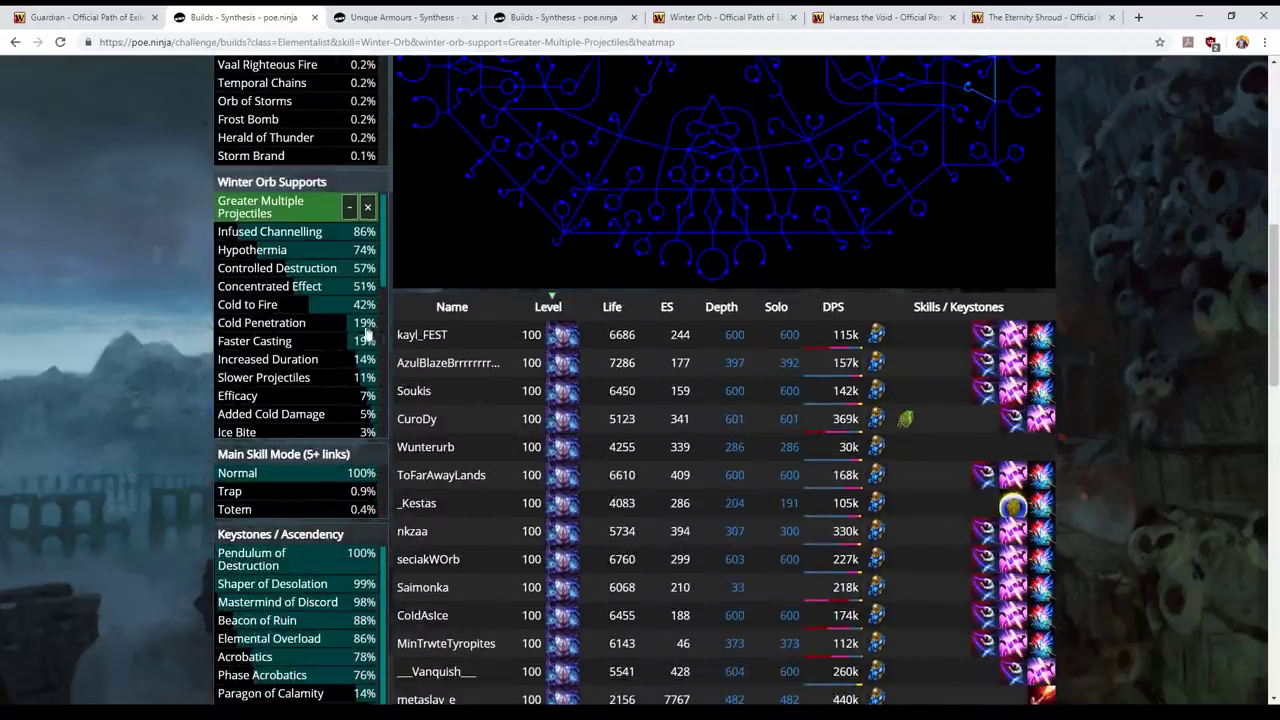
scroll("down", 3)
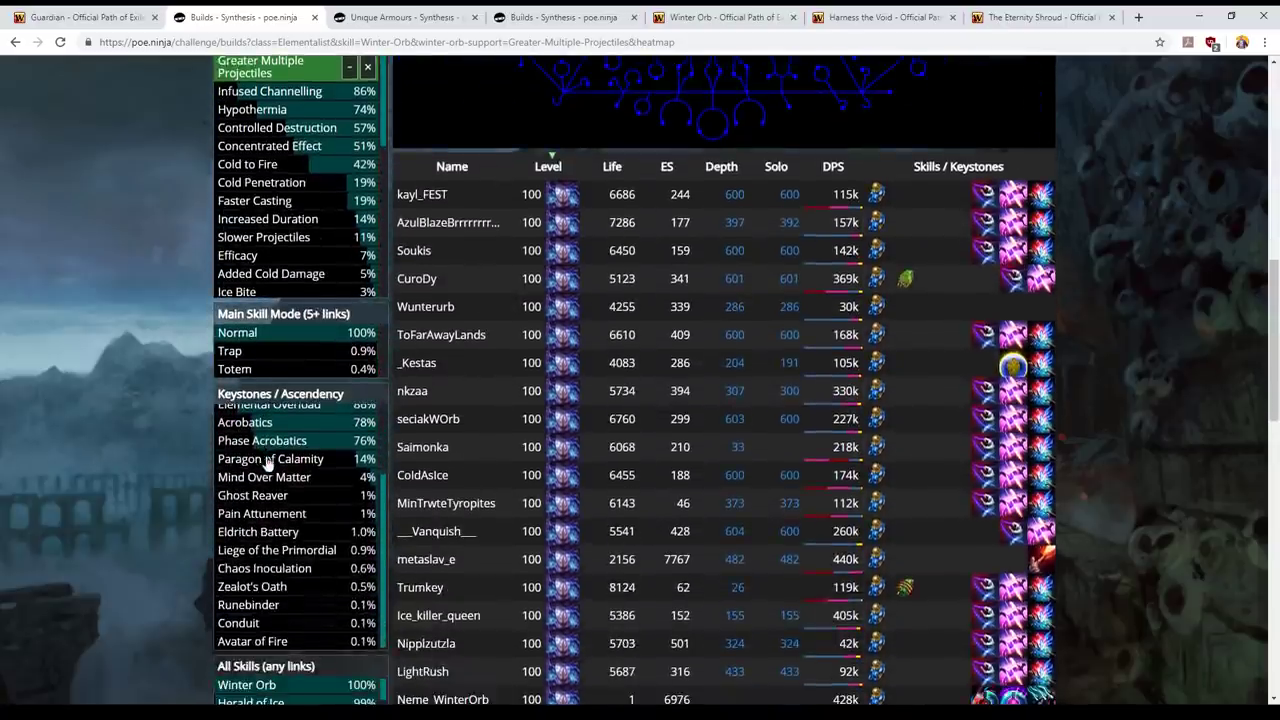
left_click(268, 404)
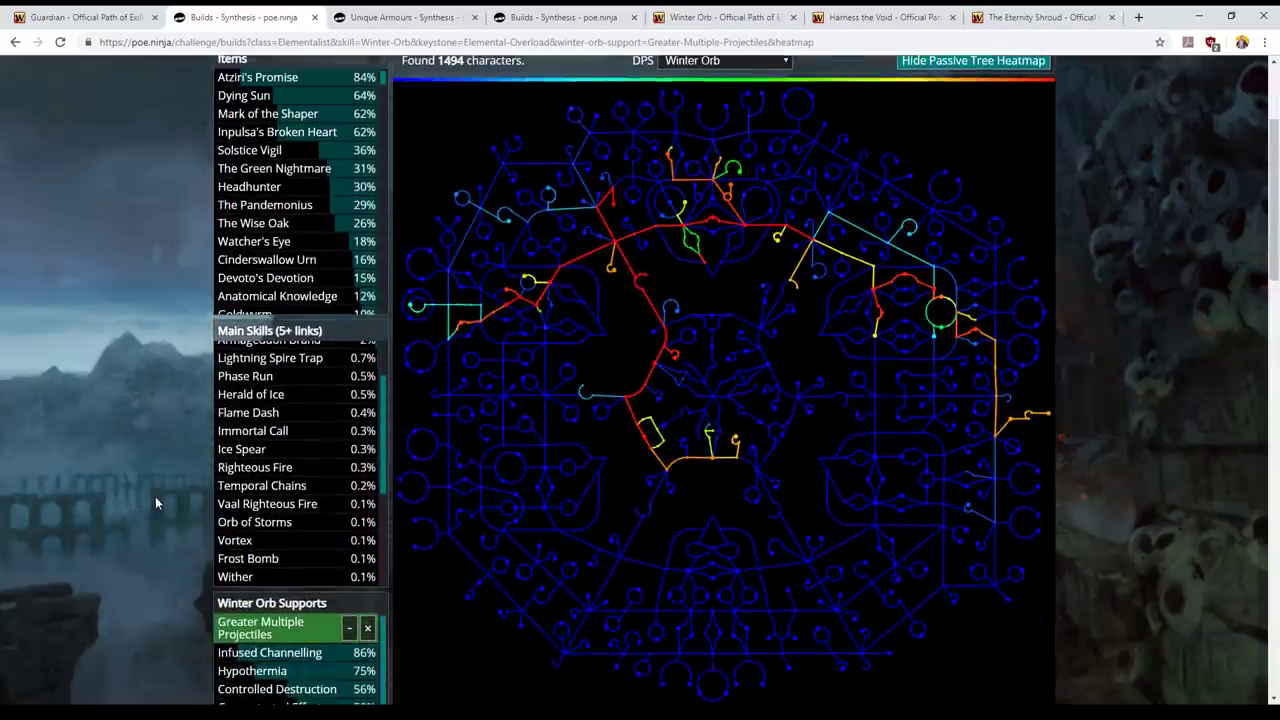
mouse_move(792, 204)
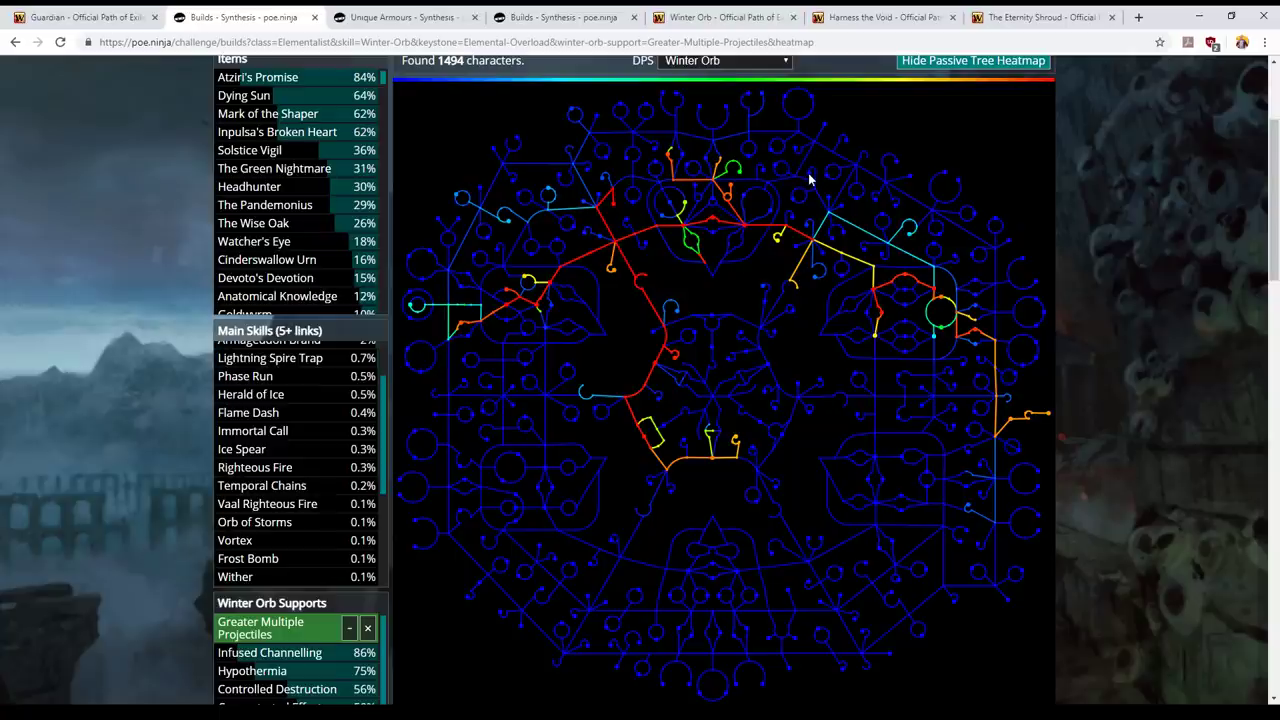
mouse_move(900, 212)
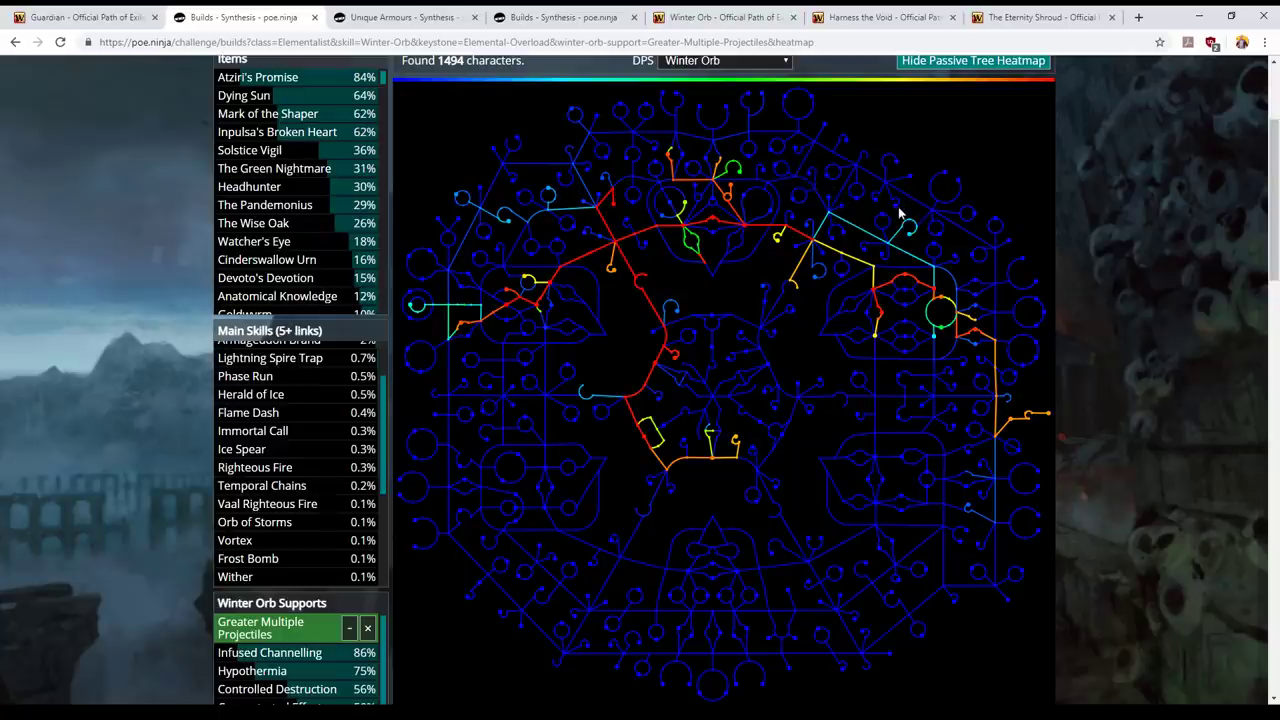
mouse_move(1152, 164)
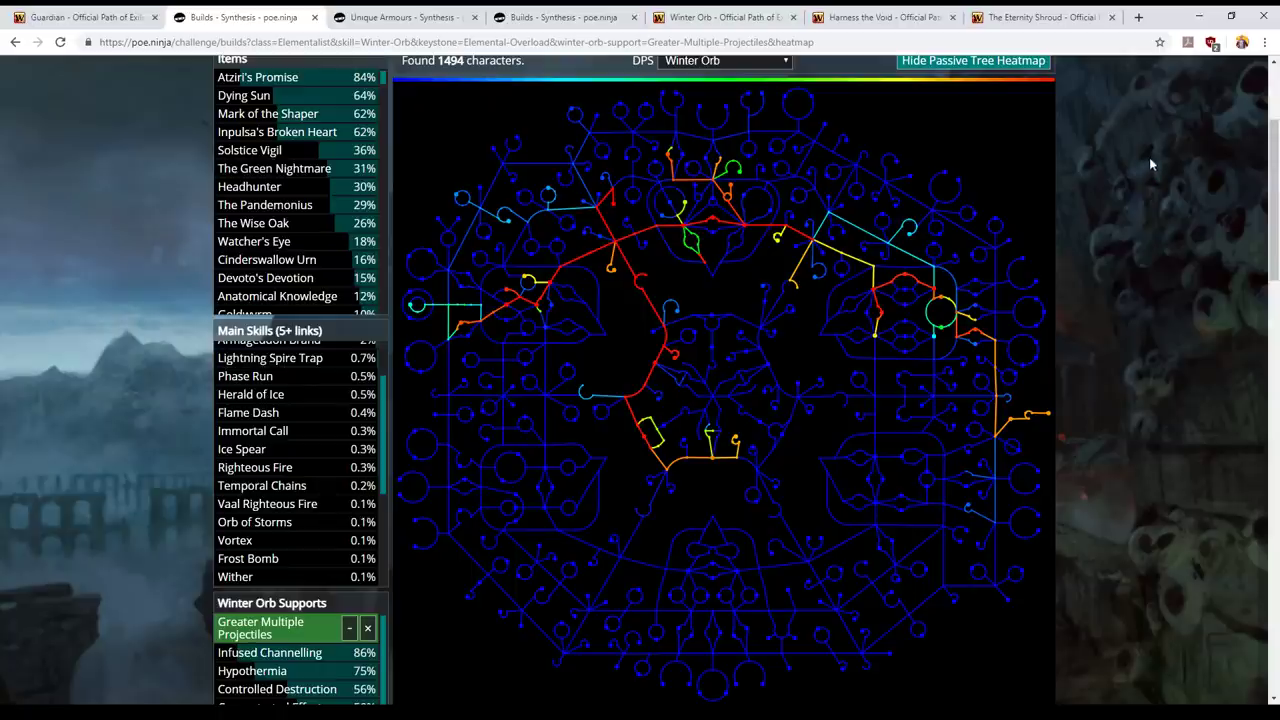
mouse_move(964, 238)
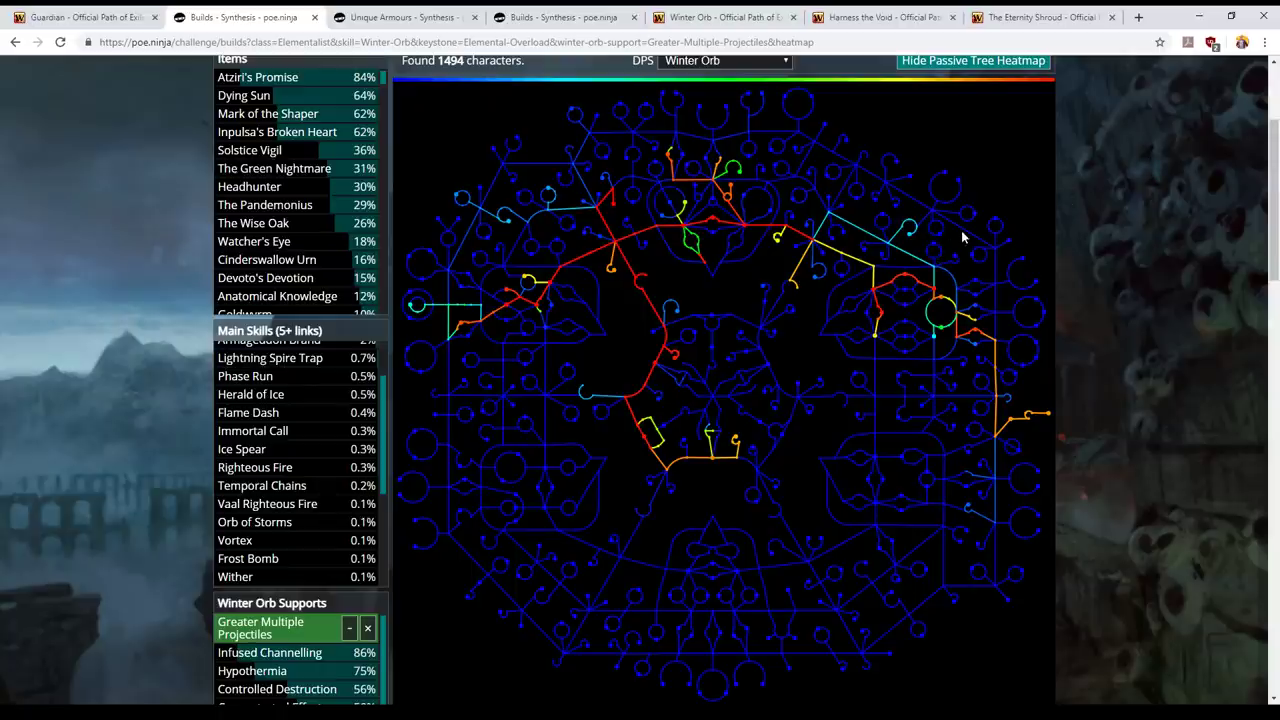